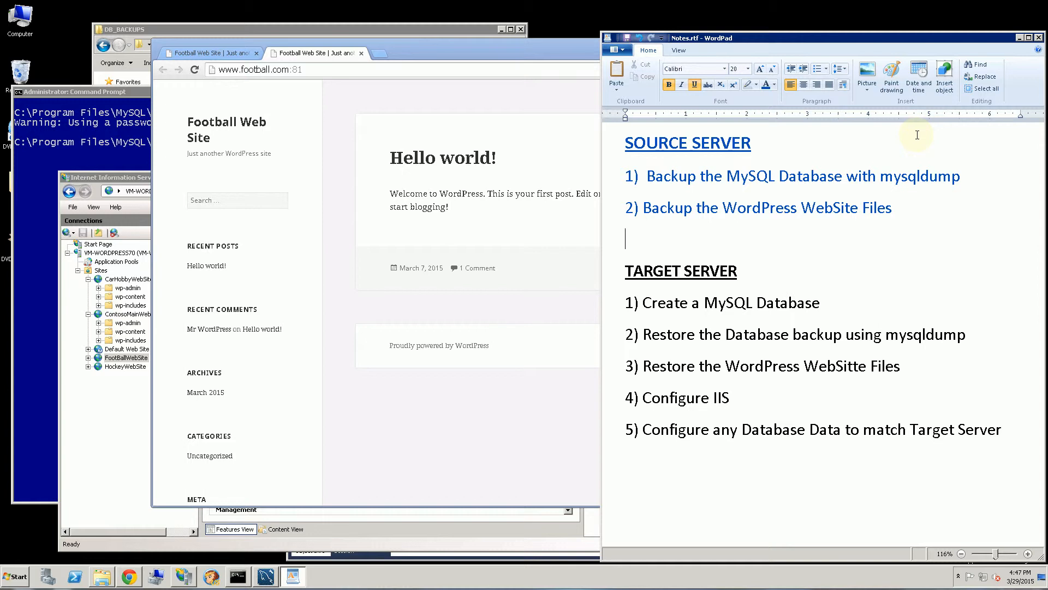
mouse_move(953, 229)
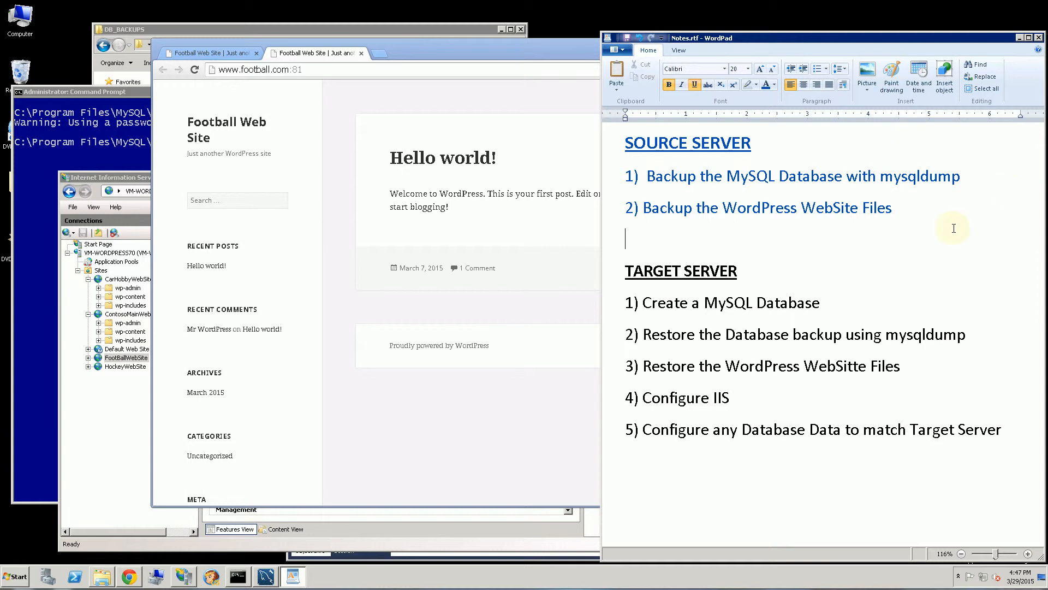
mouse_move(623, 168)
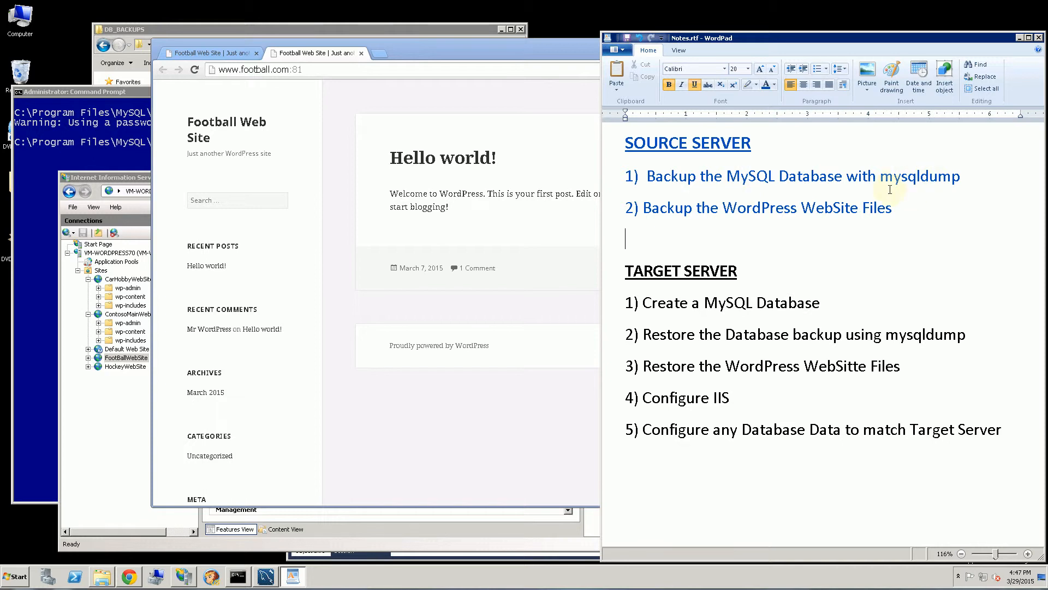
Run mysqldump as root to dump footballwebsite into C:\DB_BACKUPS\fb.sql.
double_click(919, 175)
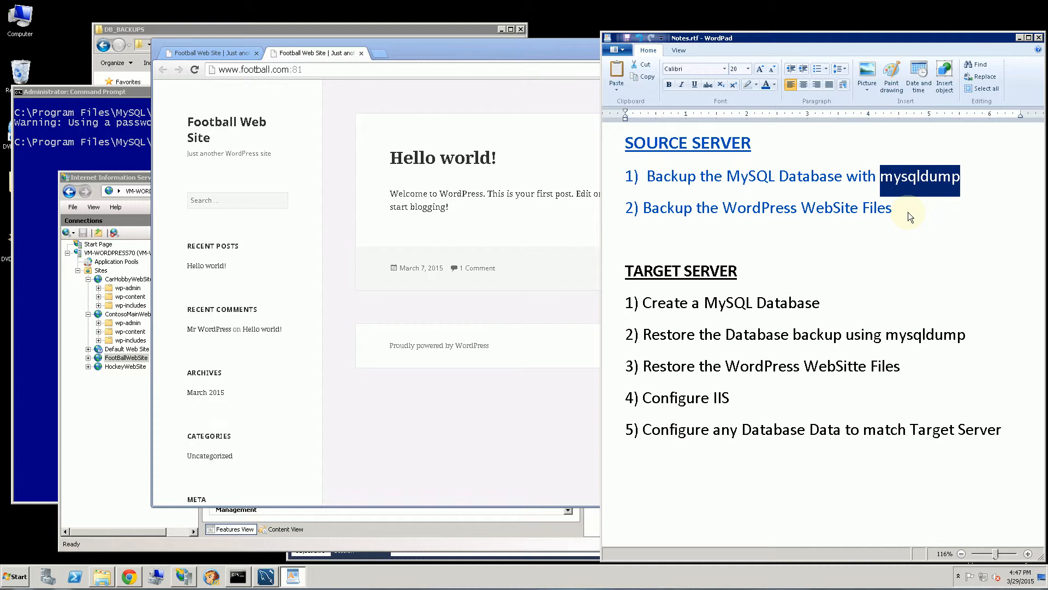
click(892, 208)
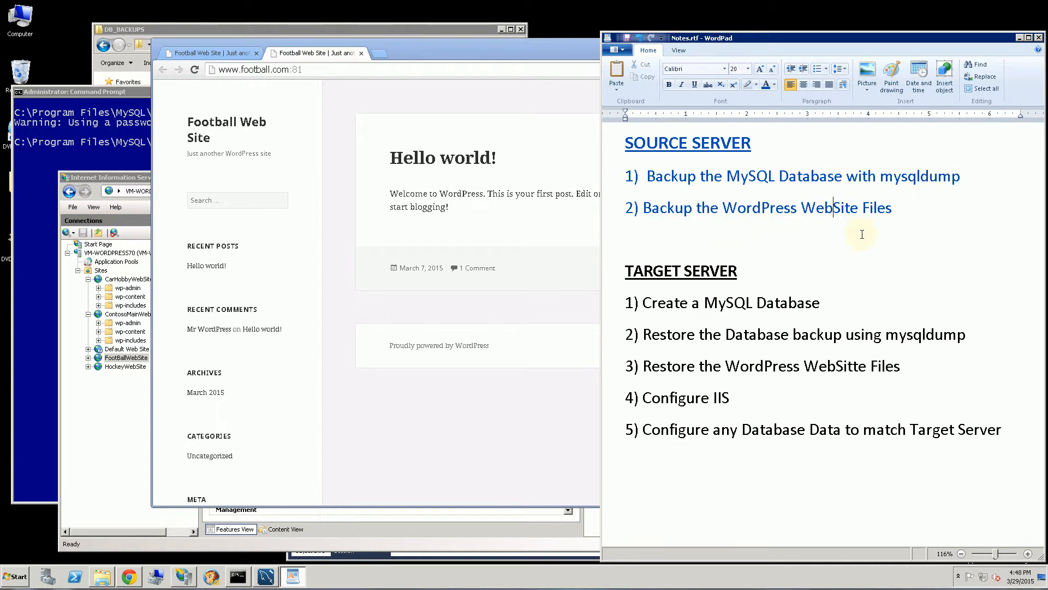
mouse_move(660, 239)
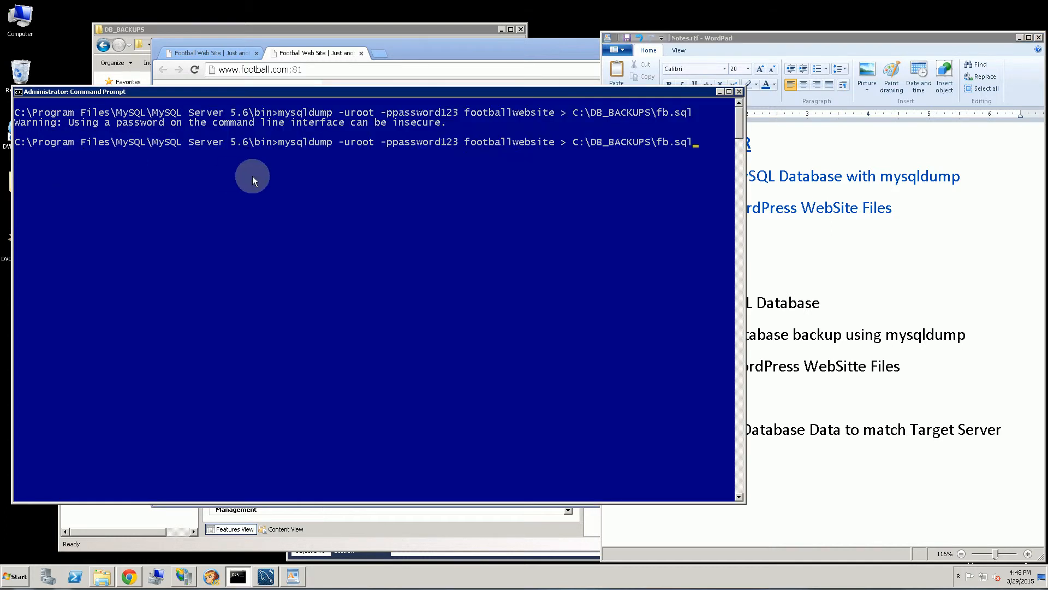
mouse_move(309, 149)
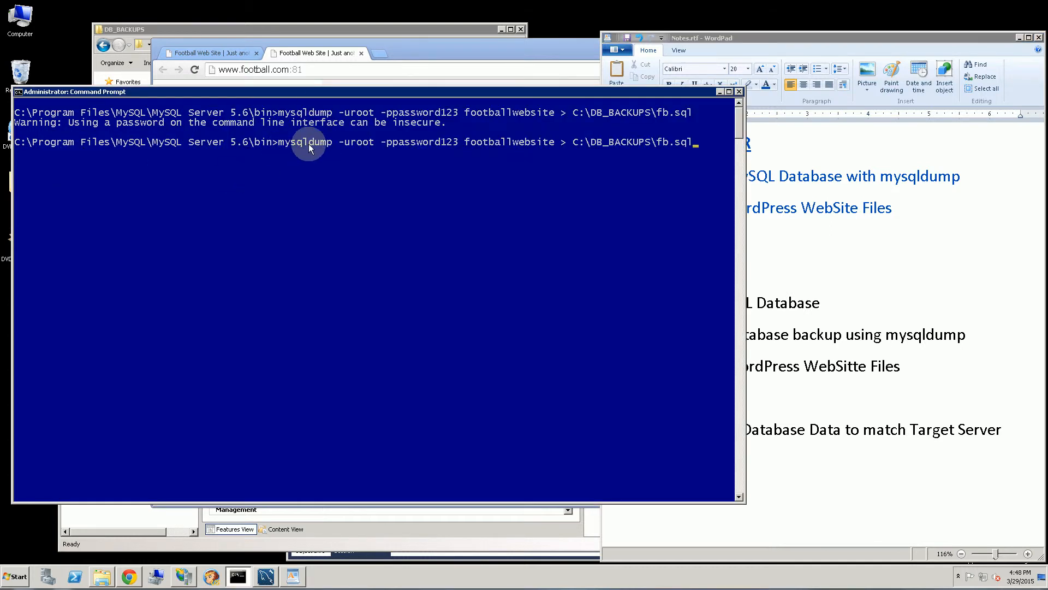
mouse_move(149, 115)
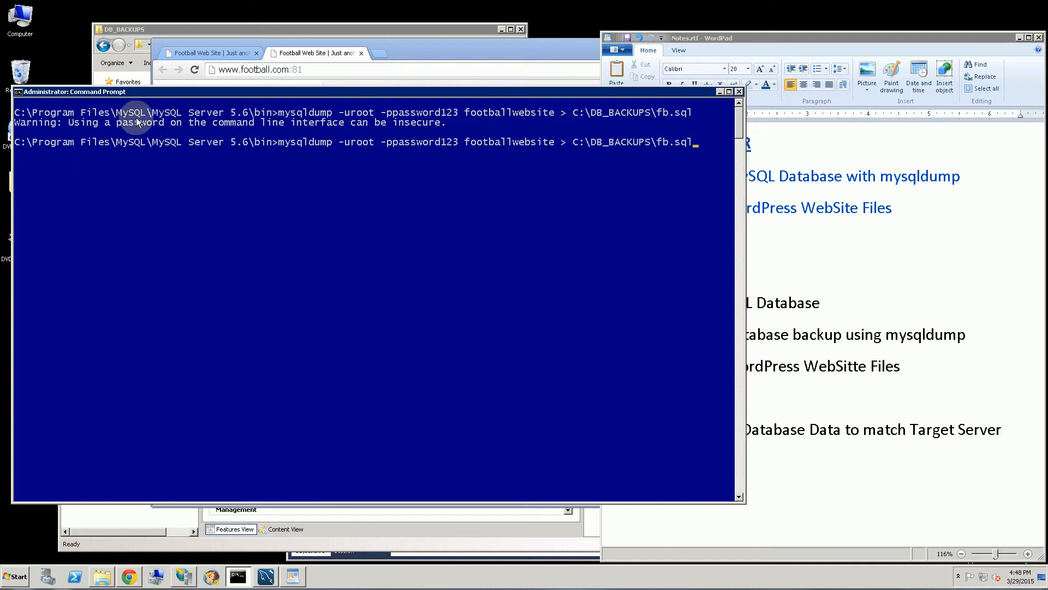
mouse_move(237, 119)
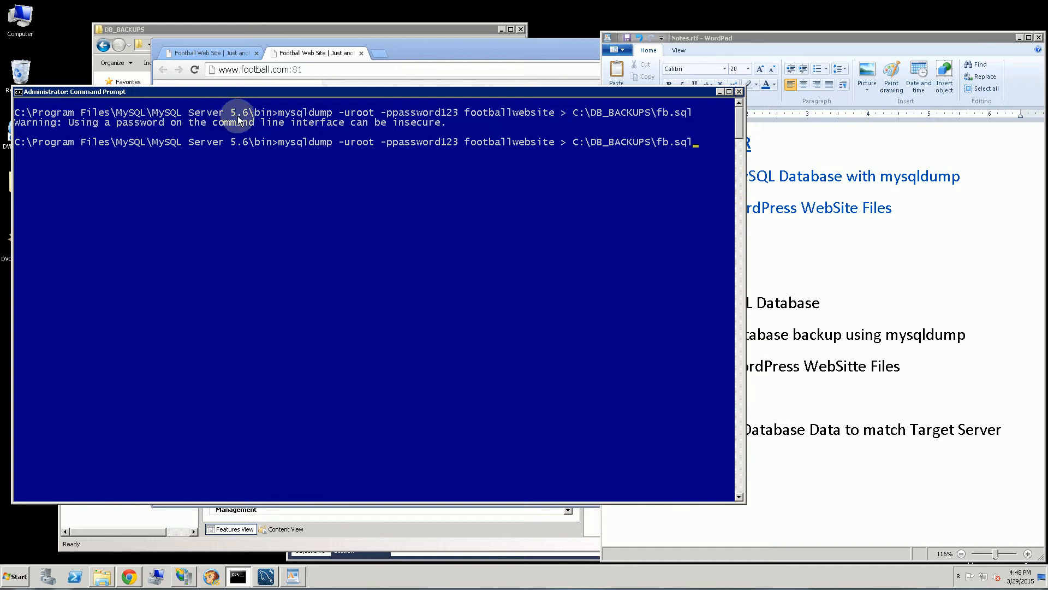
mouse_move(306, 108)
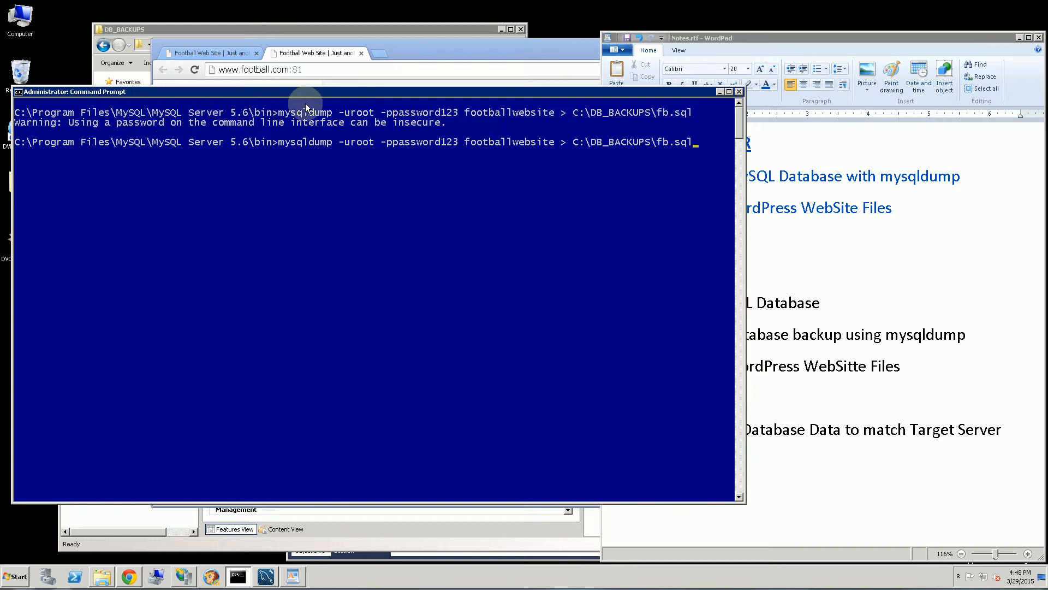
mouse_move(308, 222)
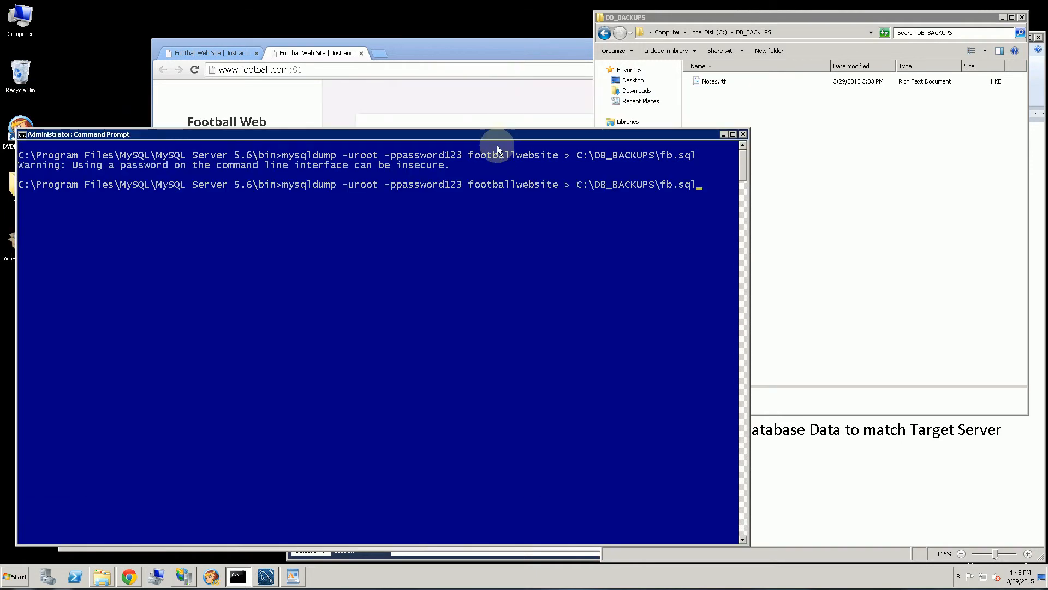
key(Return)
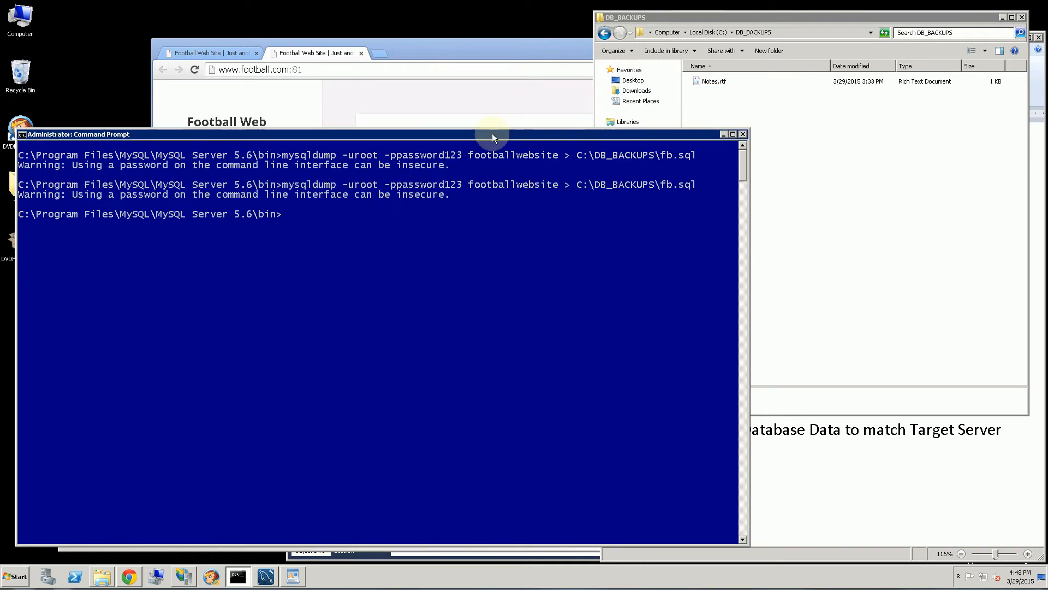
click(708, 93)
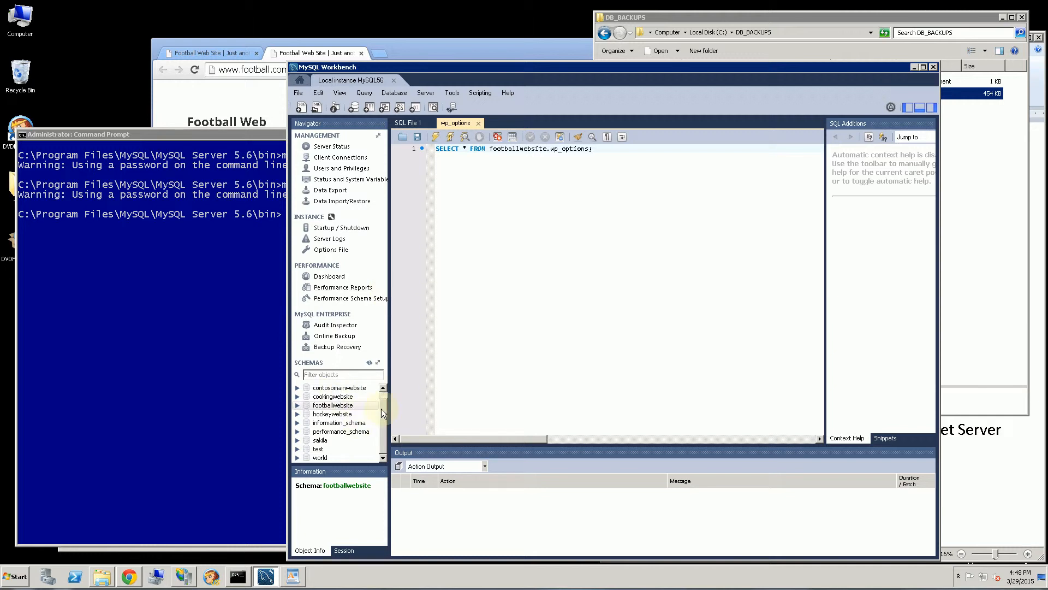
mouse_move(347, 406)
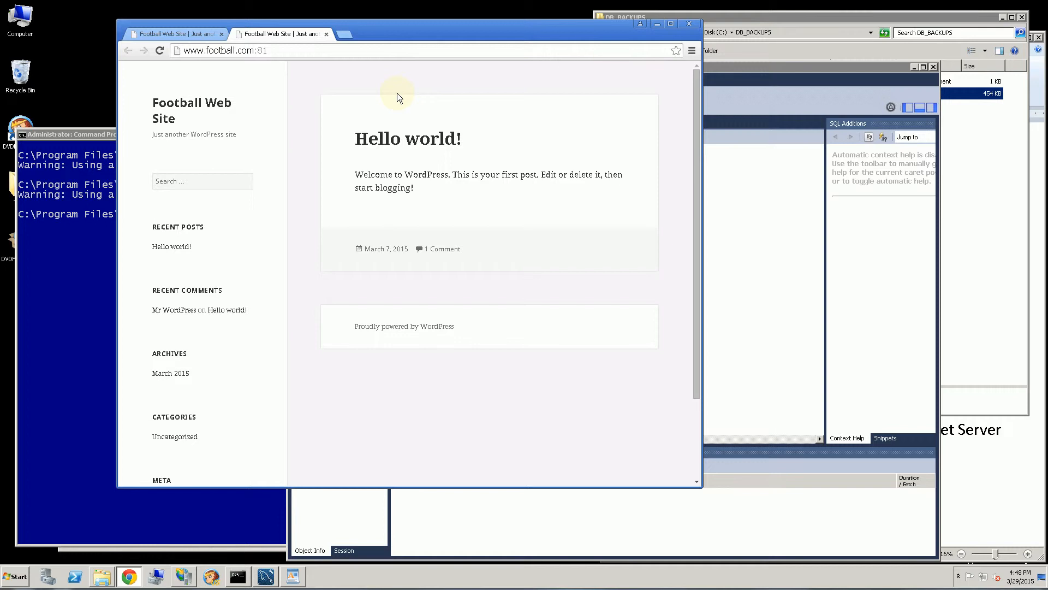
mouse_move(318, 129)
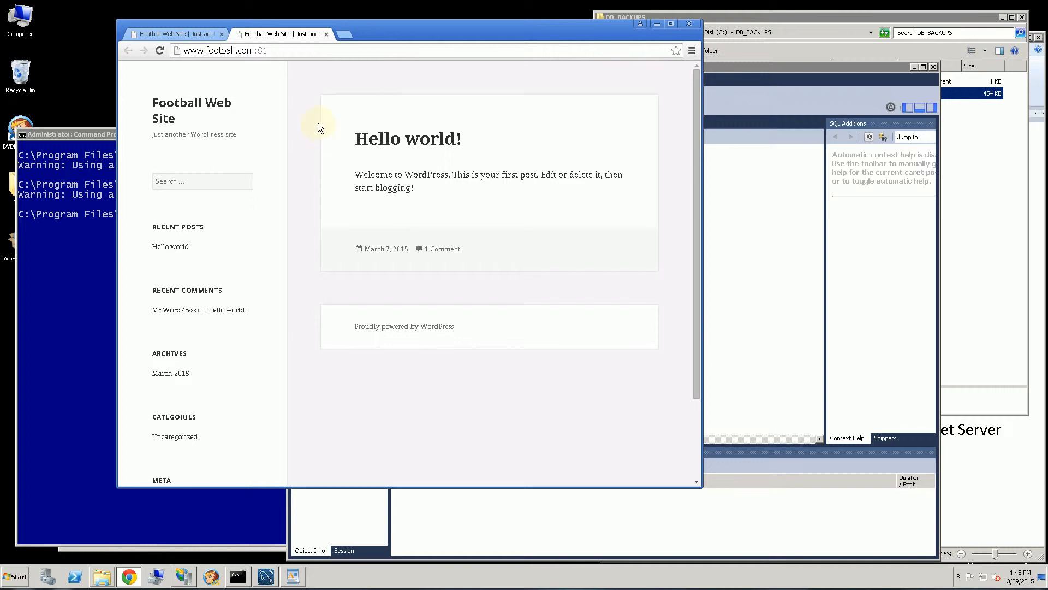
mouse_move(327, 113)
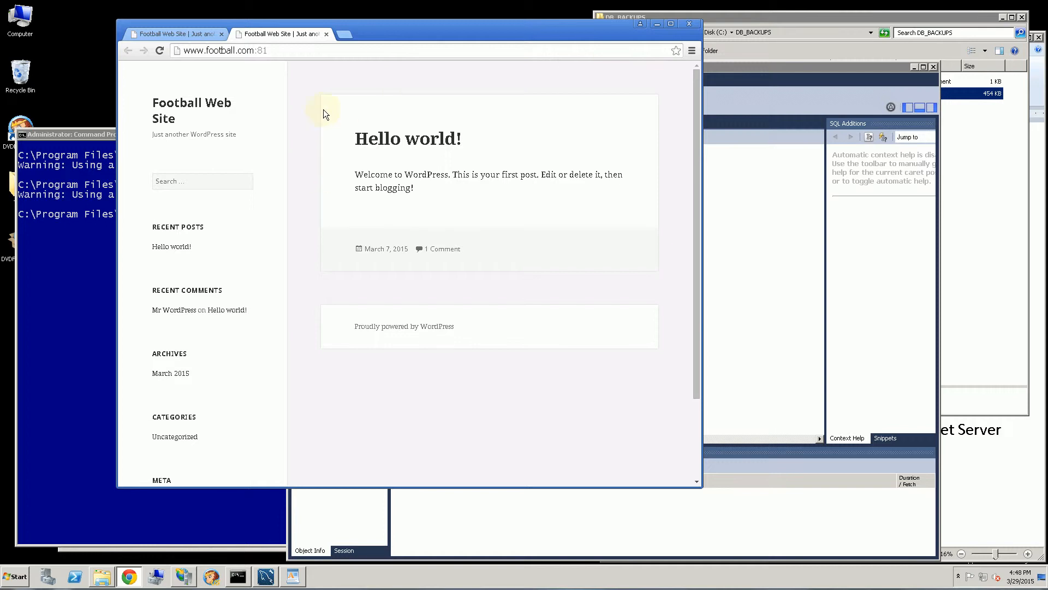
click(224, 51)
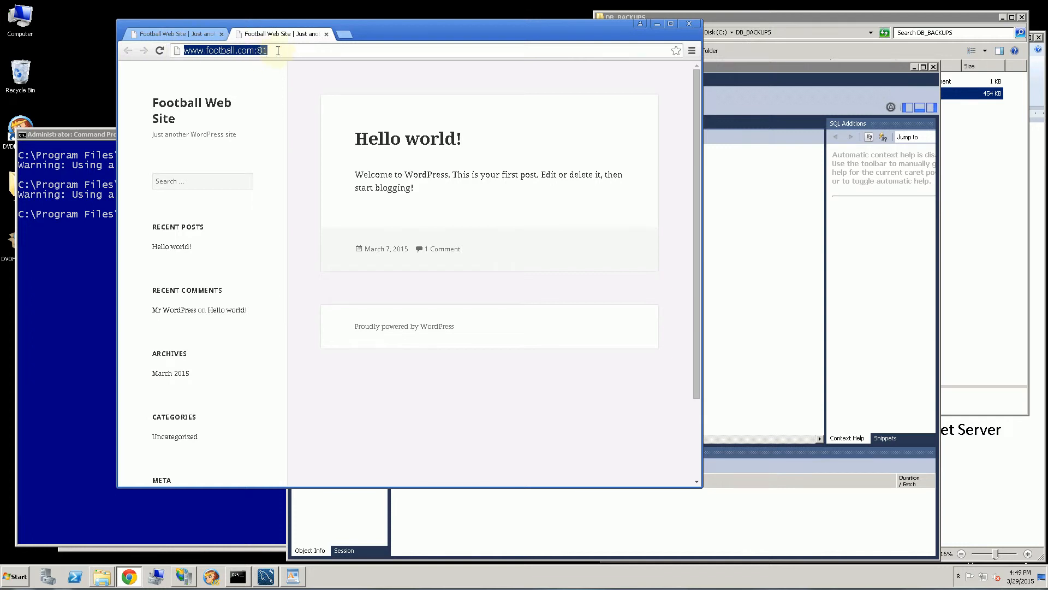
click(219, 50)
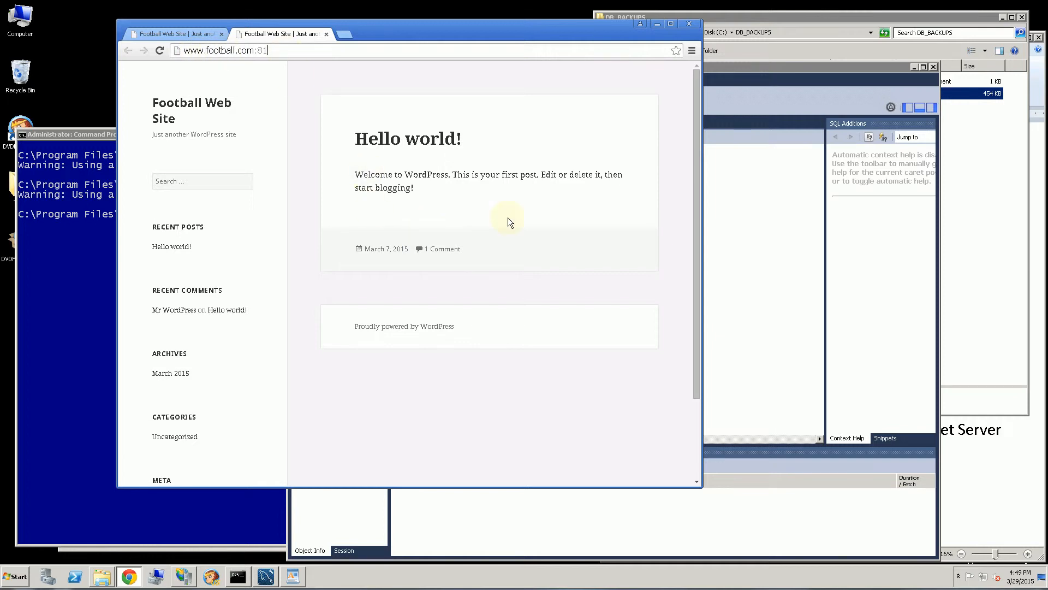
mouse_move(541, 218)
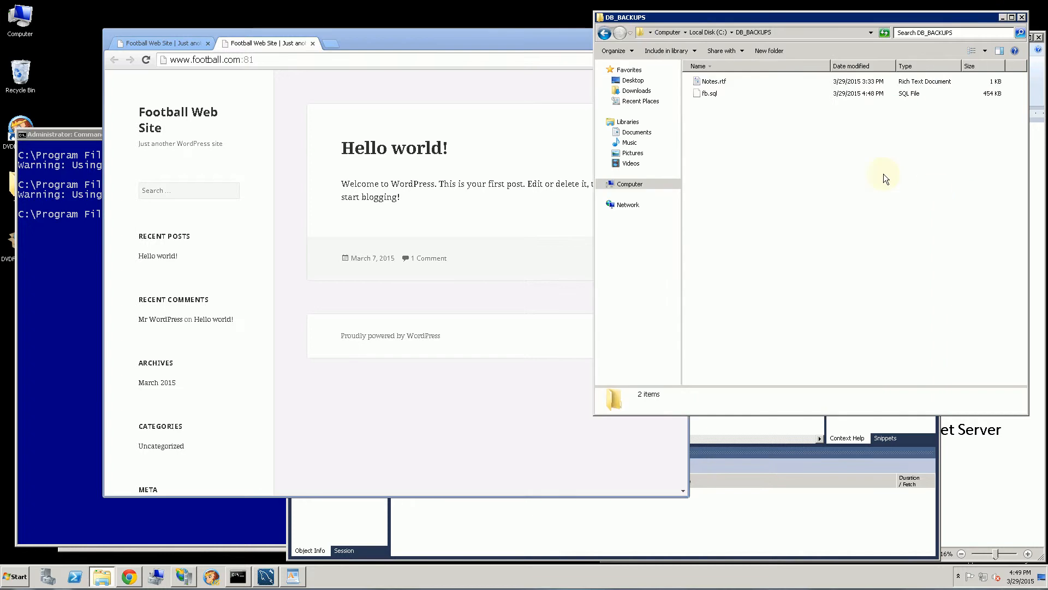
Select fb.sql, bring up Explorer and IIS Manager, and browse to WORDPRESS_ROOT\footballwebsite.
click(709, 92)
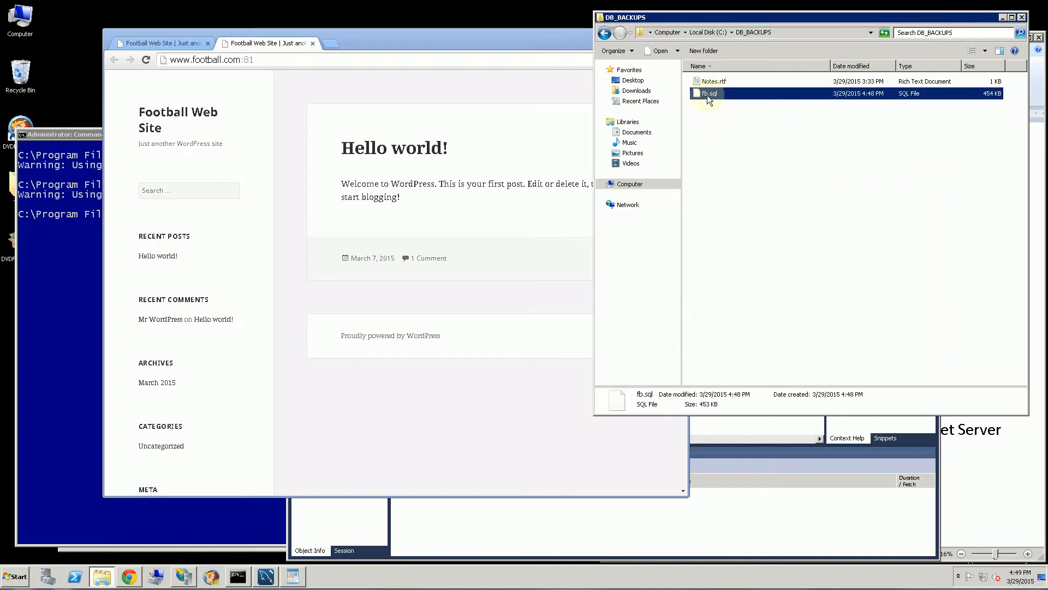
mouse_move(766, 155)
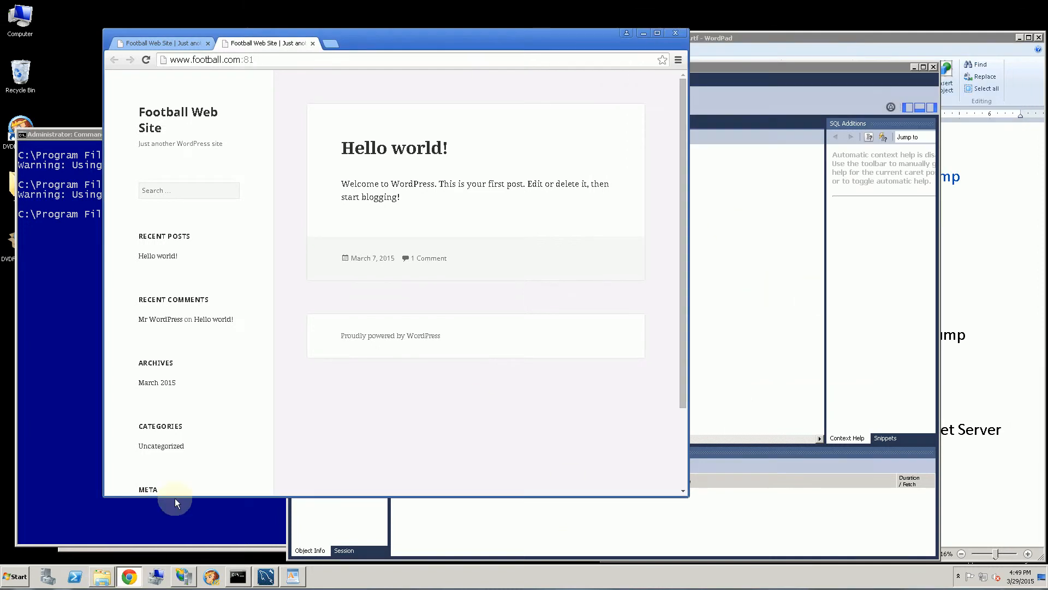
click(101, 575)
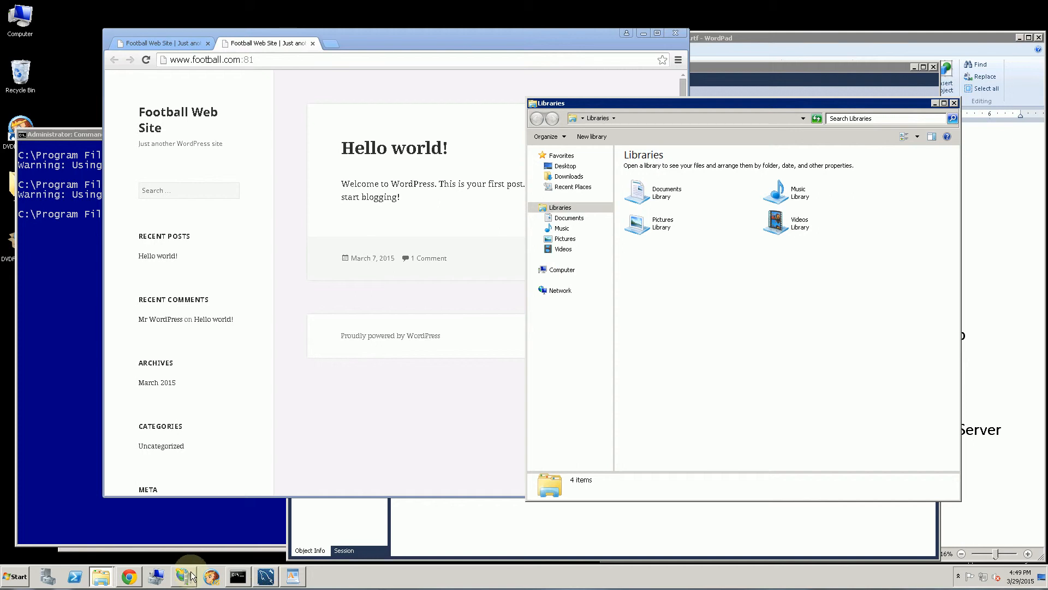
click(184, 575)
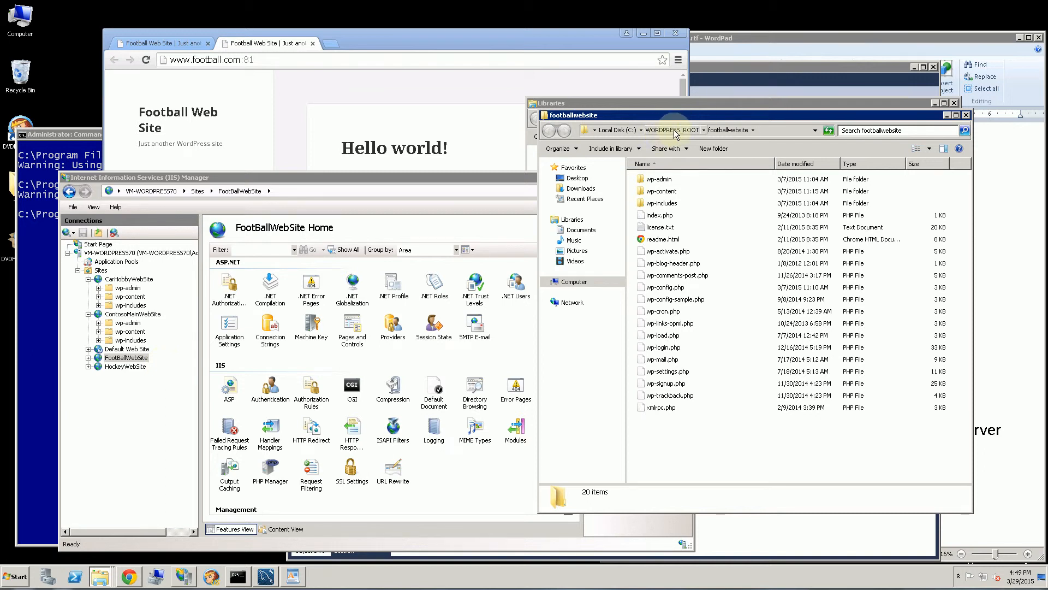
Compress the footballwebsite folder in WORDPRESS_ROOT into footballwebsite.7z with 7-Zip.
click(669, 130)
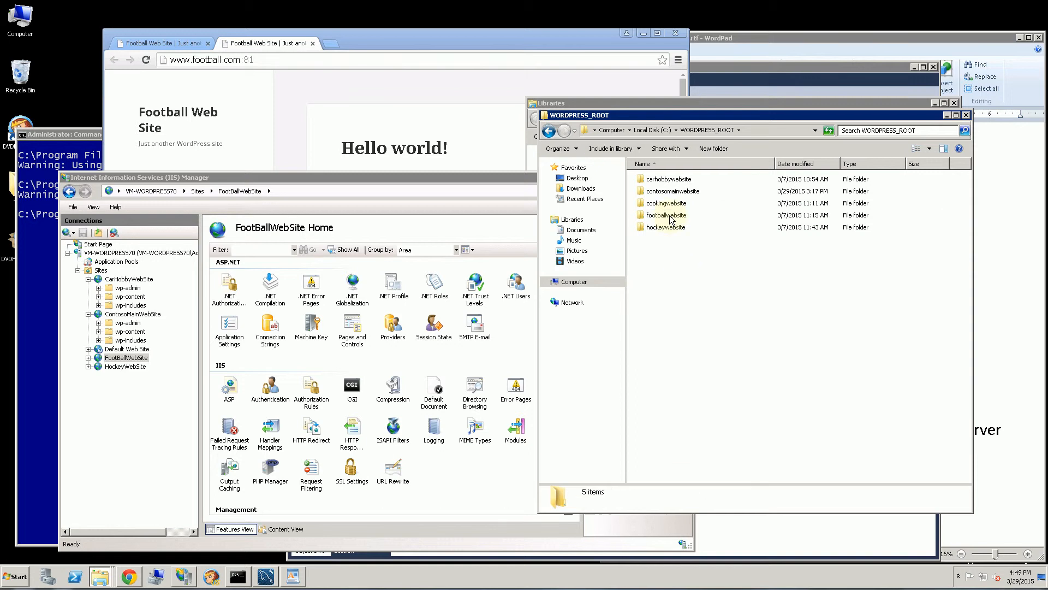
right_click(665, 215)
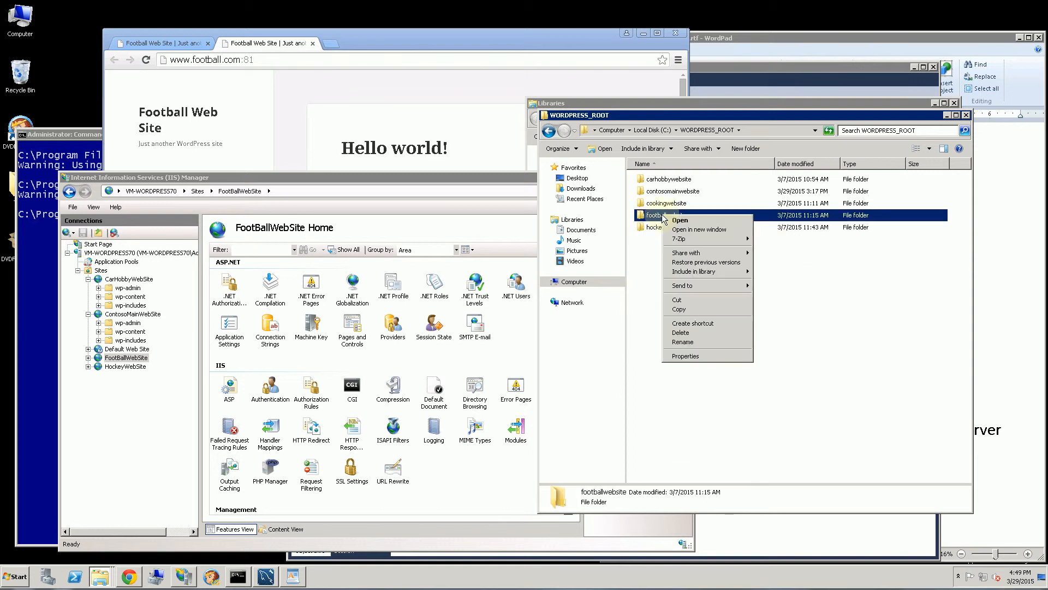
click(680, 220)
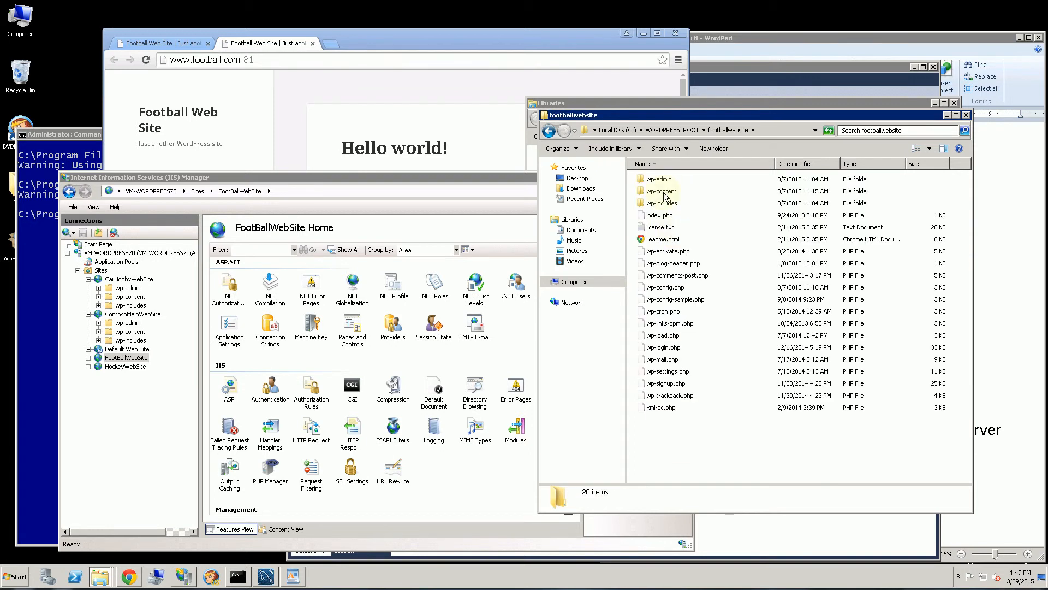
mouse_move(664, 287)
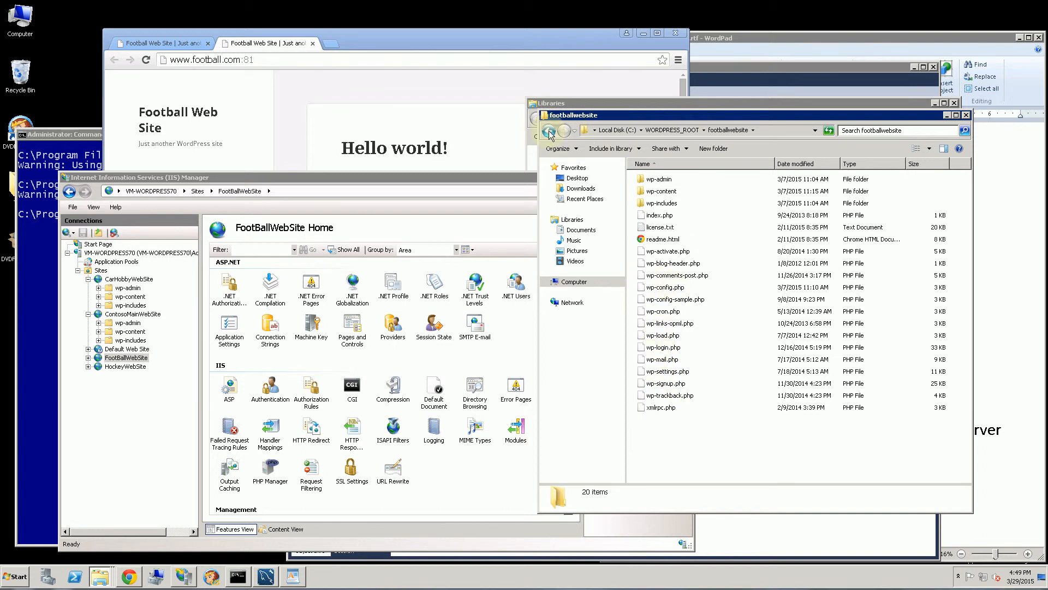
right_click(661, 215)
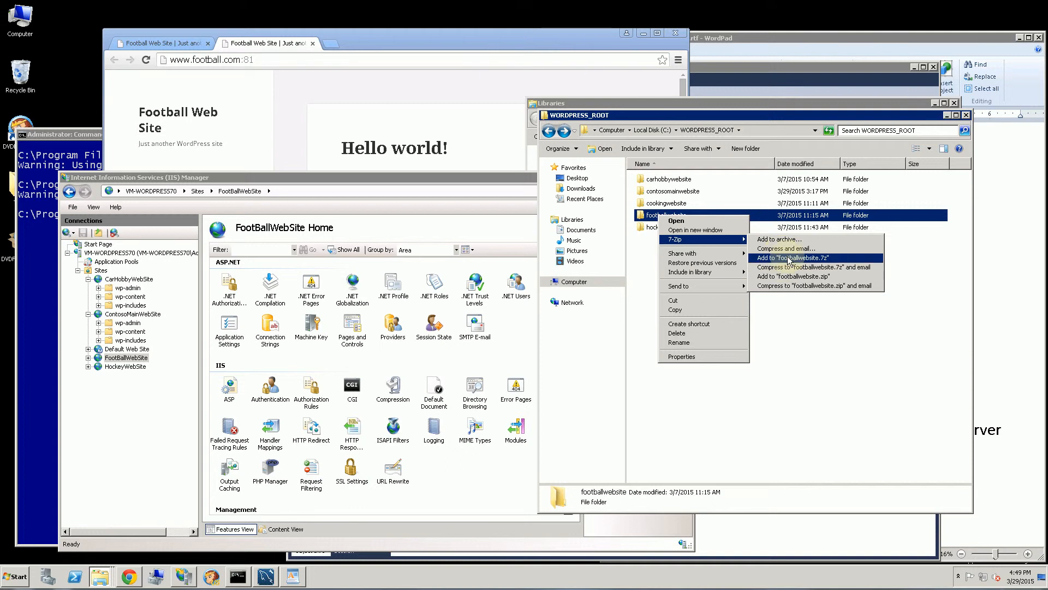
click(793, 258)
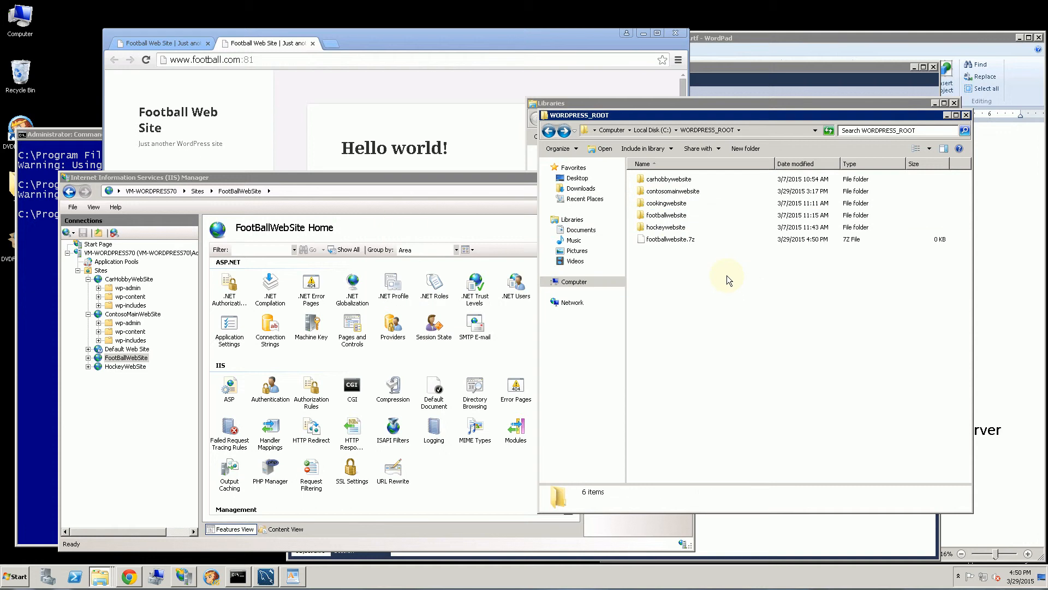
Select footballwebsite.7z and fb.sql to move them into C:\Temp.
click(669, 239)
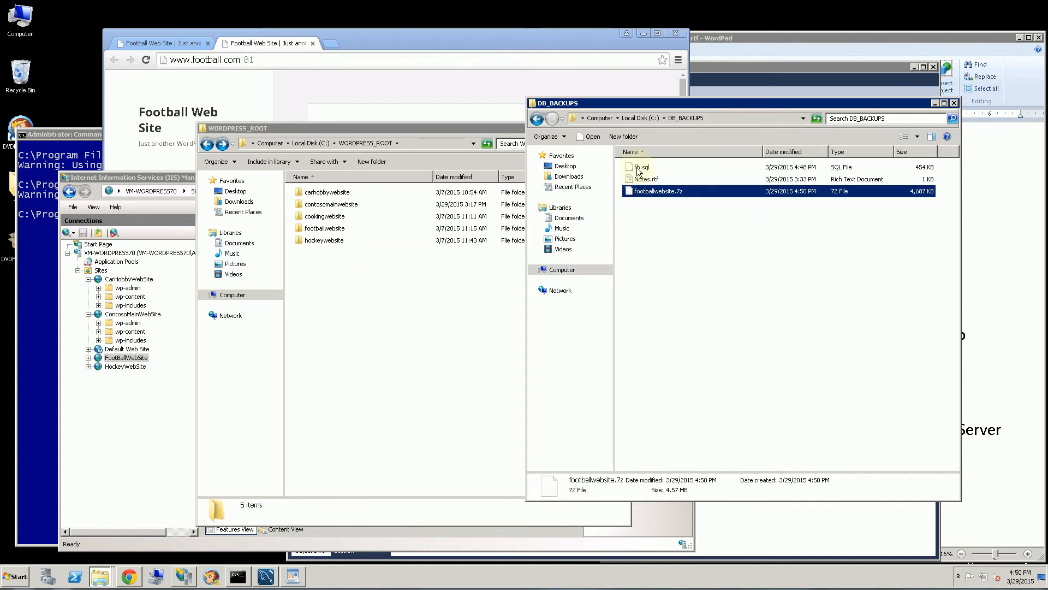
click(641, 166)
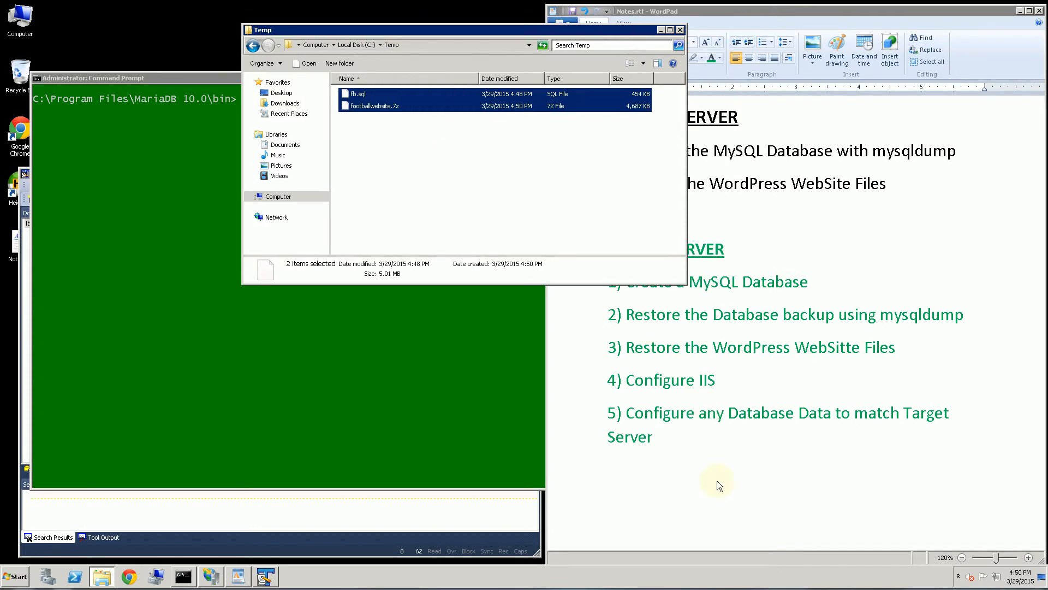
click(723, 249)
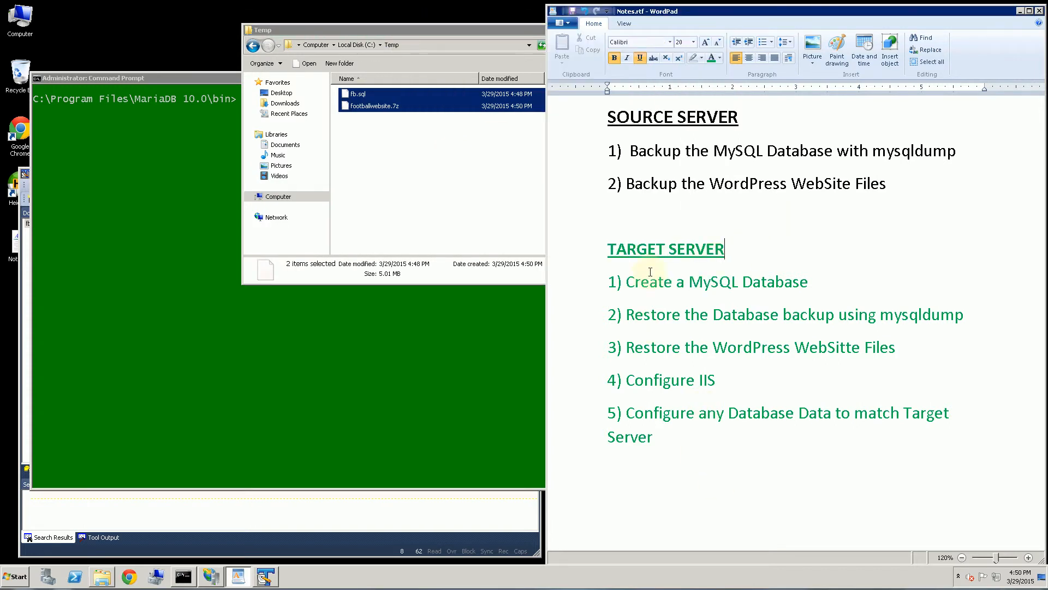
click(630, 281)
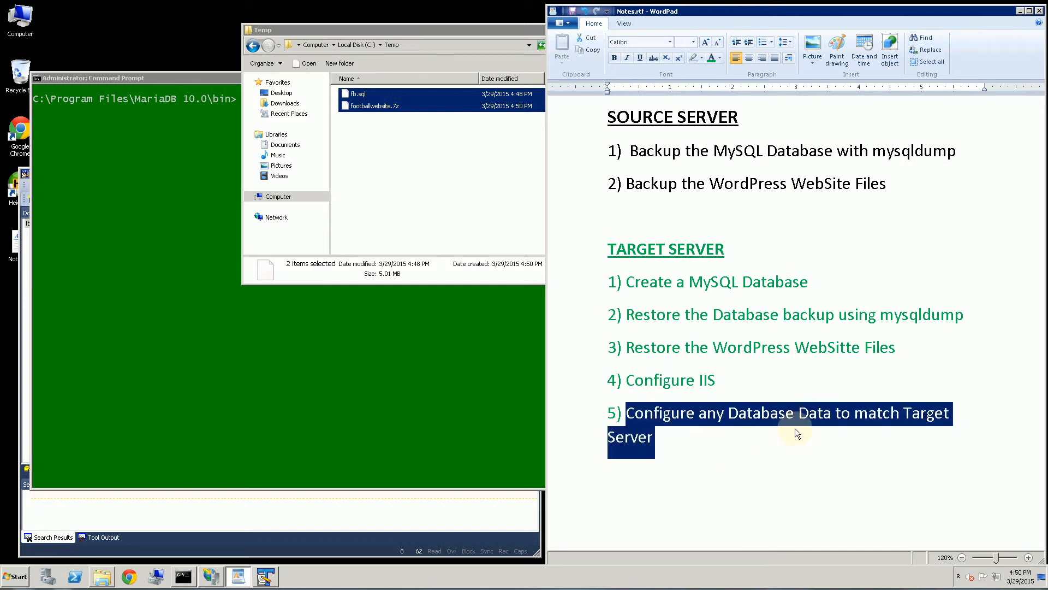
mouse_move(487, 60)
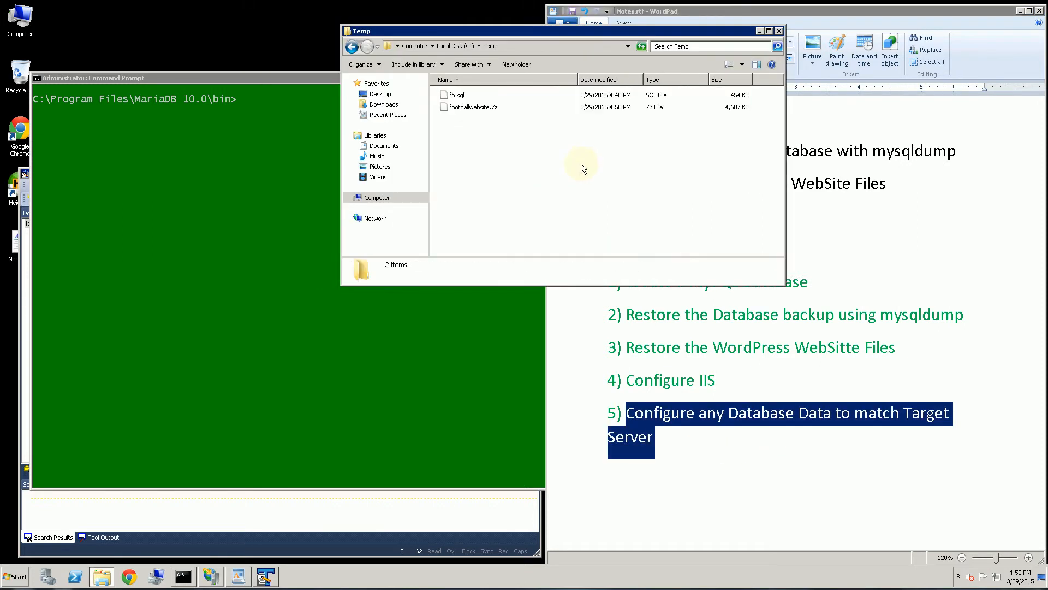
Reload the updated fb.sql in TextPad, then close the editor, leaving Command Prompt in front.
click(457, 94)
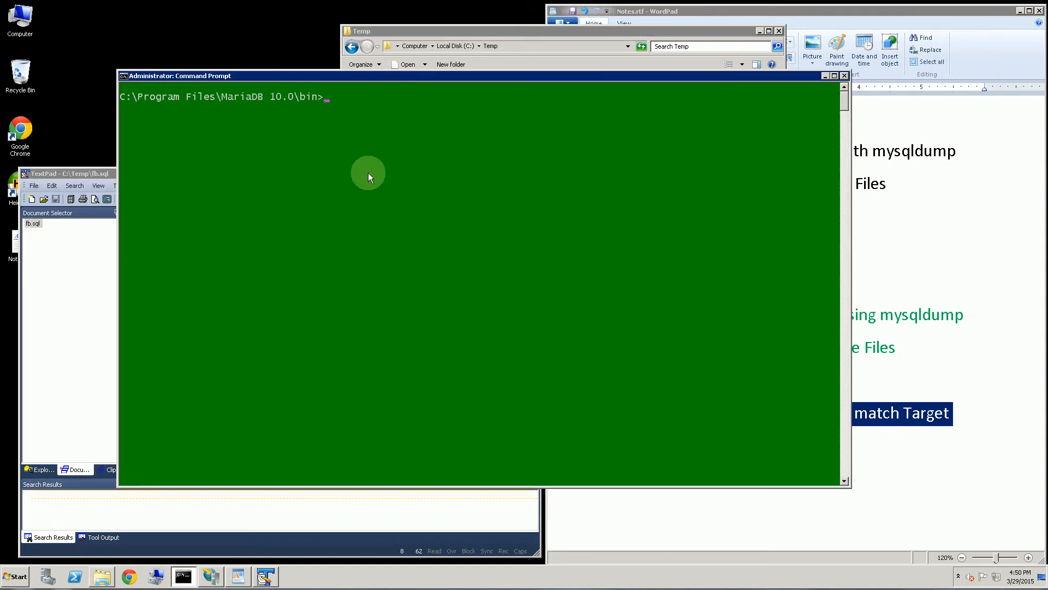
mouse_move(358, 88)
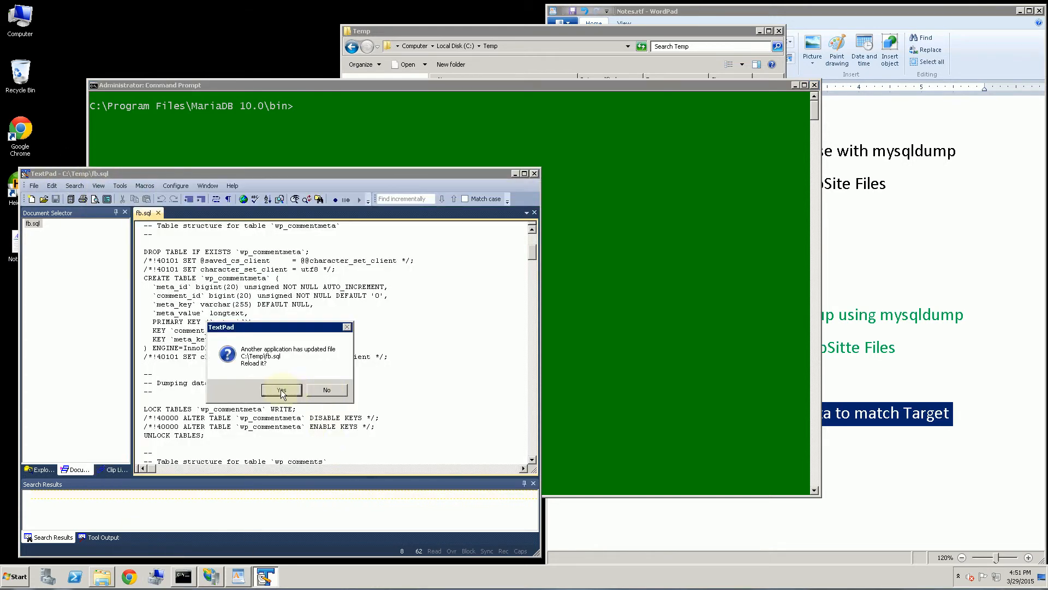
click(281, 390)
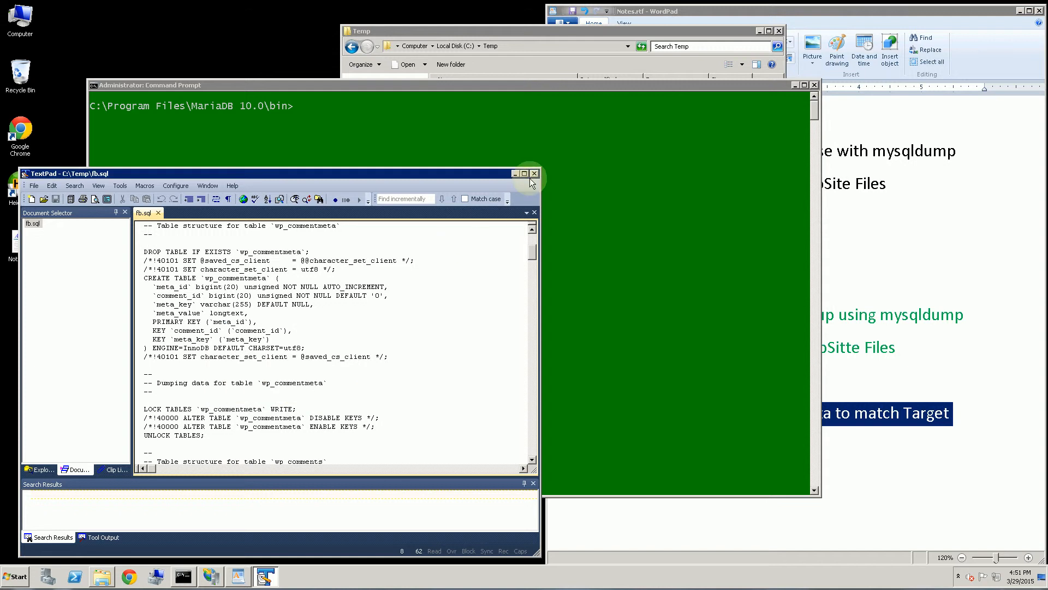
click(534, 174)
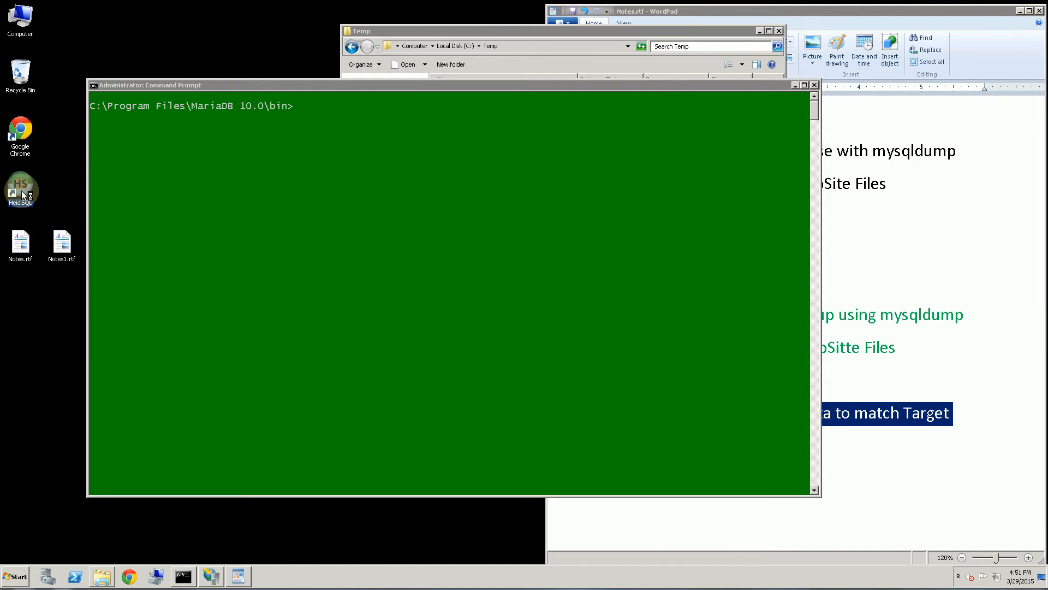
Launch HeidiSQL and connect to MariaDB at 127.0.0.1 as root with its password.
double_click(20, 183)
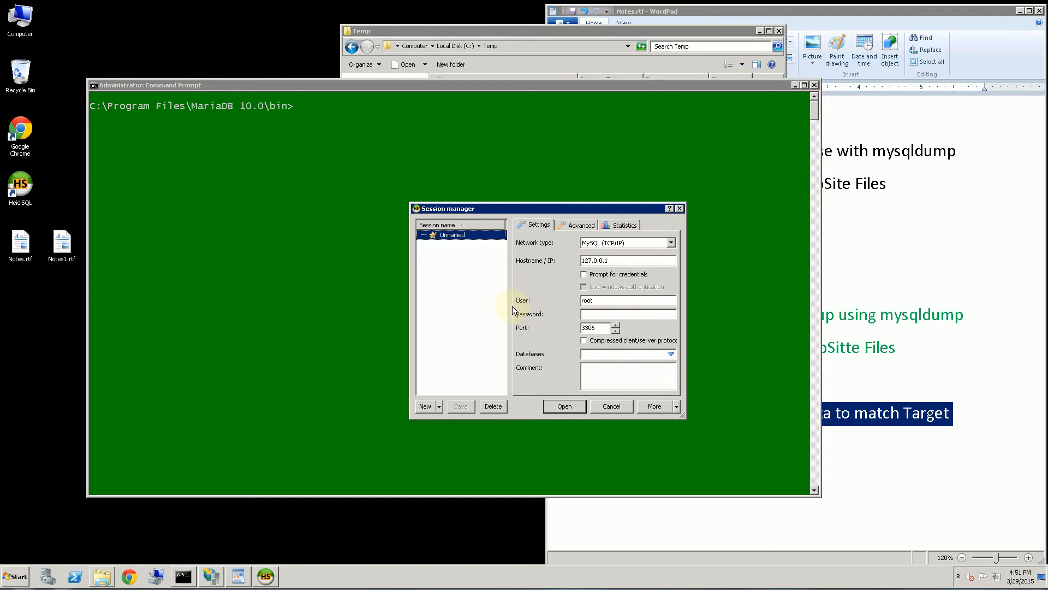
mouse_move(687, 424)
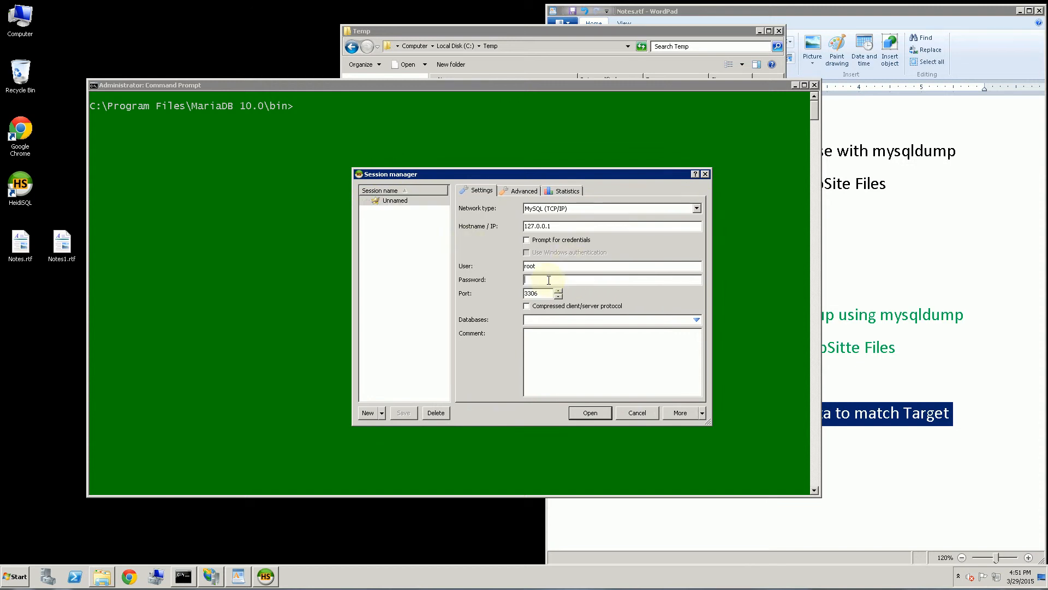
text(password)
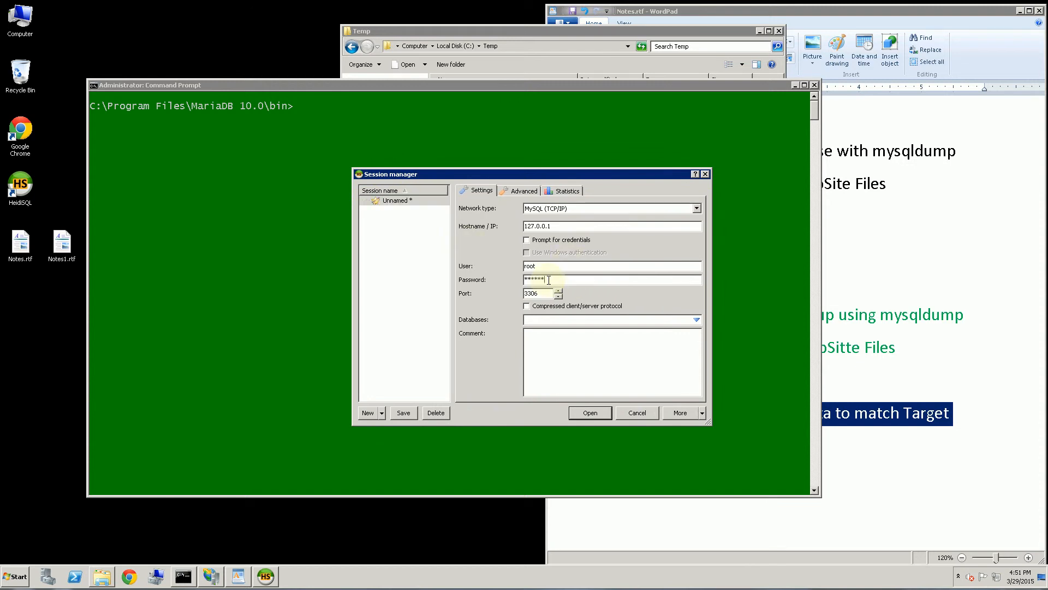
click(589, 413)
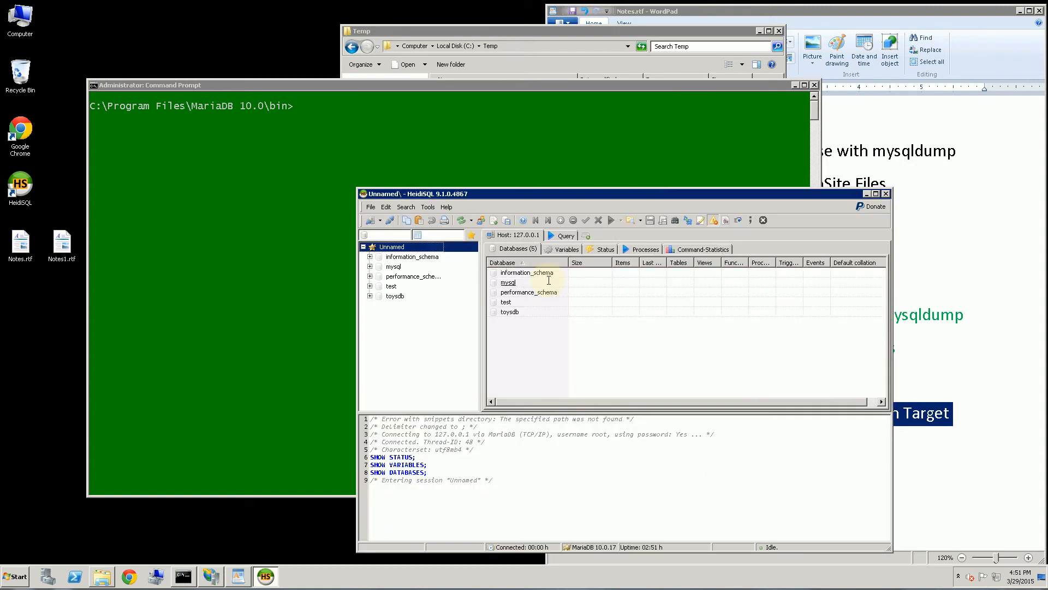
Create a new database named footballwebsite from the session node's Create new menu.
right_click(391, 247)
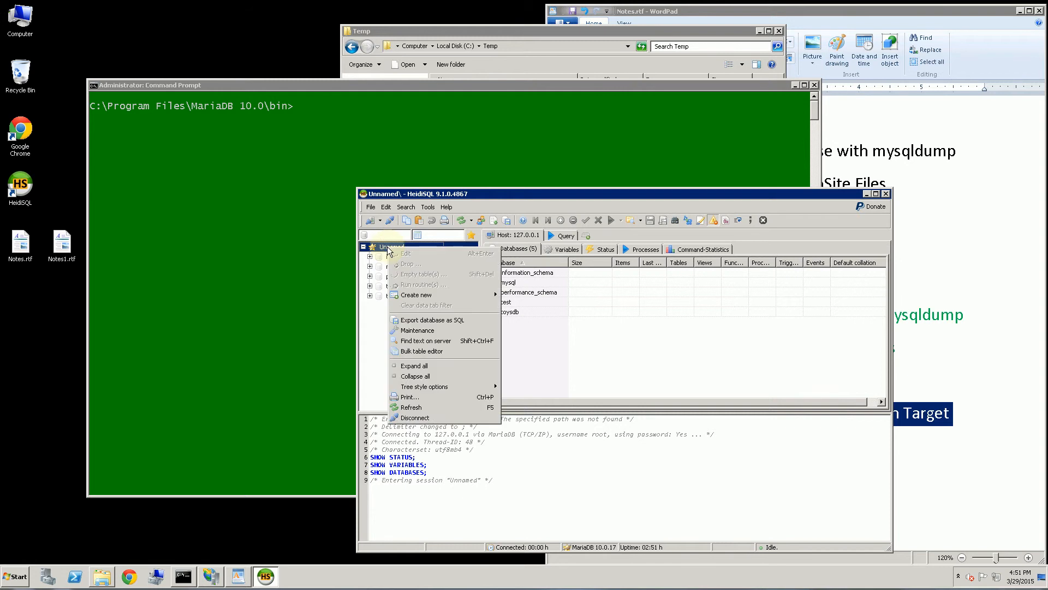
click(416, 295)
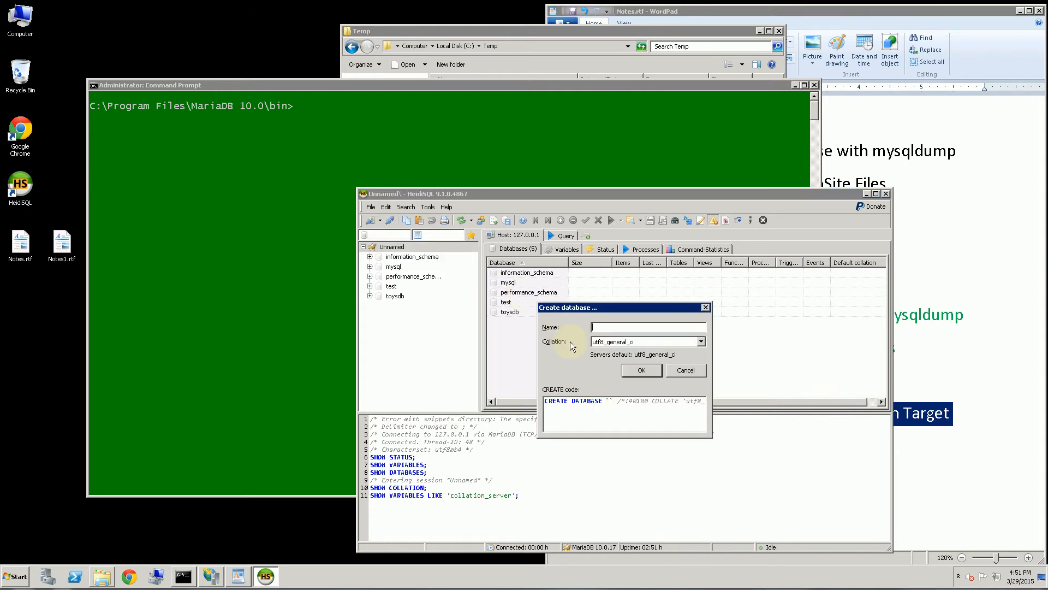
text(footbal)
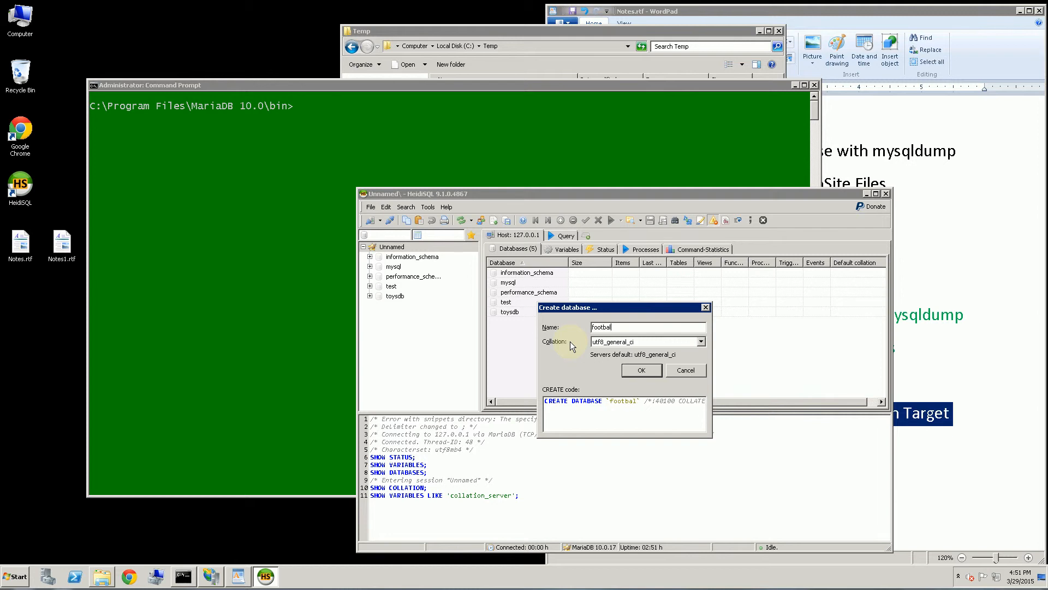
text(website)
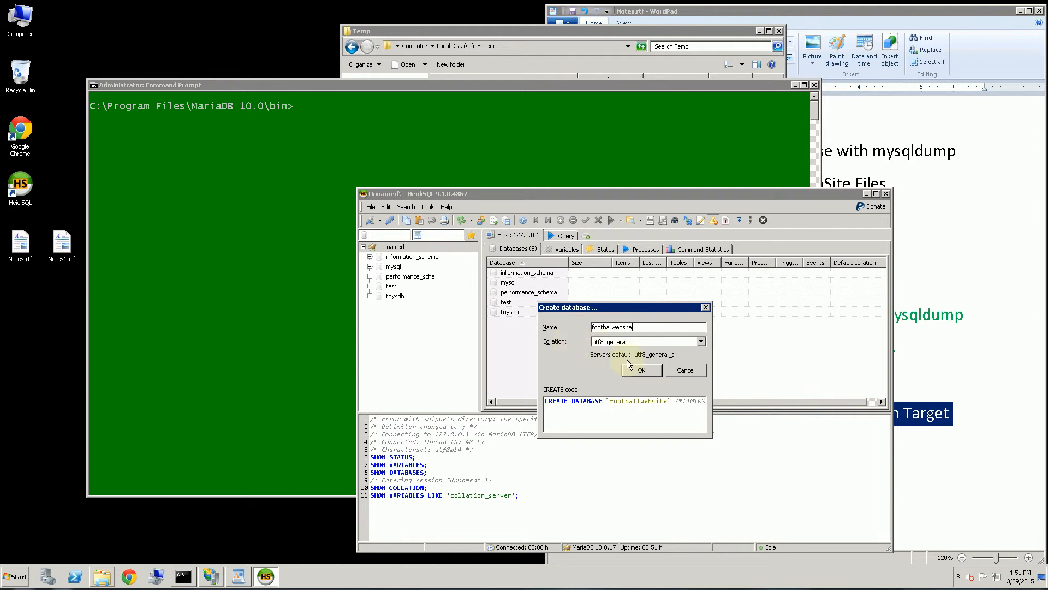
click(641, 370)
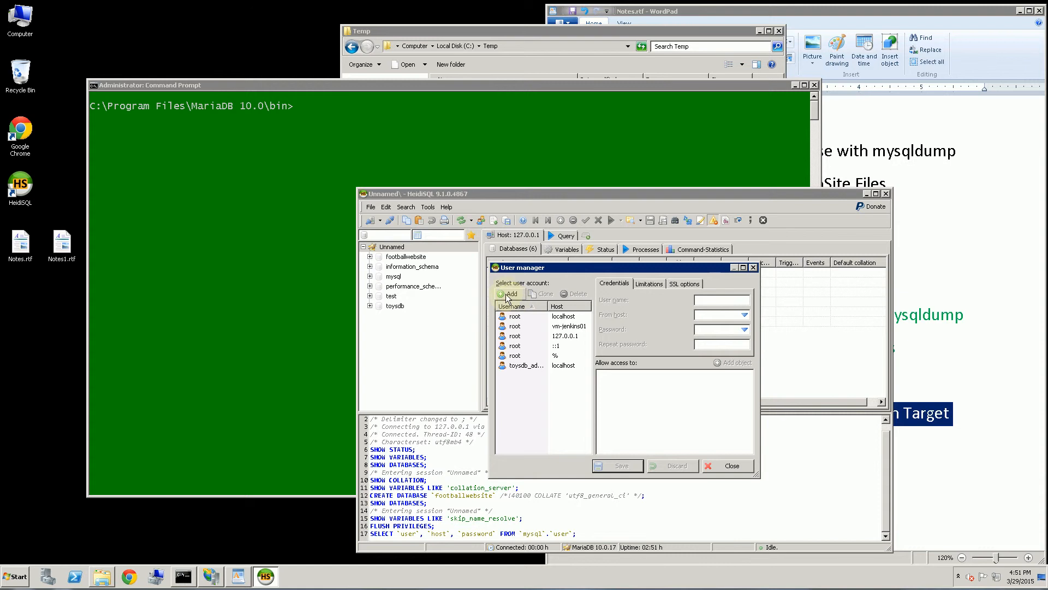
Add user footballdb_admin@localhost with a password and grant it access to footballwebsite.
click(511, 294)
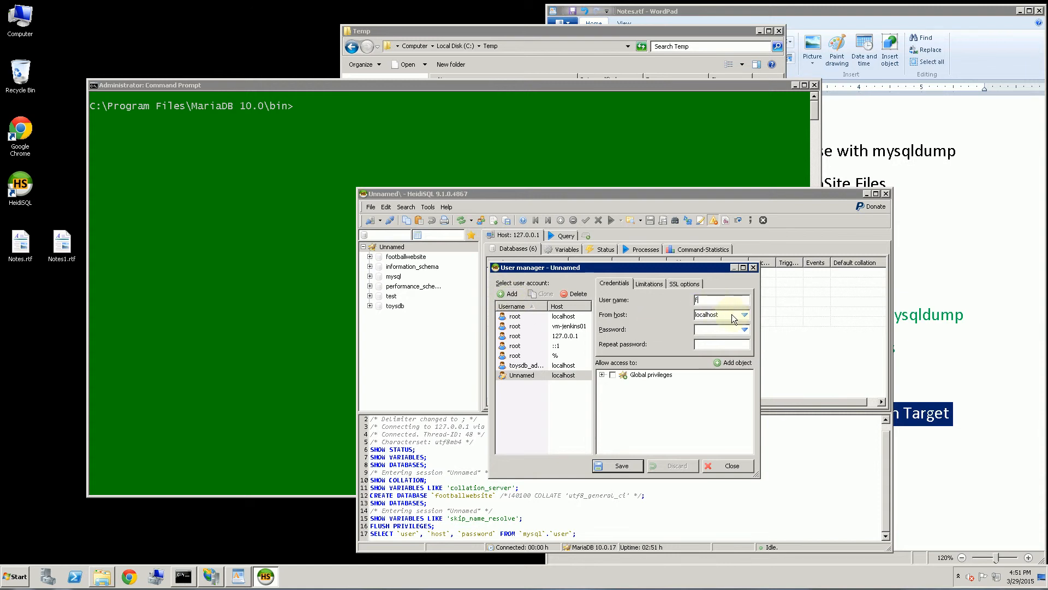
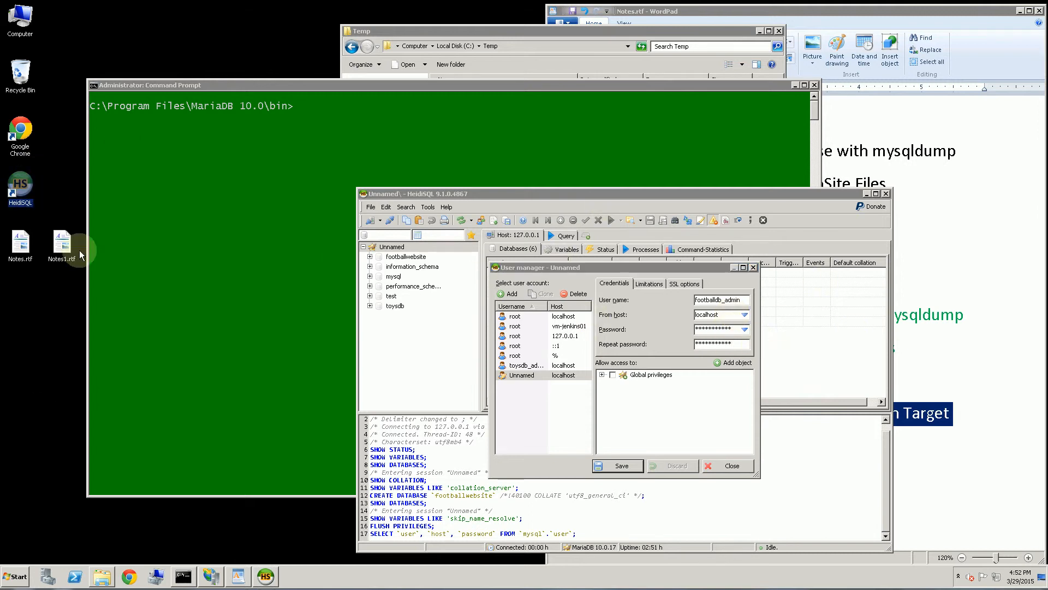
click(739, 362)
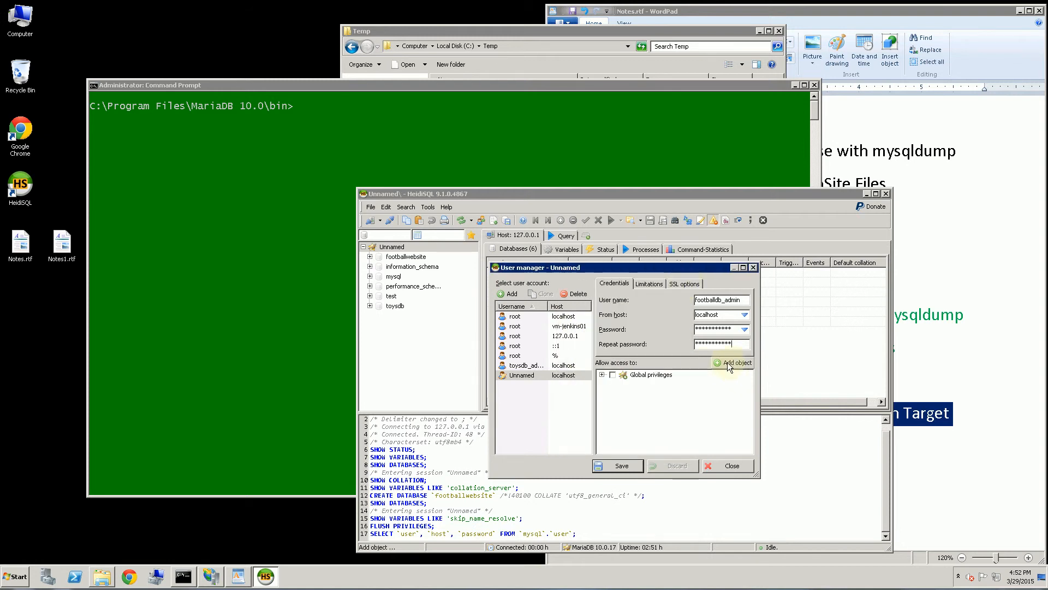
click(733, 362)
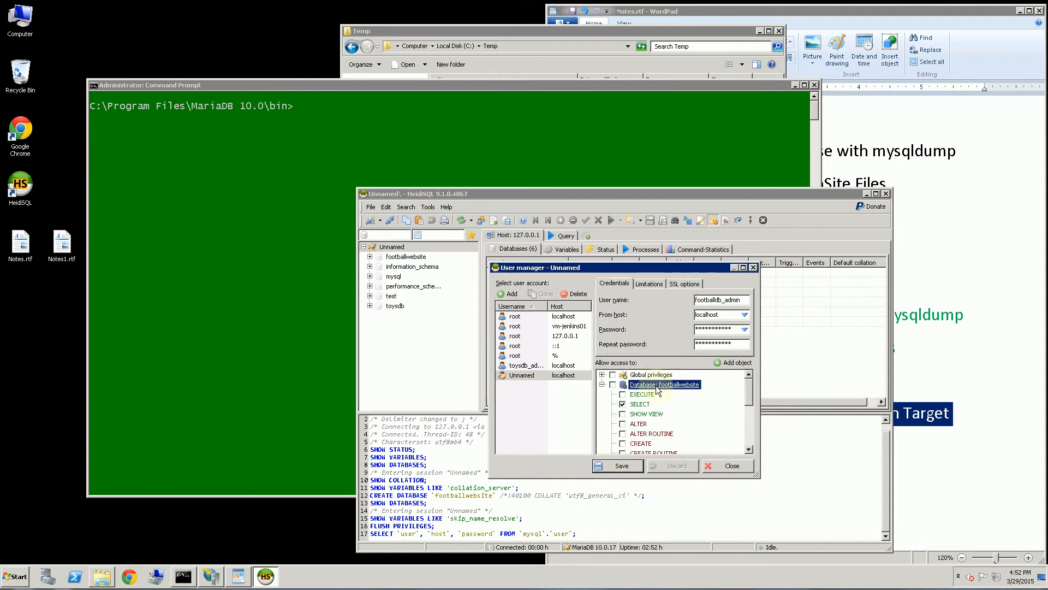
Check all privileges on footballwebsite for the new user and save the account.
scroll(down, 3)
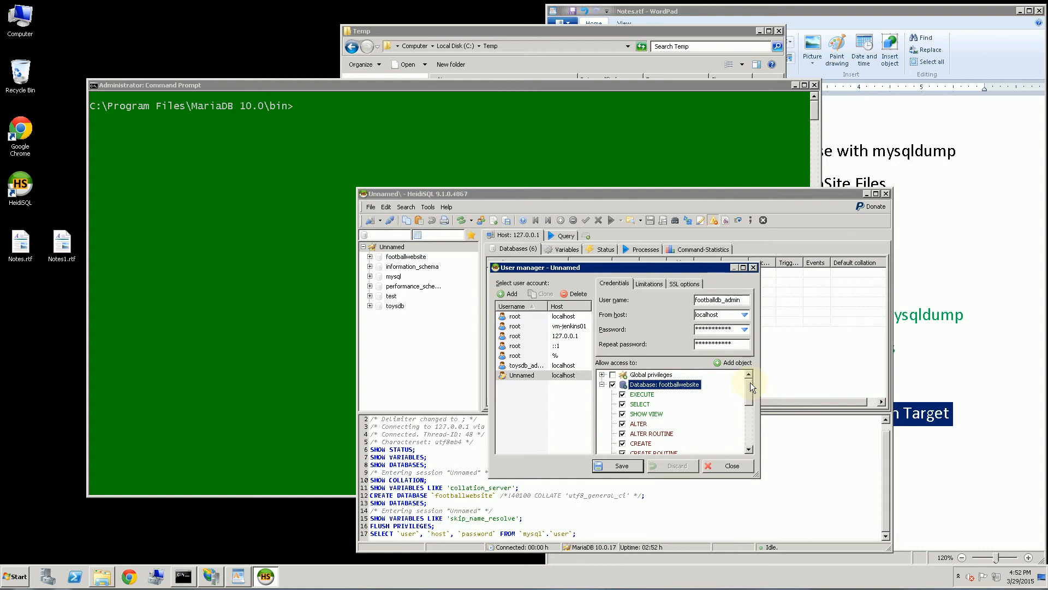
scroll(down, 3)
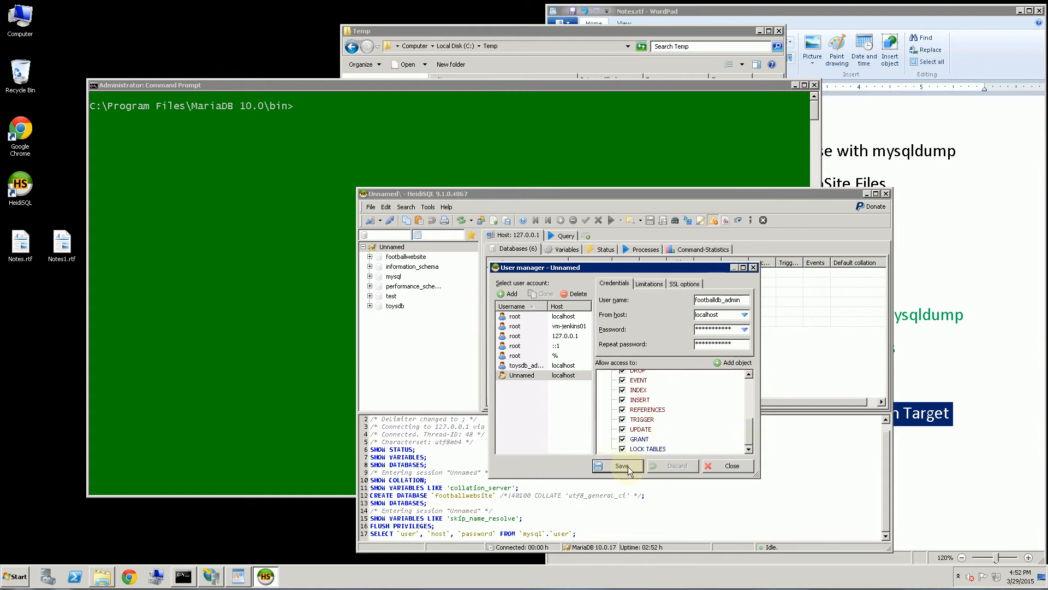
click(615, 466)
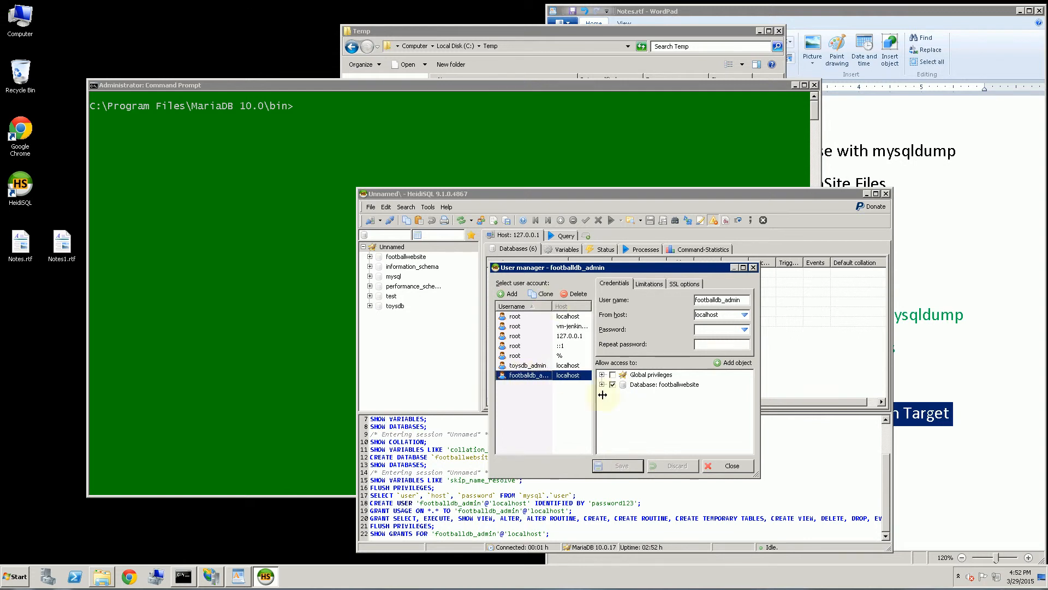
click(727, 465)
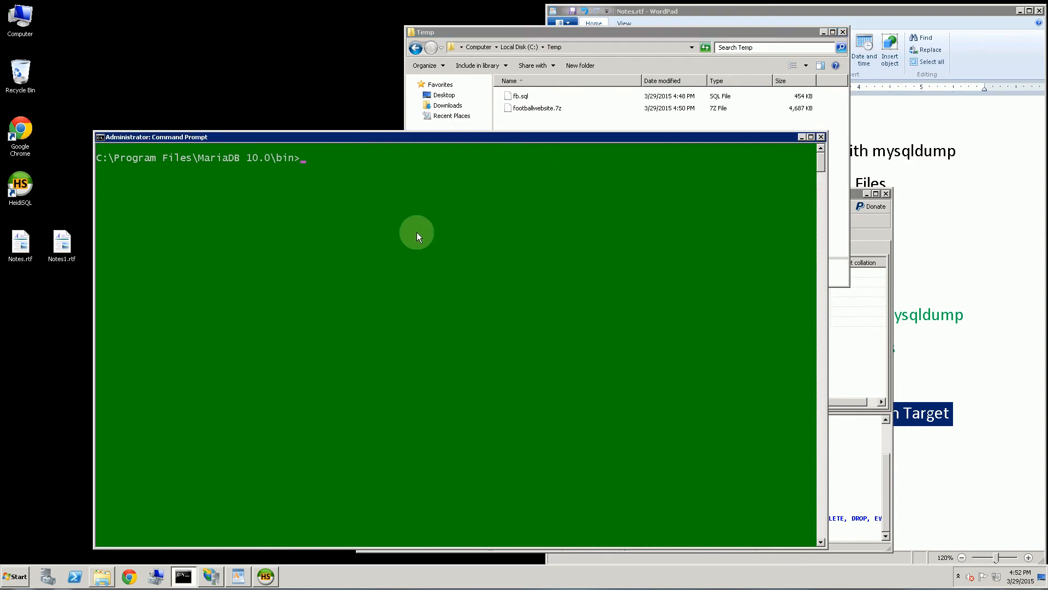
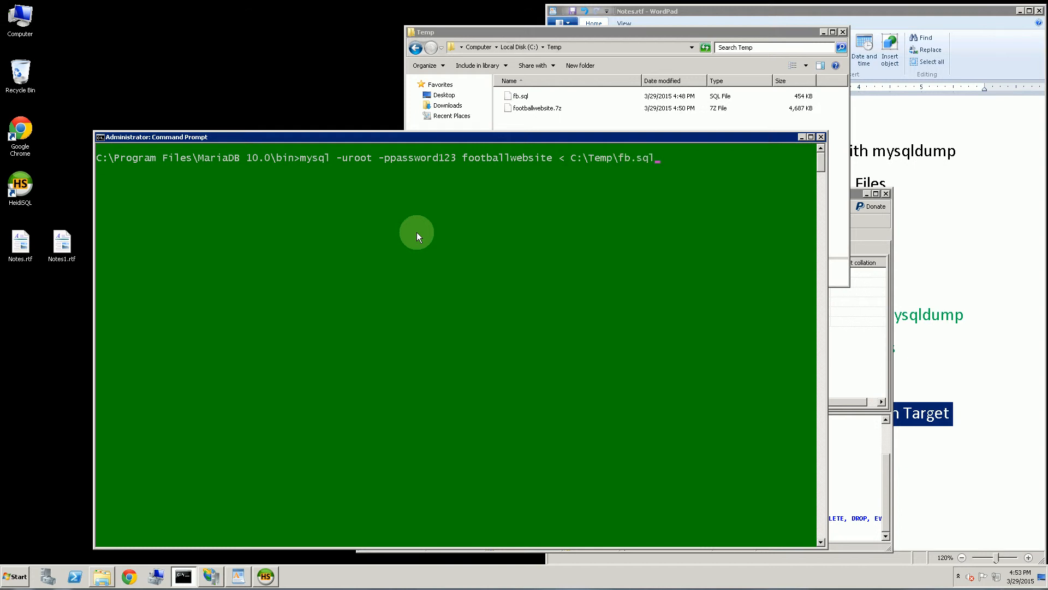
Run mysql -uroot -p... footballwebsite < C:\Temp\fb.sql to import the dump.
key(Return)
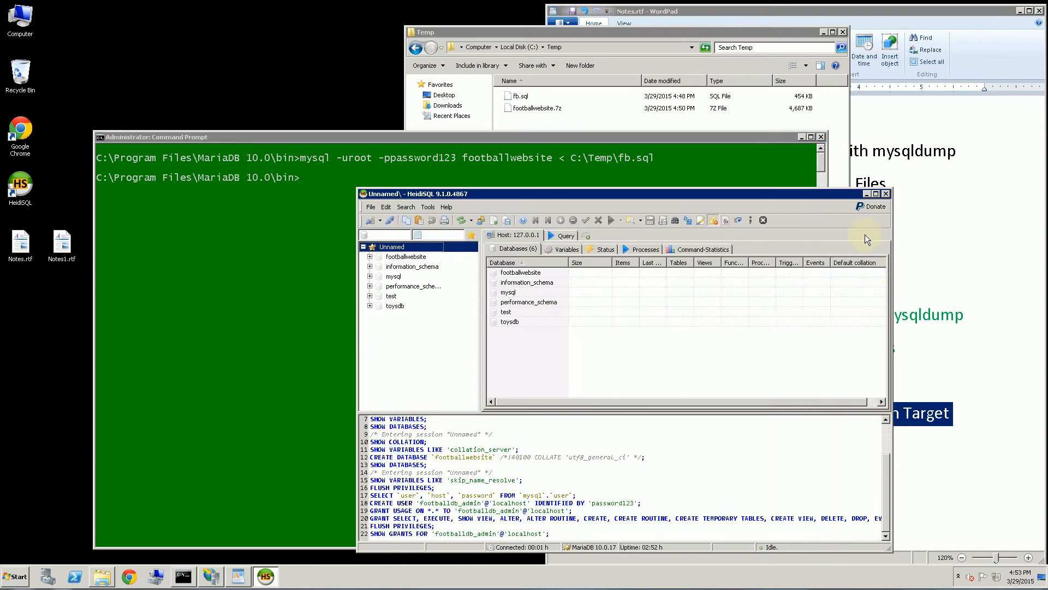
Select footballwebsite in HeidiSQL's tree to list its eleven wp_ tables.
click(406, 256)
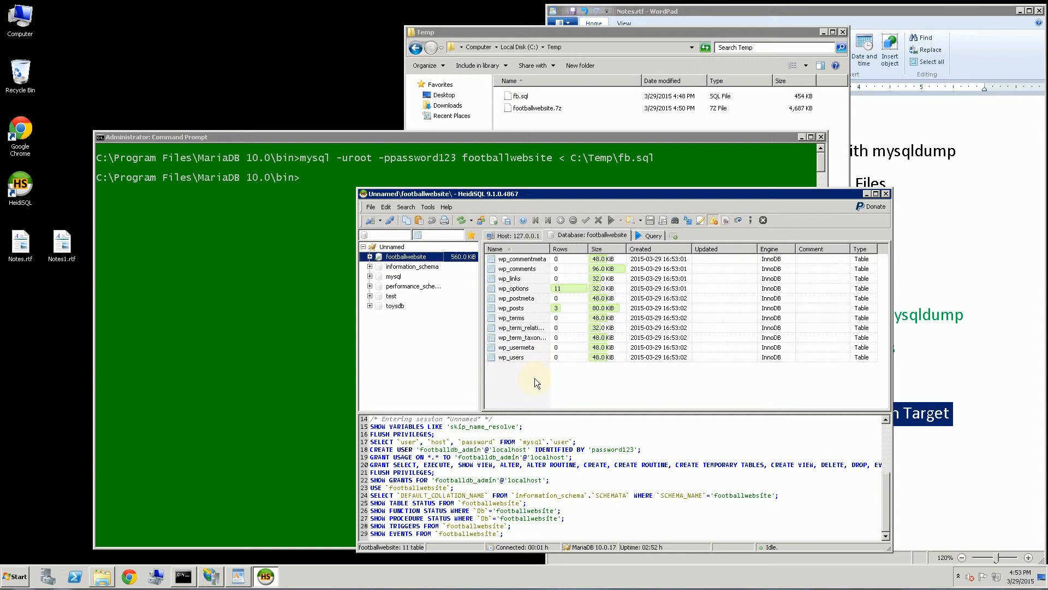
mouse_move(407, 141)
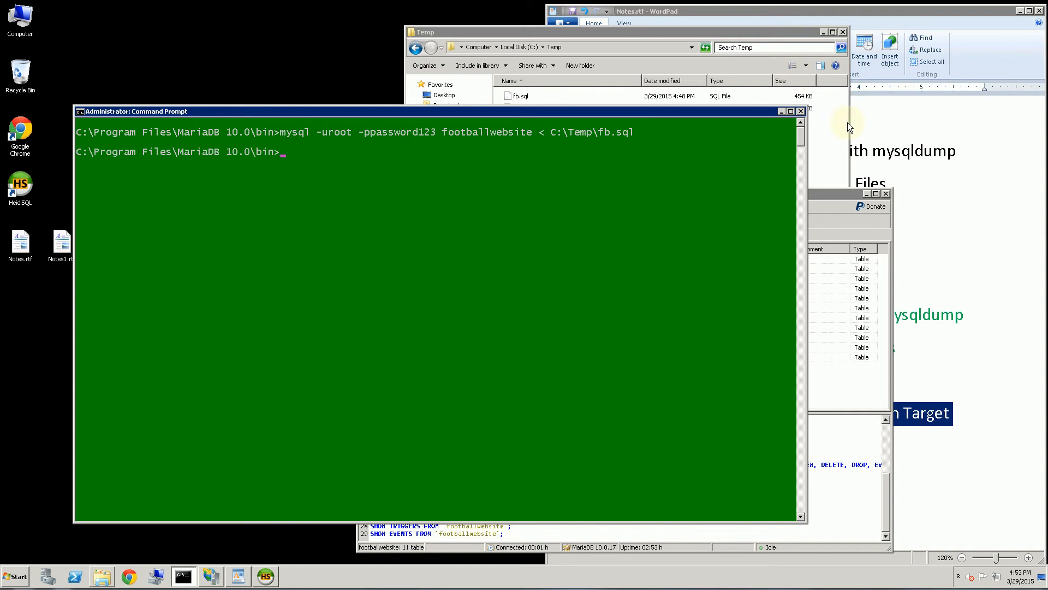
Extract footballwebsite.7z with 7-Zip into a footballwebsite folder and look inside it.
right_click(522, 108)
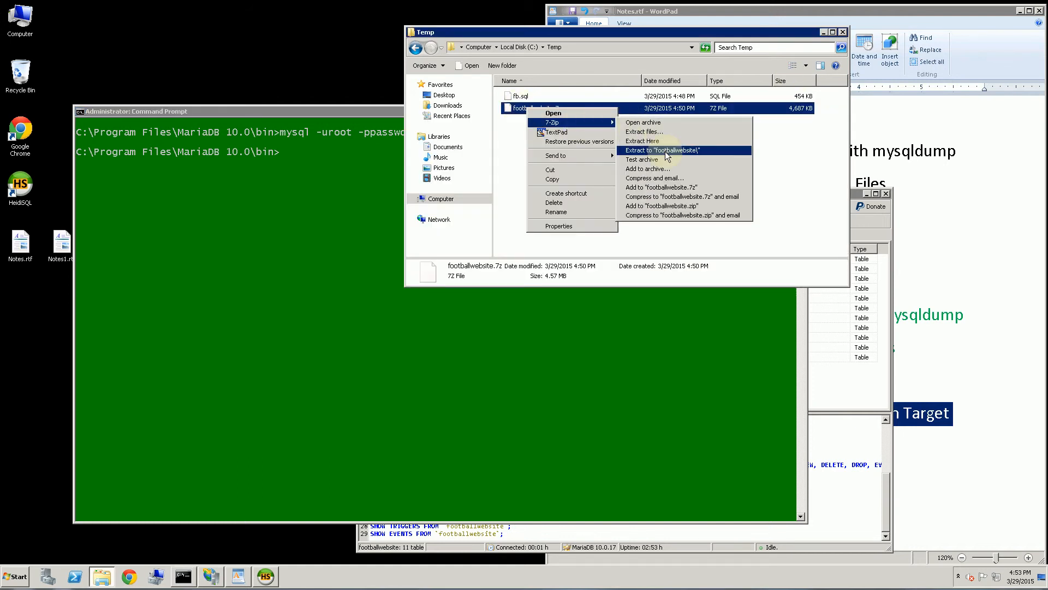
click(663, 150)
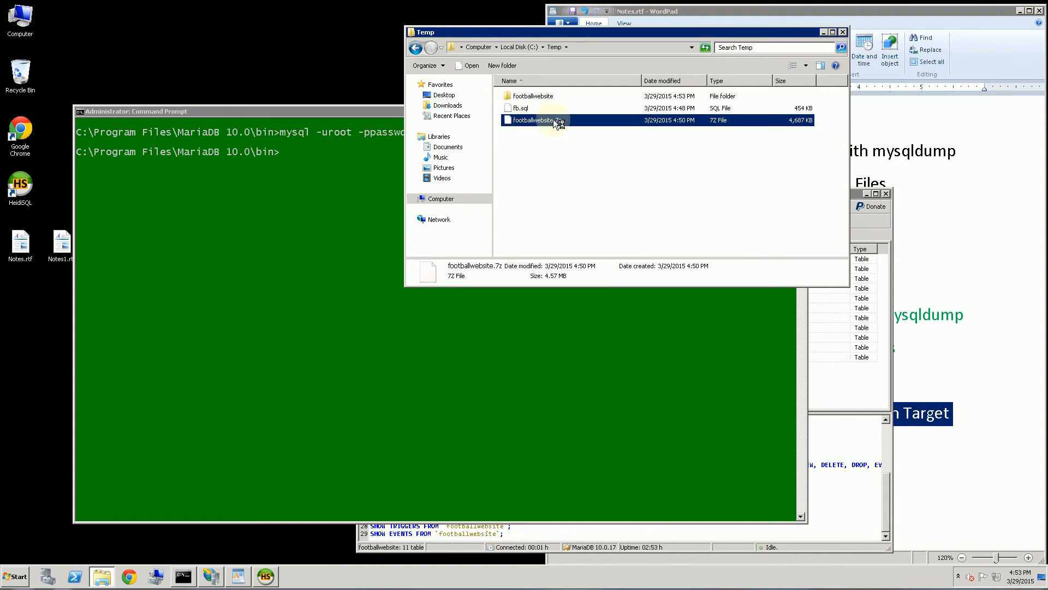
double_click(531, 120)
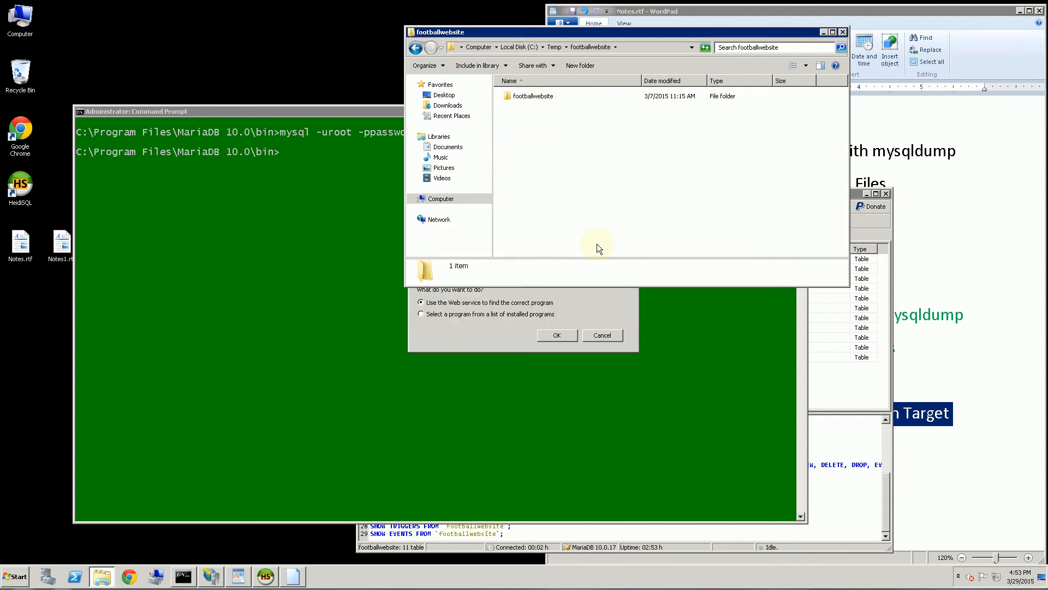
click(600, 335)
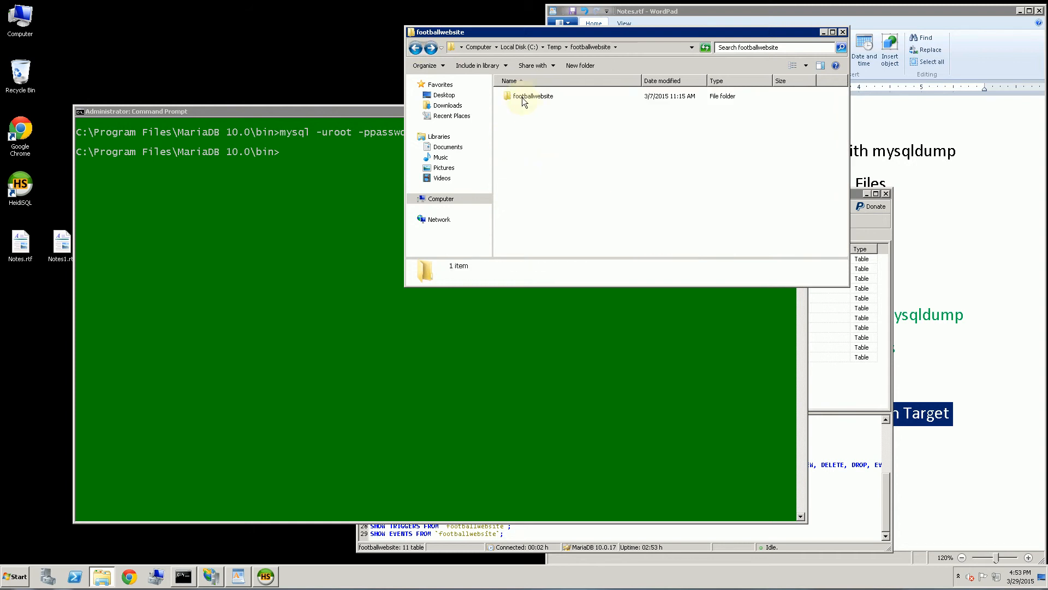
Place the inner footballwebsite folder in C:\WORDPRESS_ROOT and browse its WordPress files.
click(532, 96)
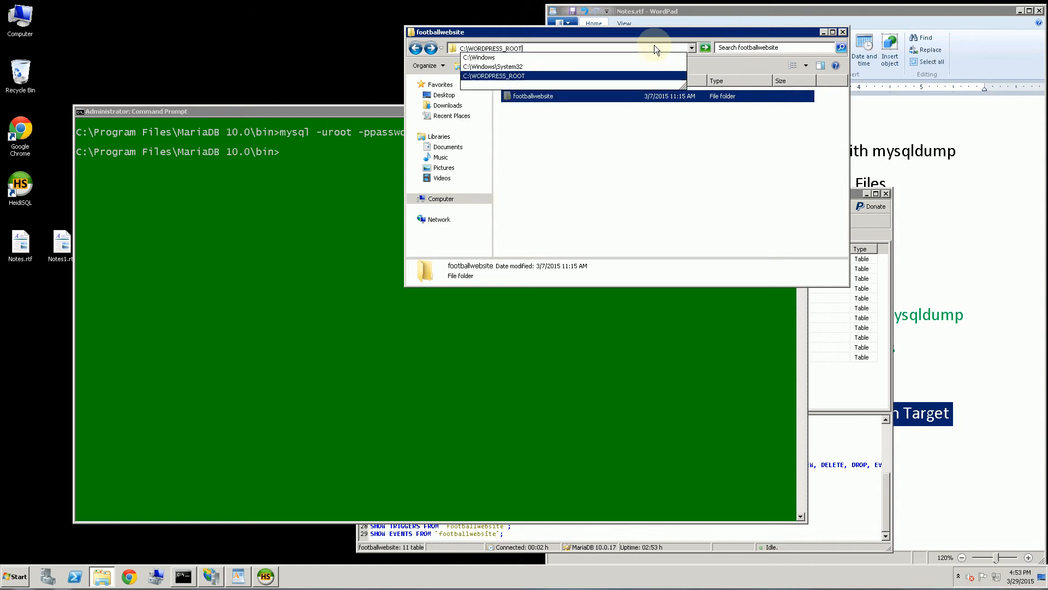
click(492, 75)
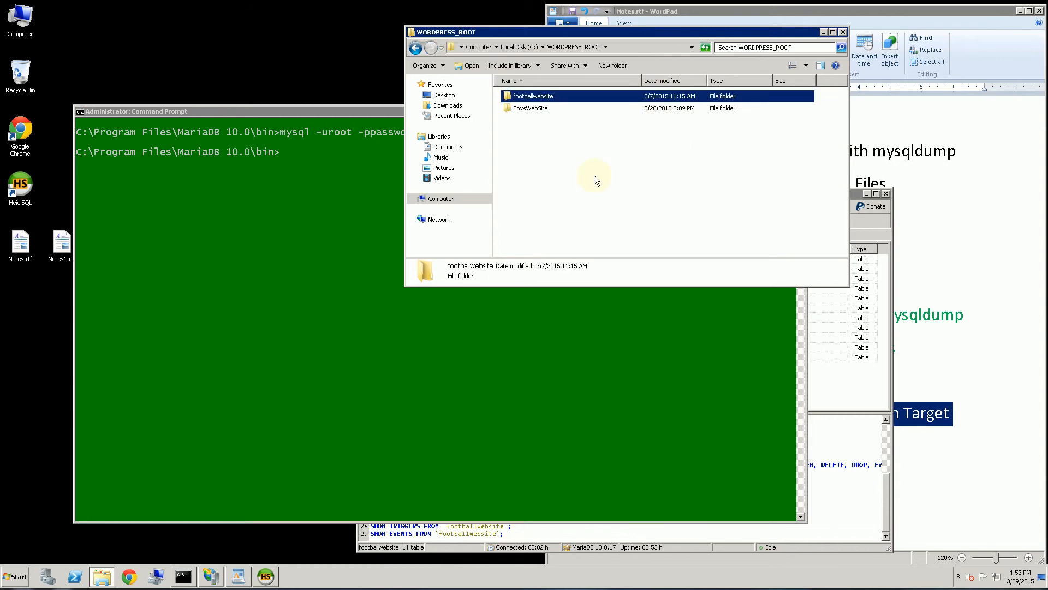
double_click(532, 96)
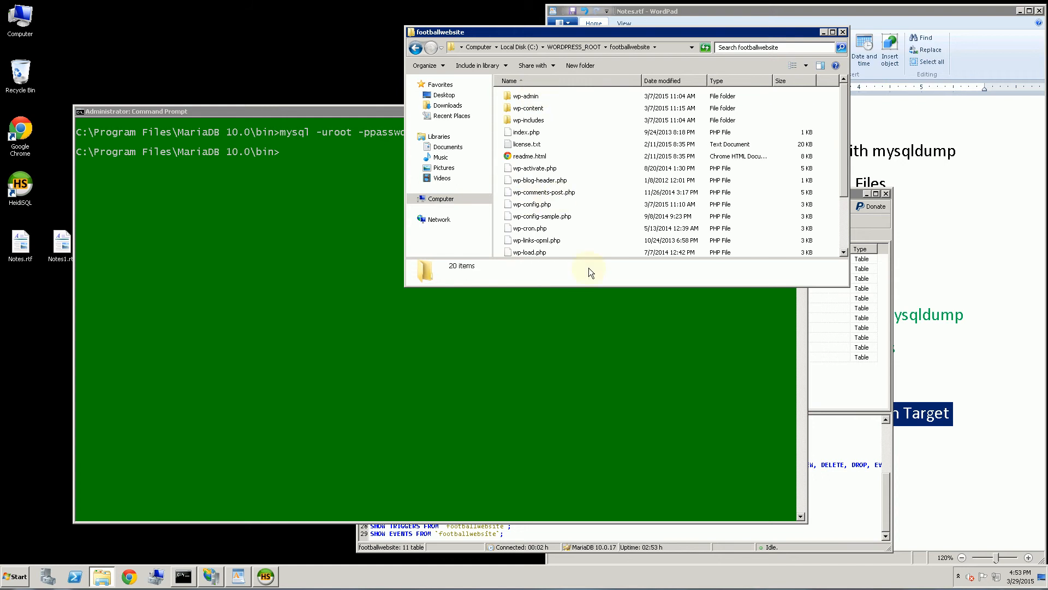
scroll(down, 3)
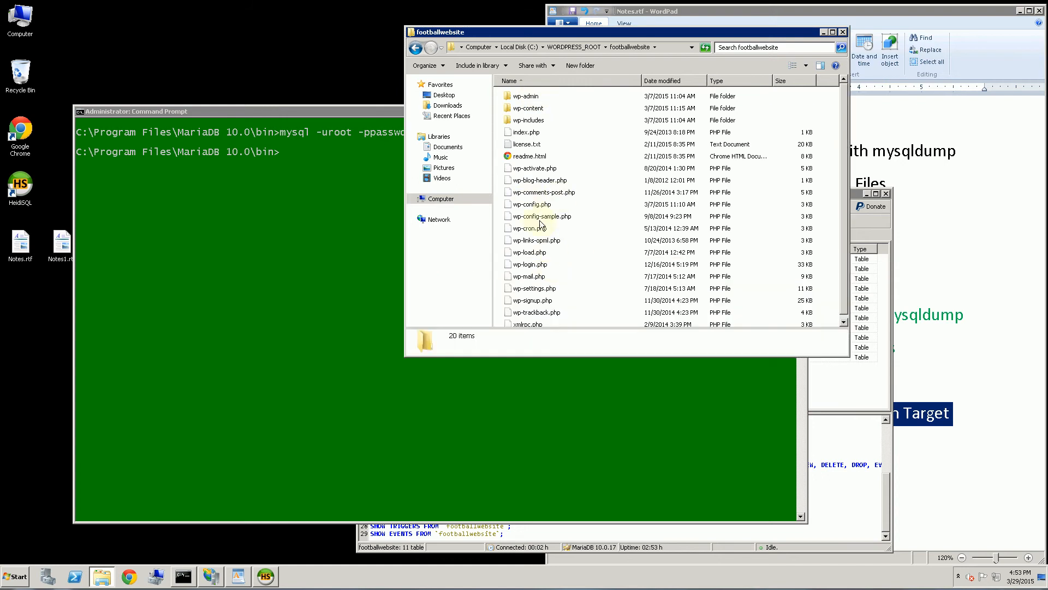
Open wp-config.php in TextPad and edit DB_USER to footballdb_admin.
right_click(530, 204)
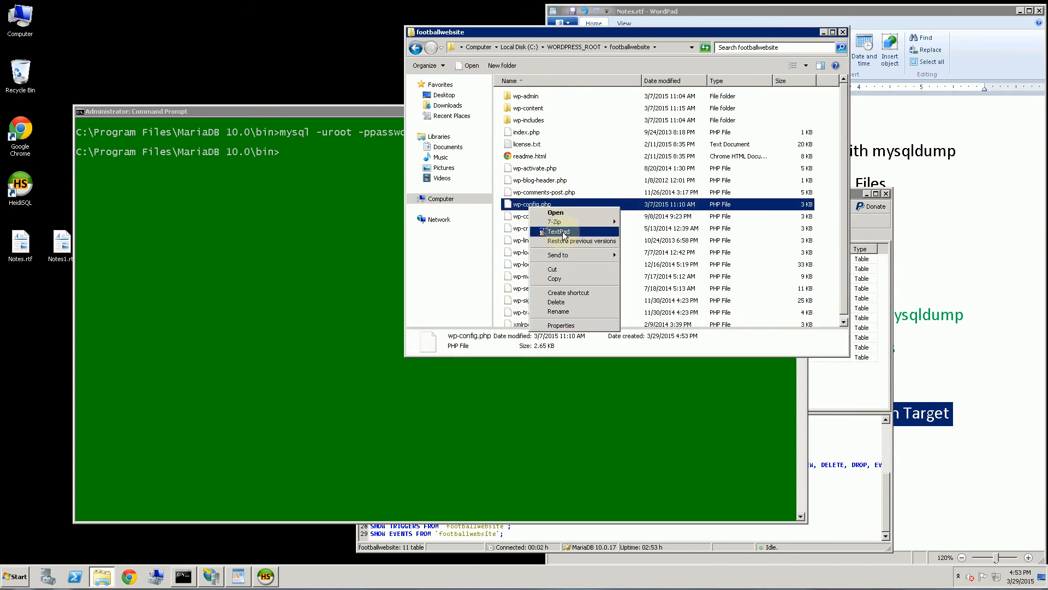
click(557, 231)
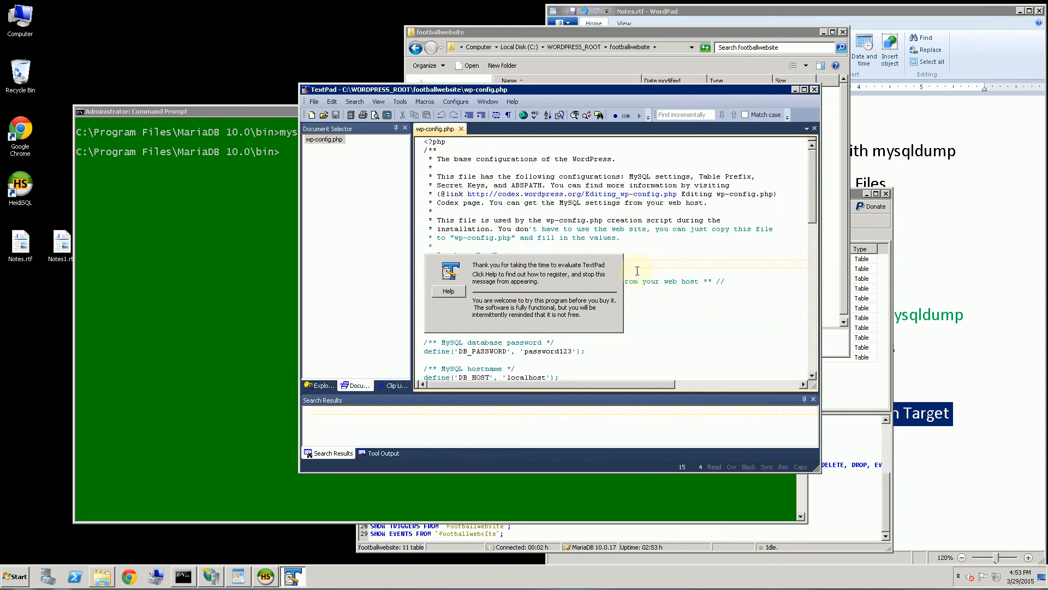
click(448, 290)
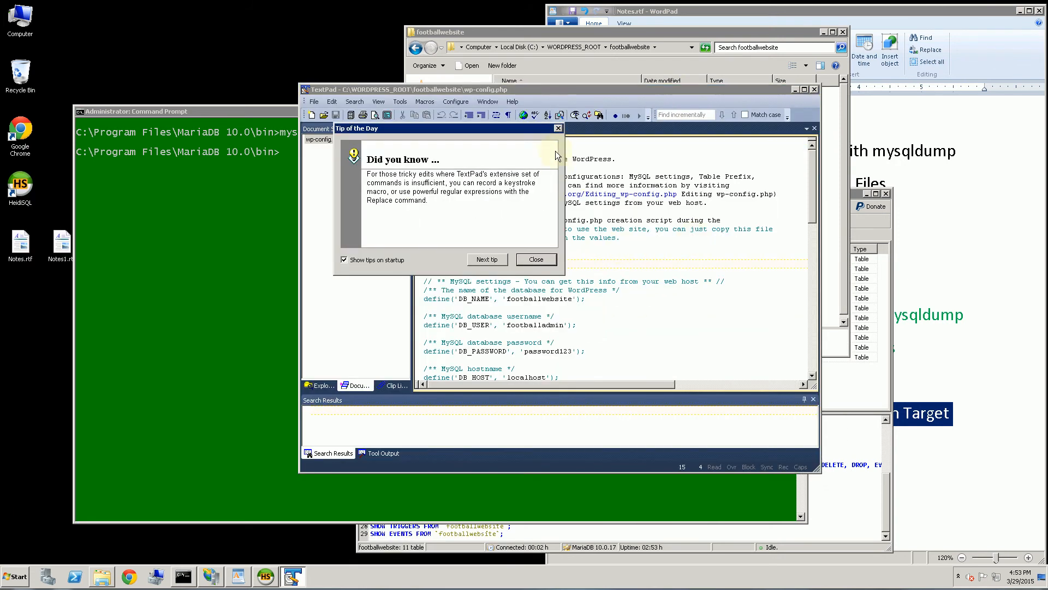
click(535, 260)
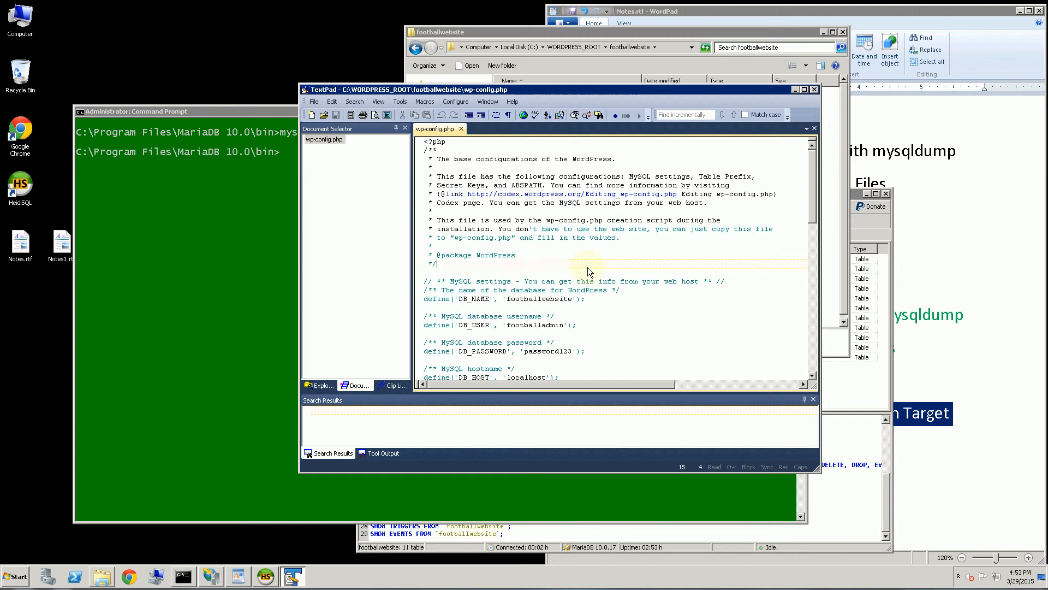
click(544, 333)
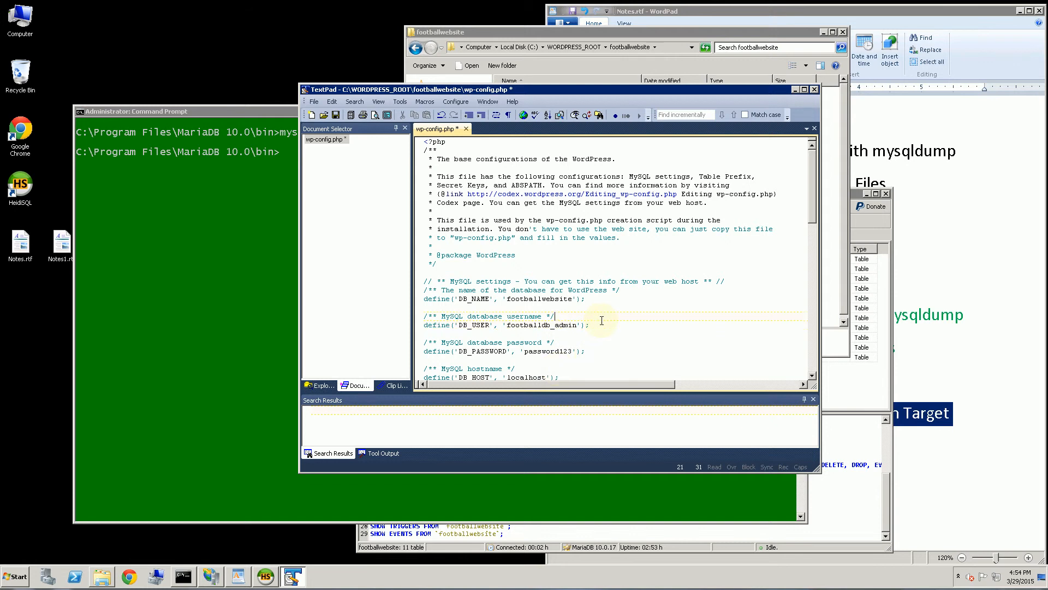
scroll(down, 3)
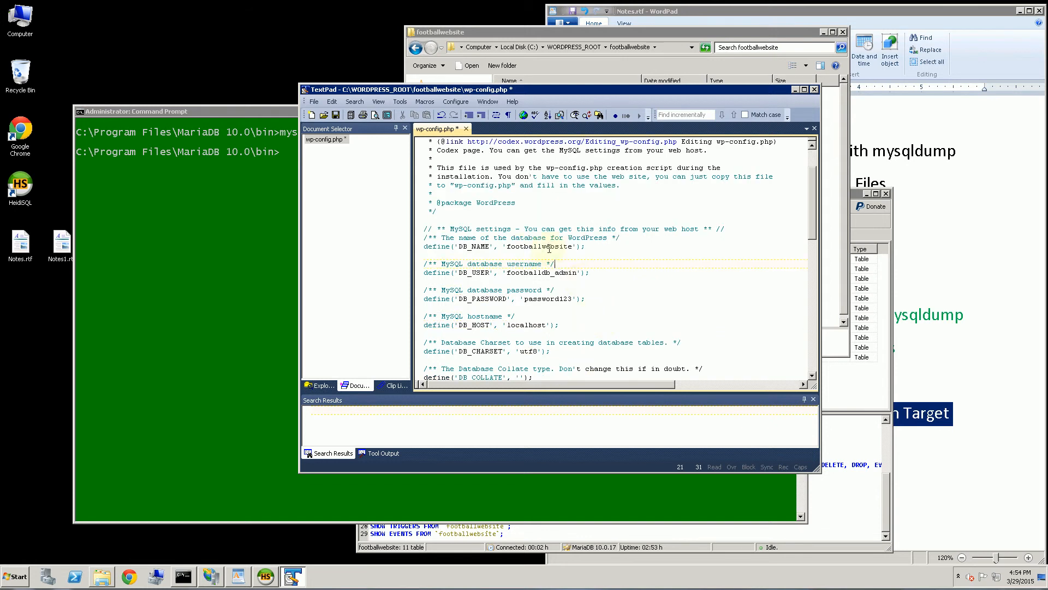
Compare DB_NAME footballwebsite and DB_USER footballdb_admin against HeidiSQL's User manager accounts.
double_click(538, 246)
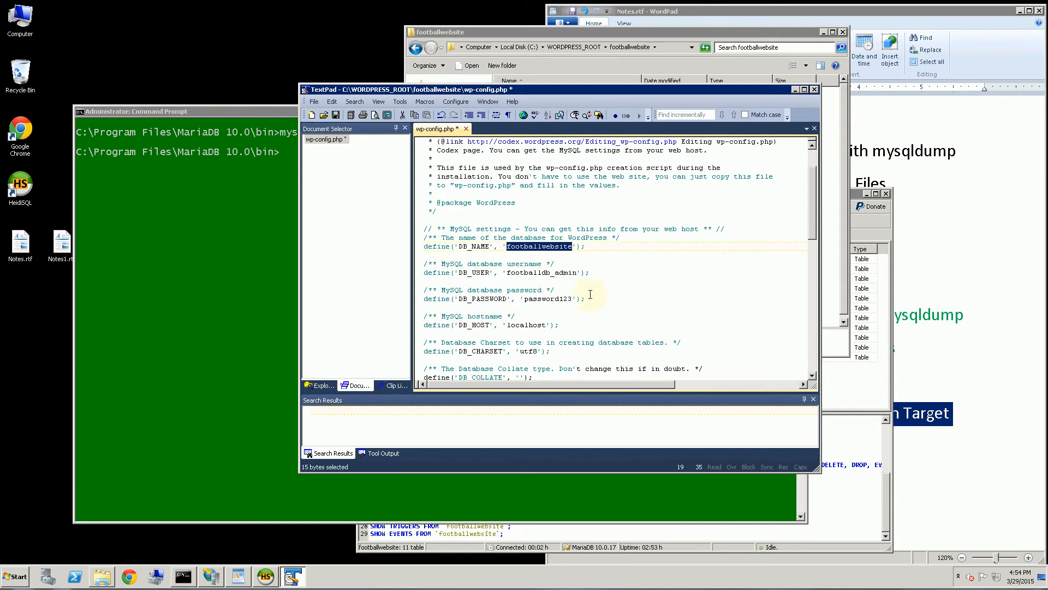
double_click(542, 273)
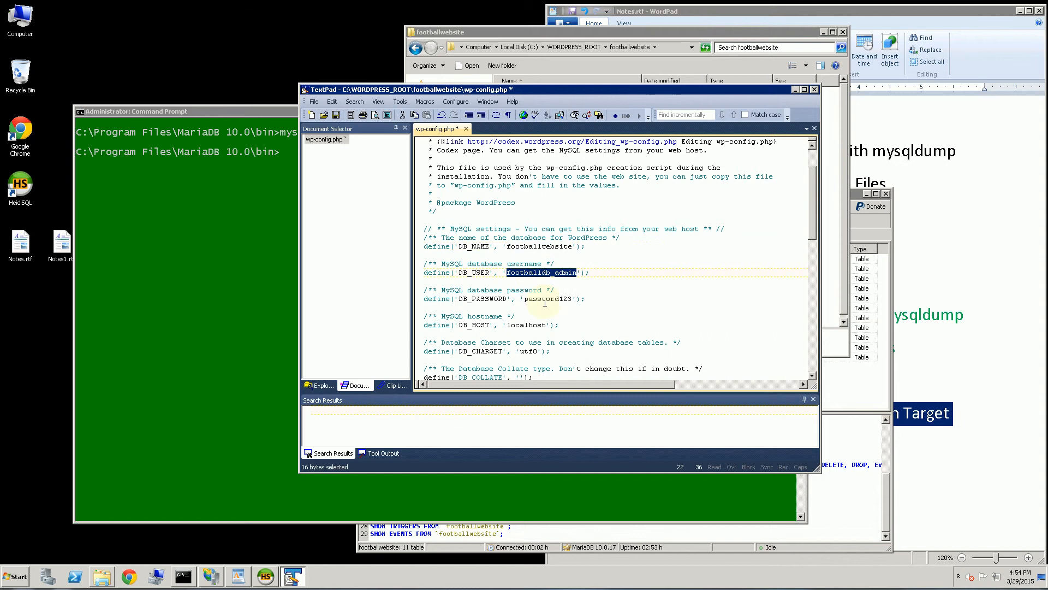
click(266, 577)
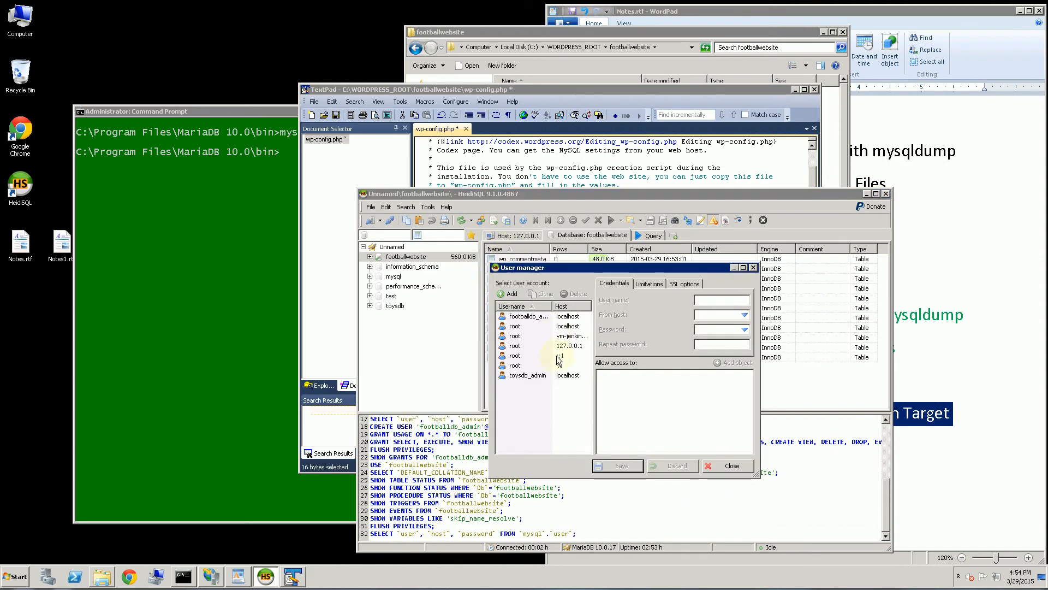
click(531, 316)
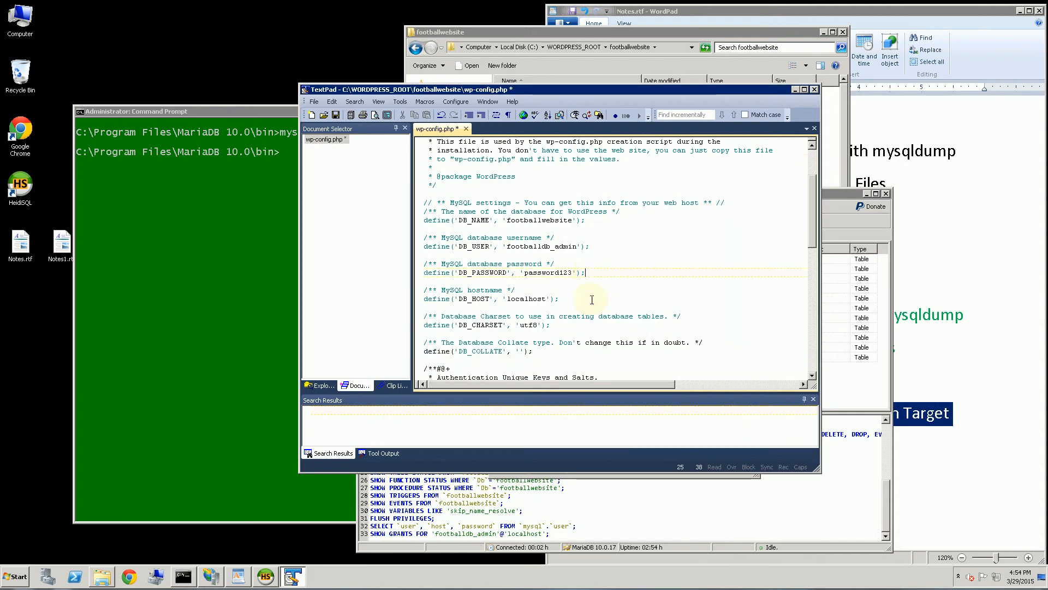
click(559, 299)
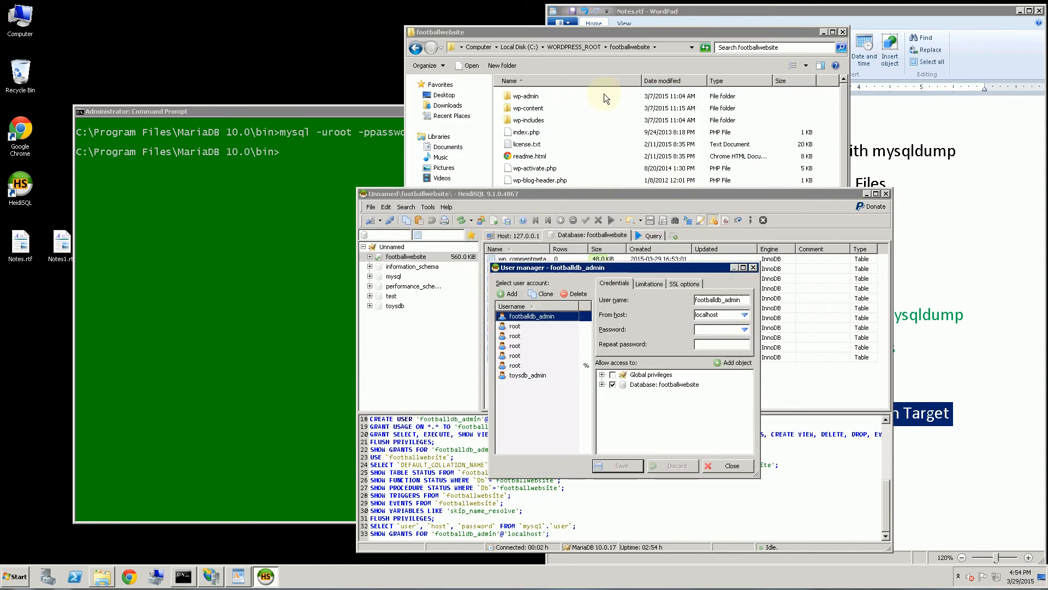
Review the migration notes, then switch to IIS Manager's Sites list.
click(525, 96)
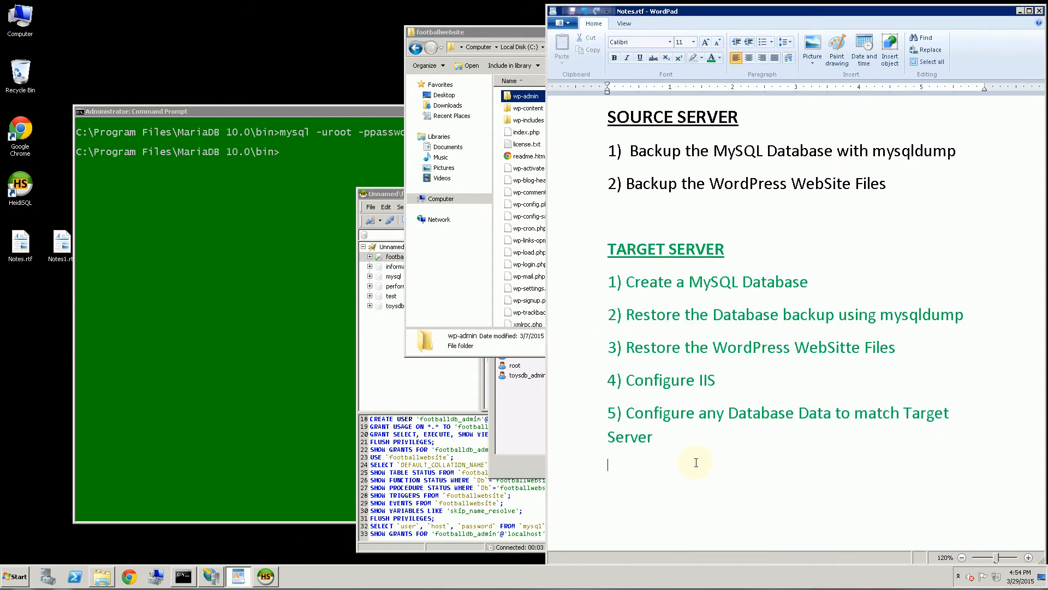
click(211, 575)
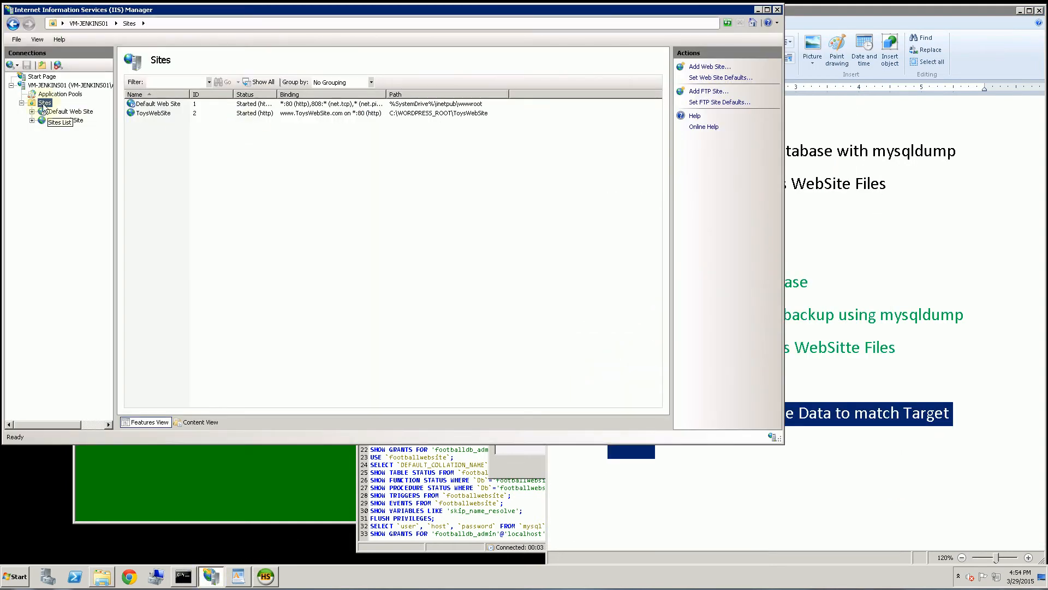
Start a new IIS website named FootballWebSite.
click(707, 67)
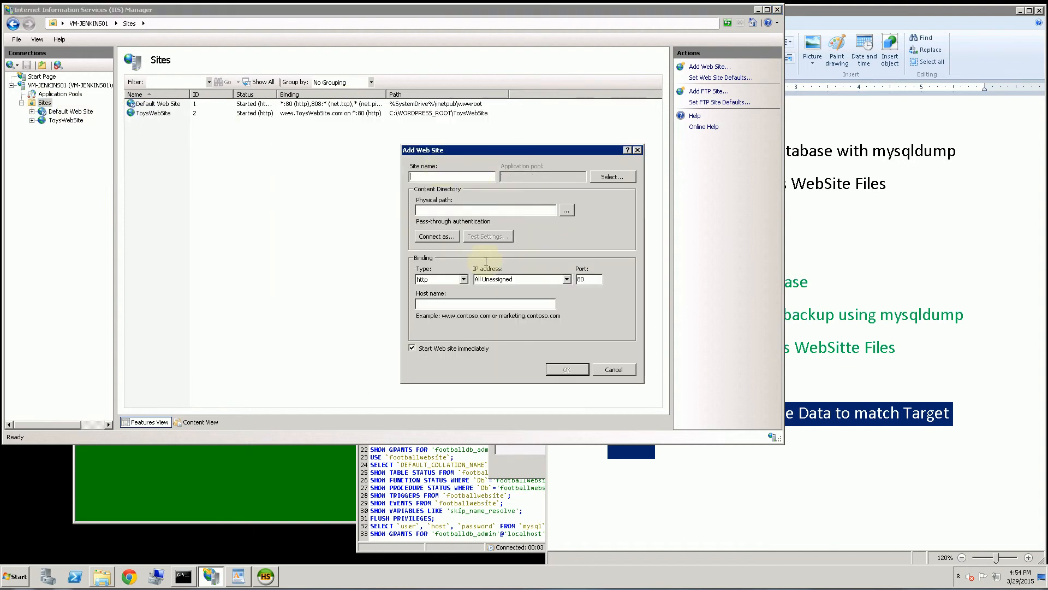
text(T)
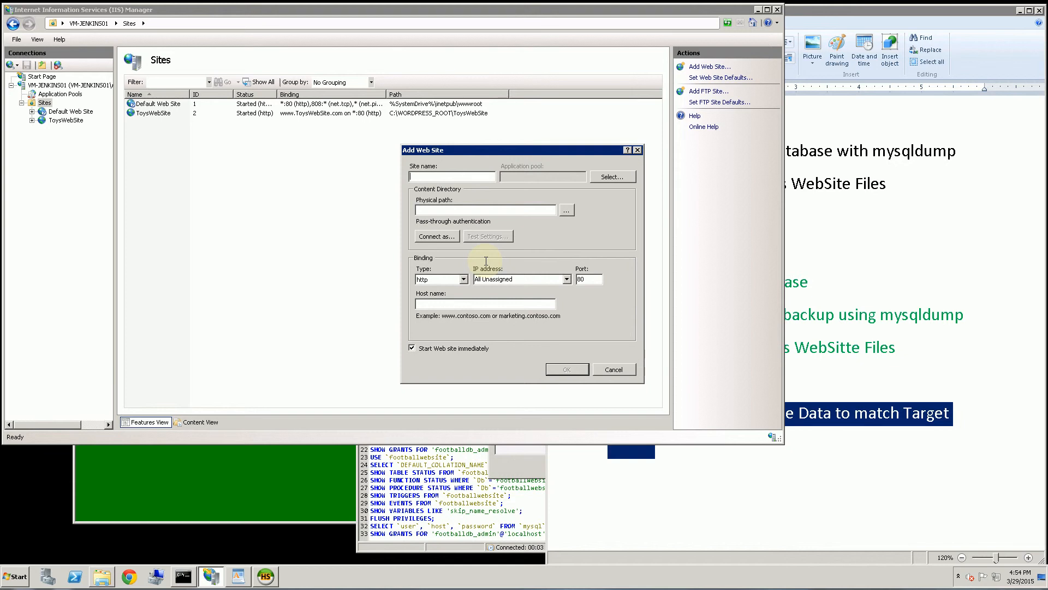
text(FootballWebSite)
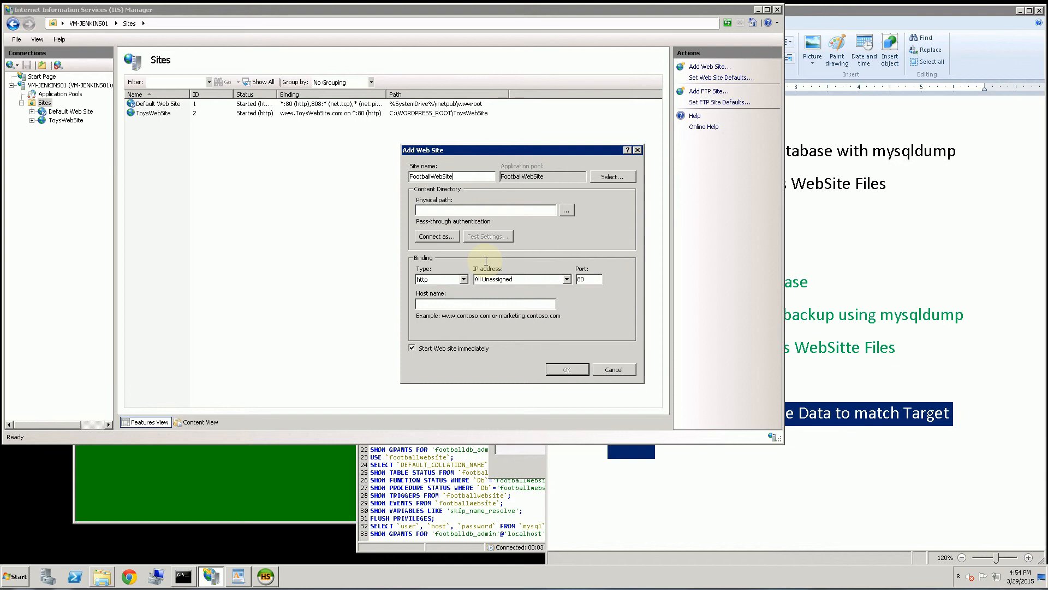
Set the site's physical path to C:\WORDPRESS_ROOT\footballwebsite.
click(567, 209)
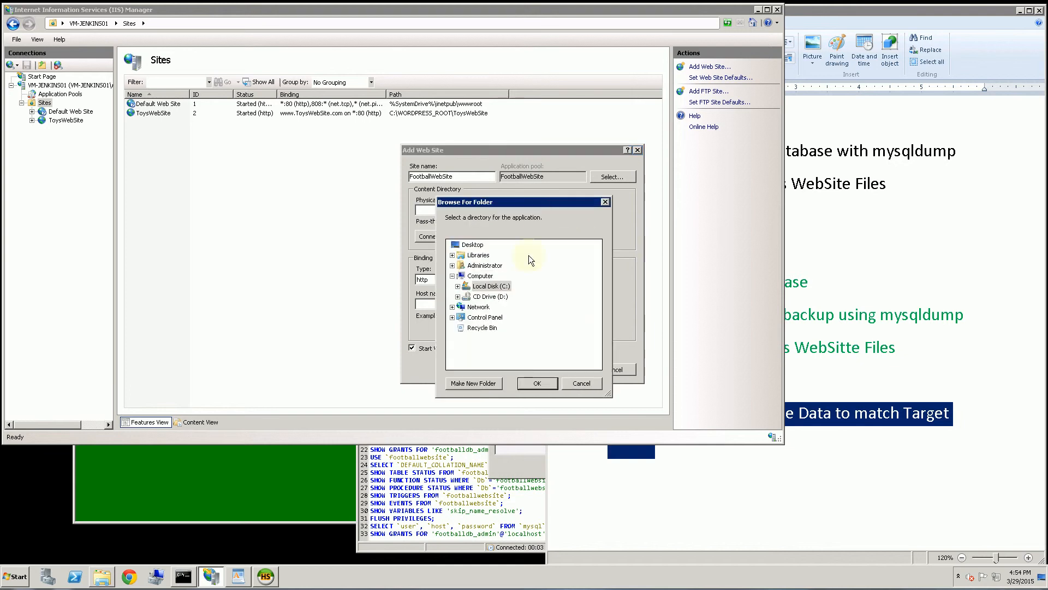
click(453, 285)
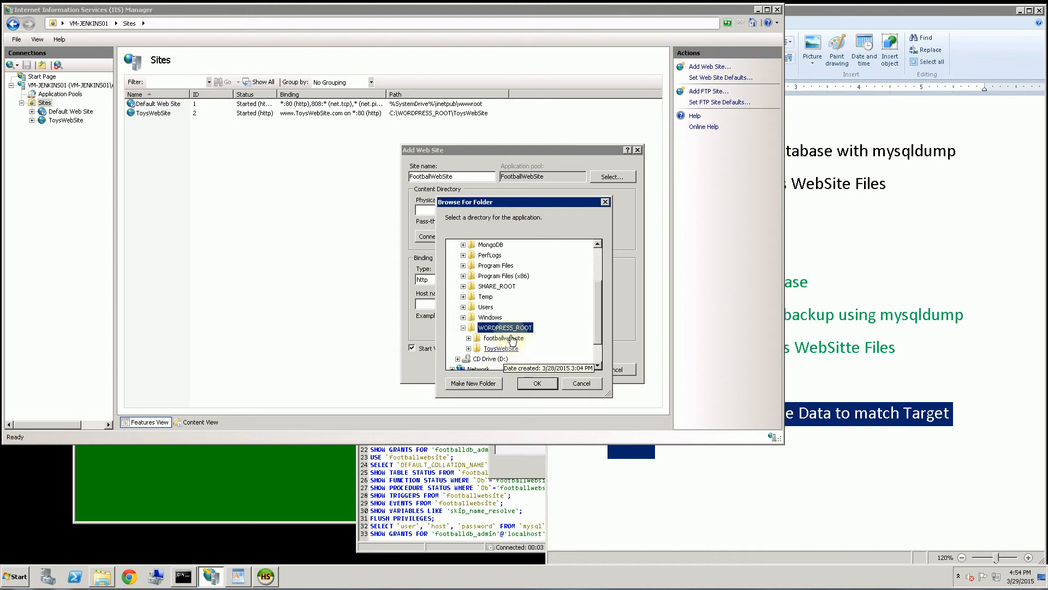
click(536, 383)
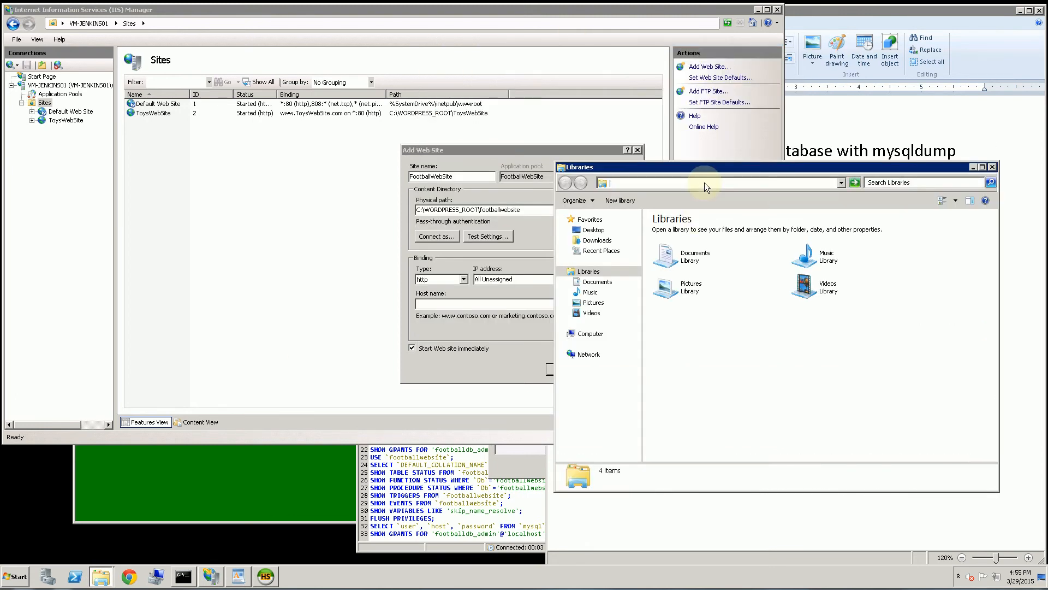
text(C:\)
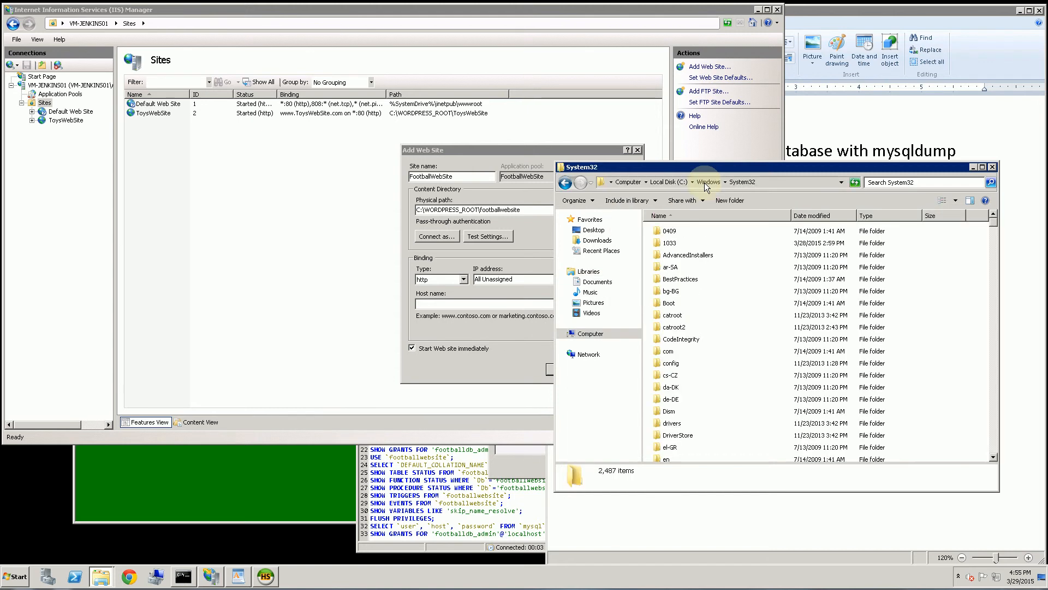
mouse_move(675, 277)
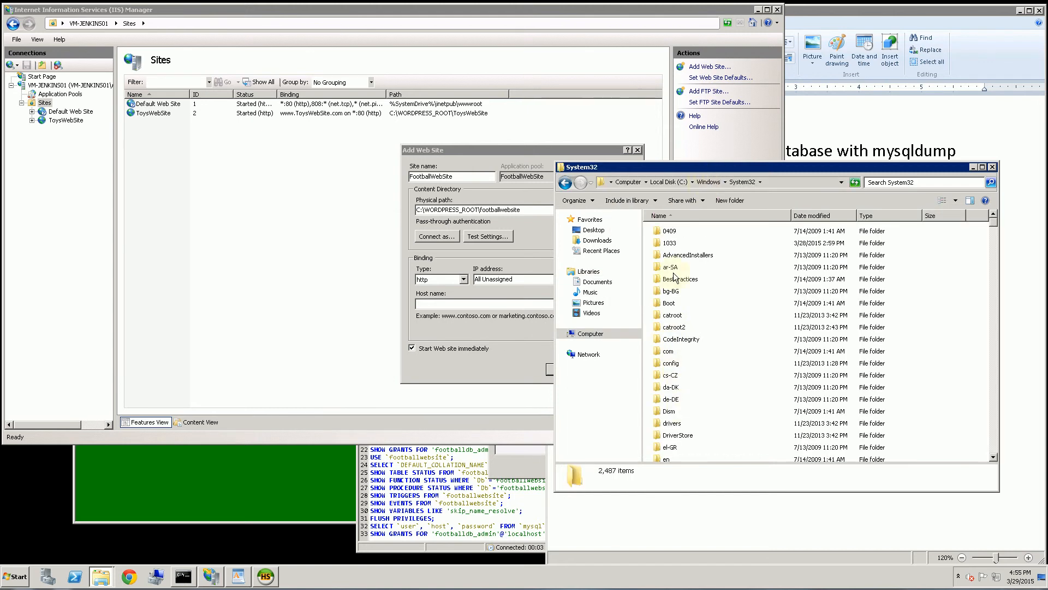
double_click(670, 362)
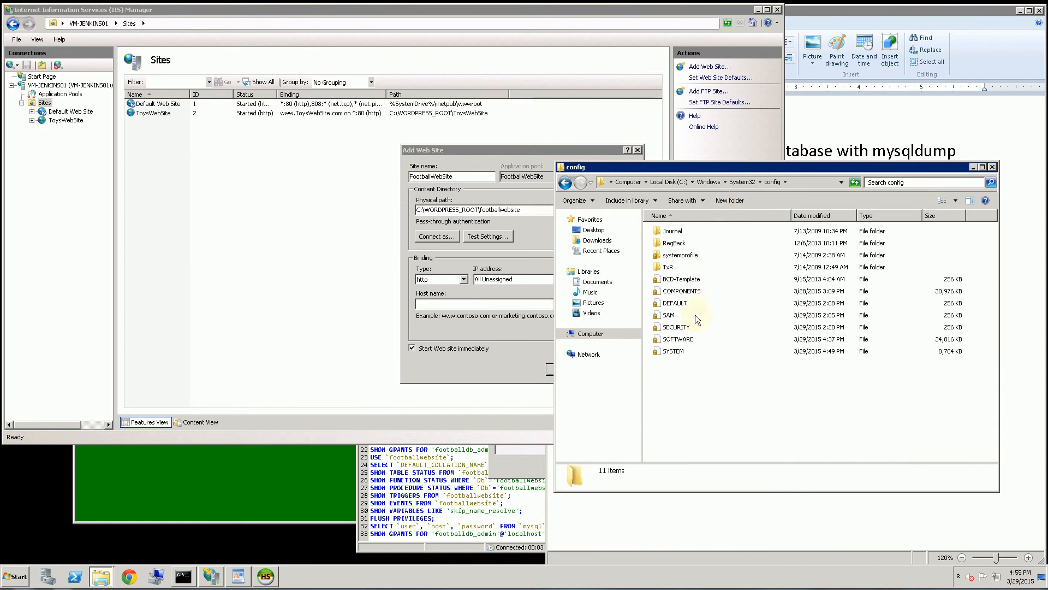
mouse_move(615, 187)
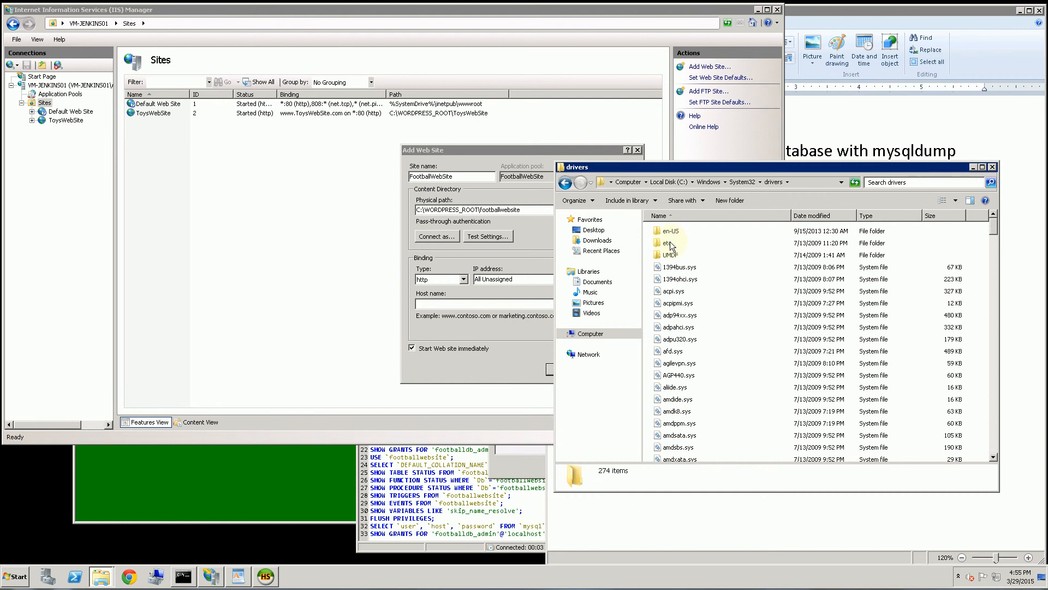
right_click(669, 231)
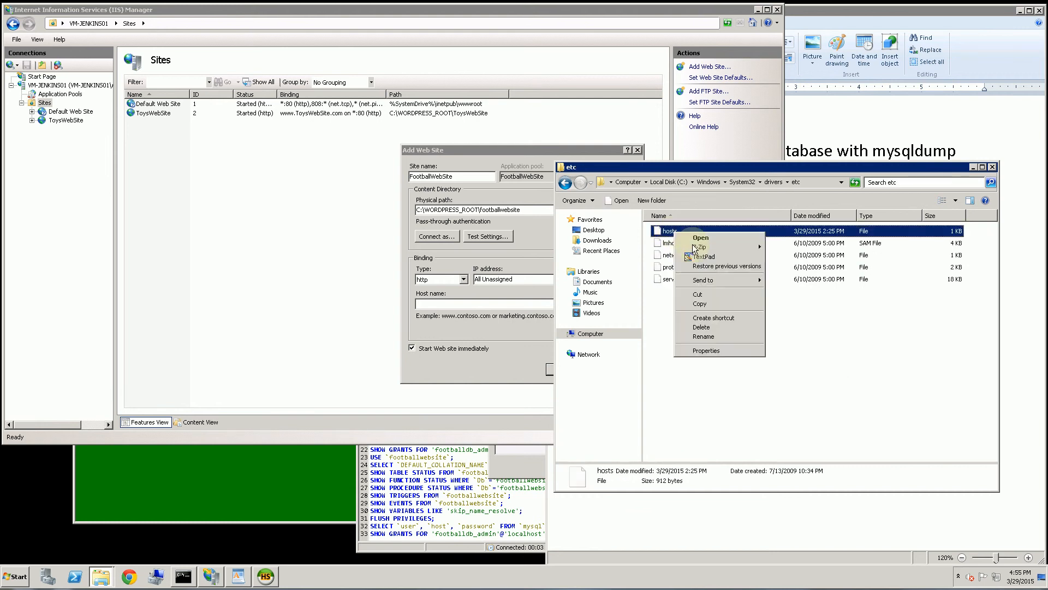
click(703, 255)
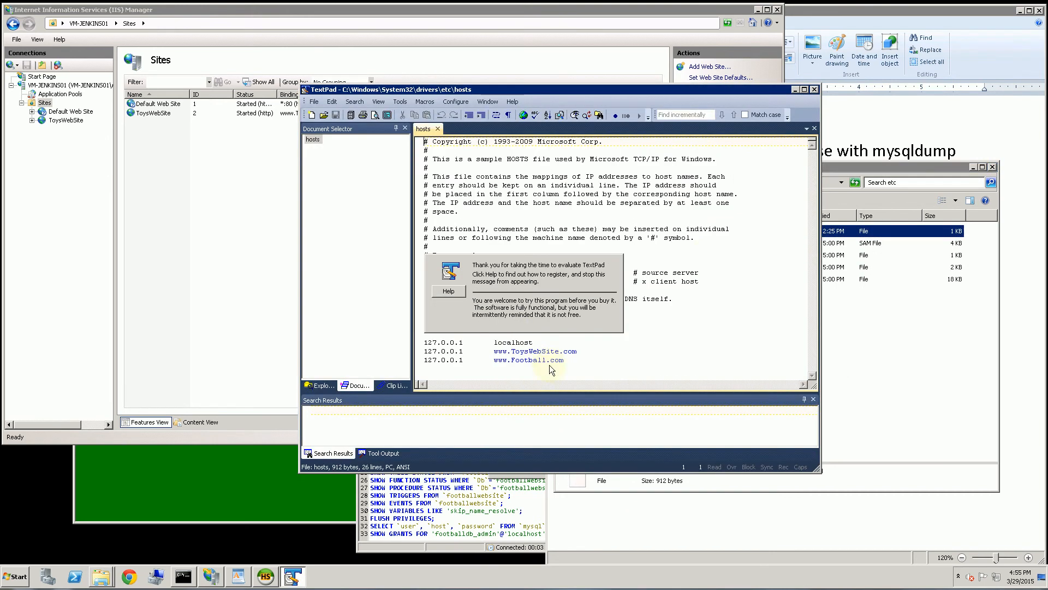
double_click(527, 360)
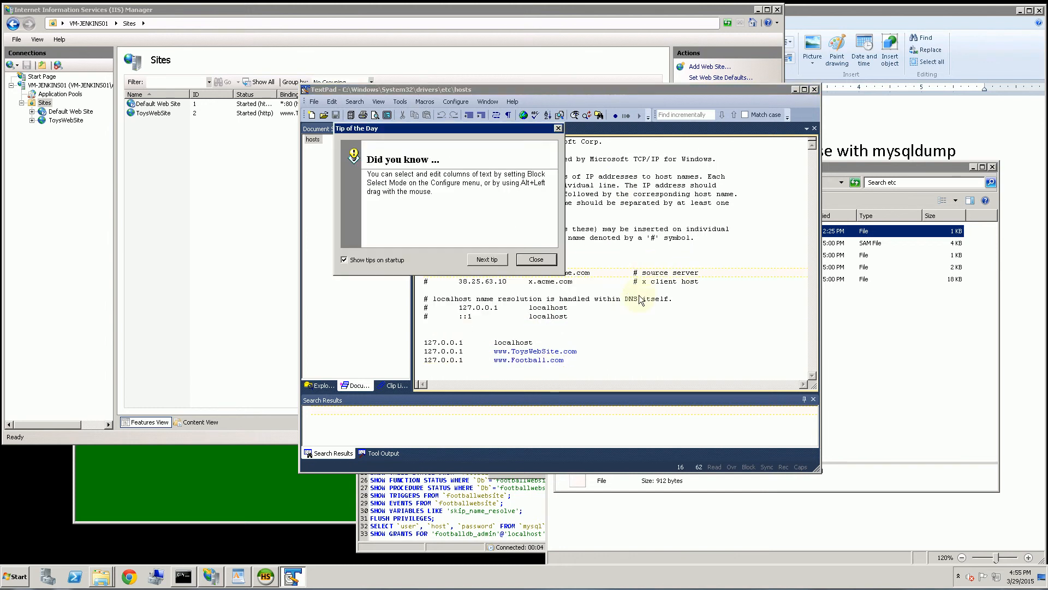
click(535, 260)
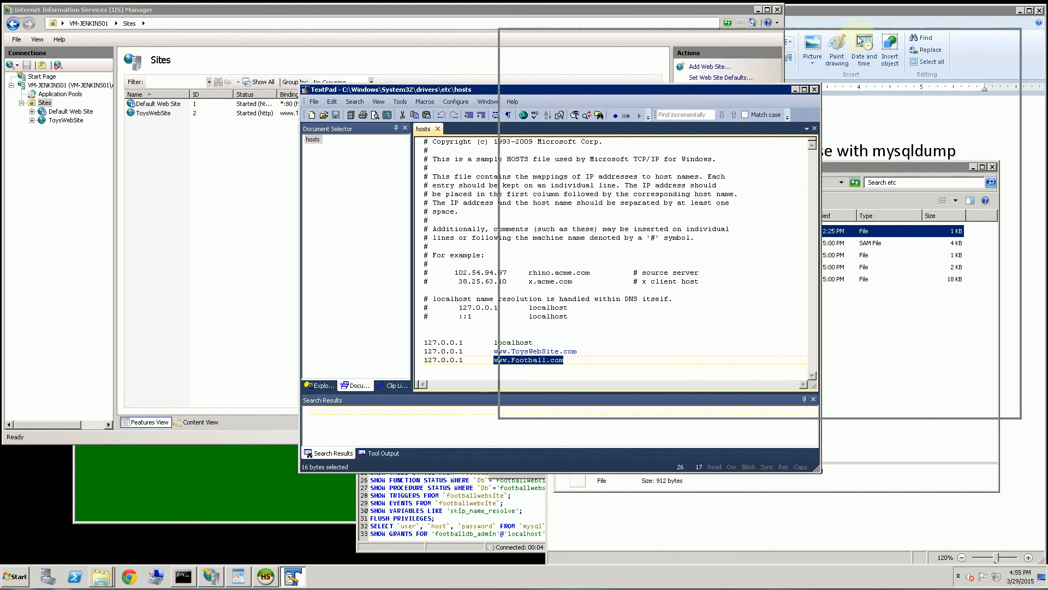
click(706, 66)
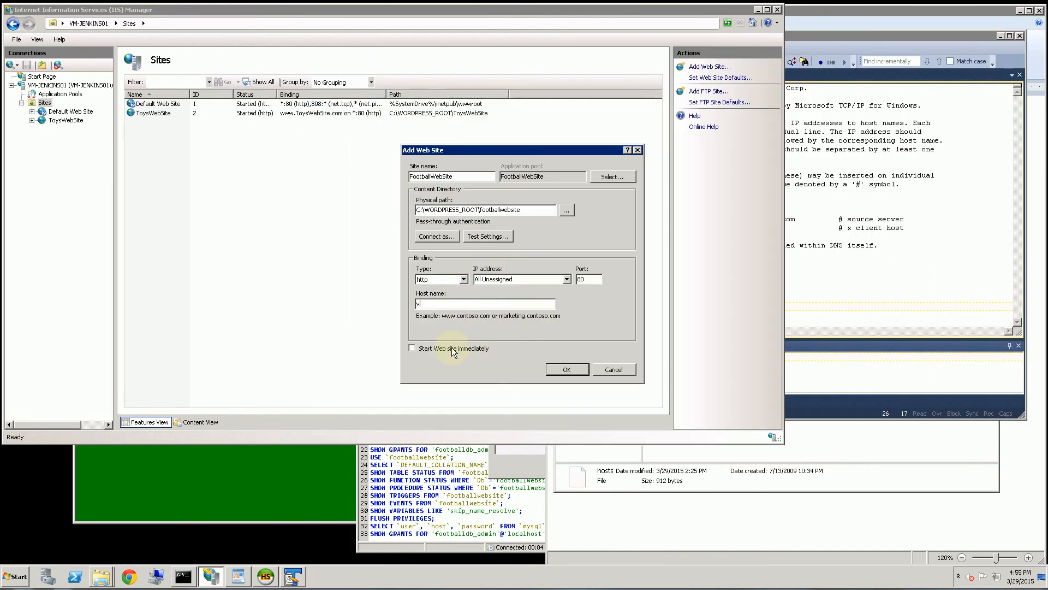
click(413, 347)
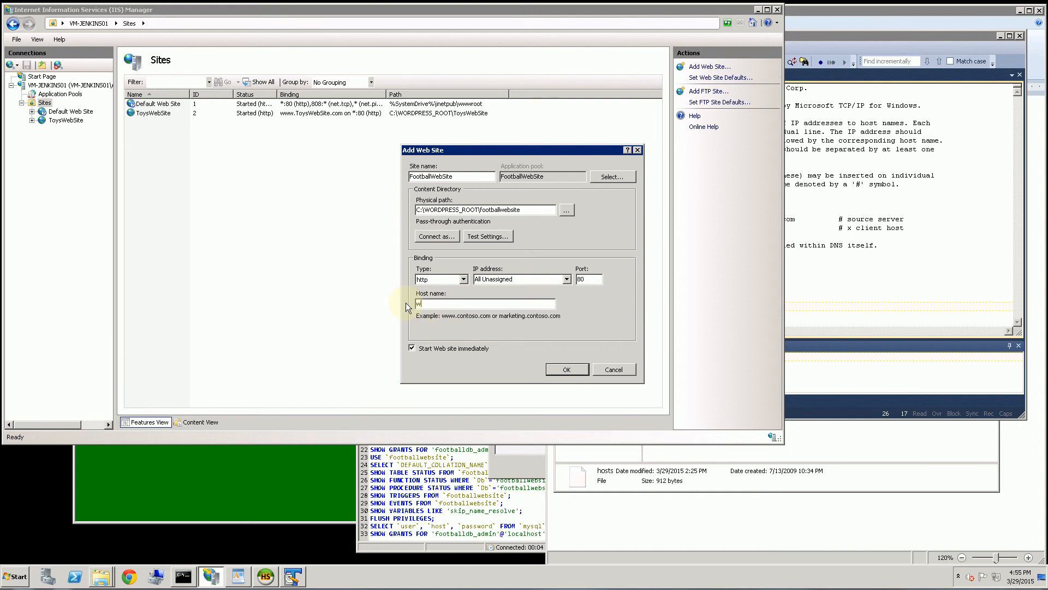
text(ww.foo)
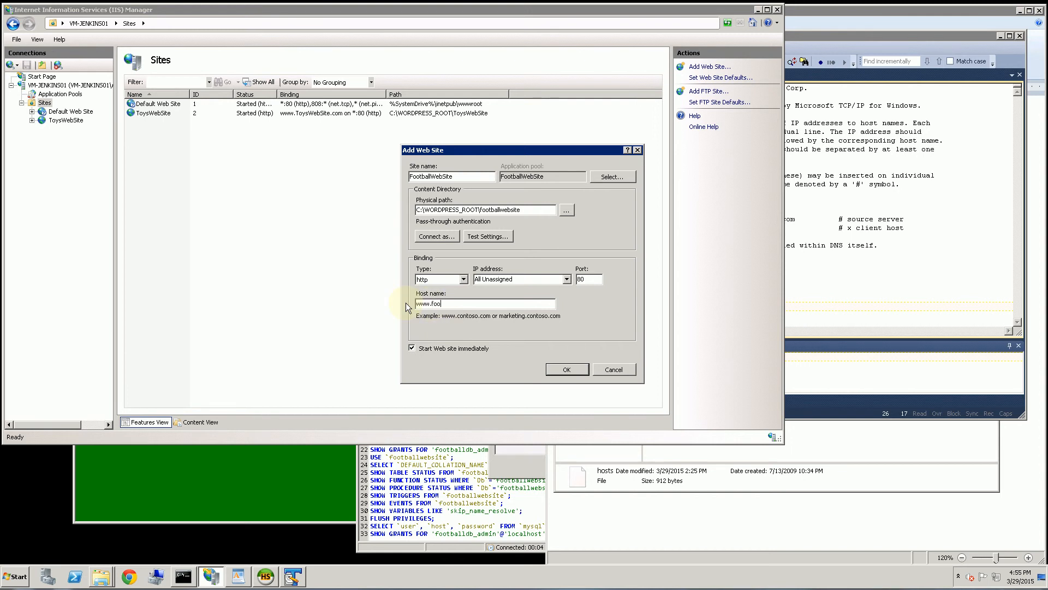
text(tball.com)
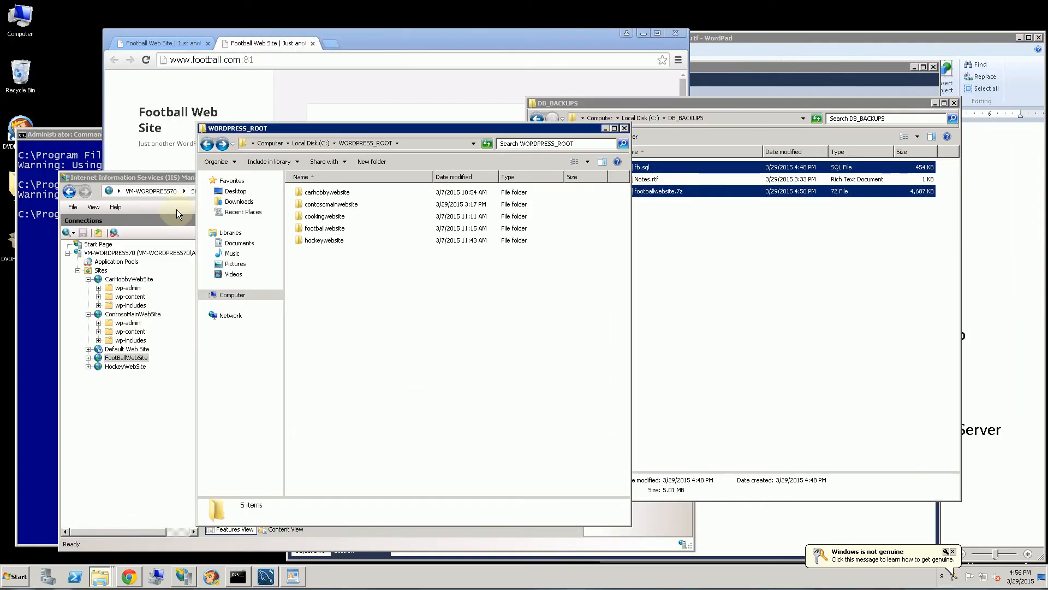
click(126, 357)
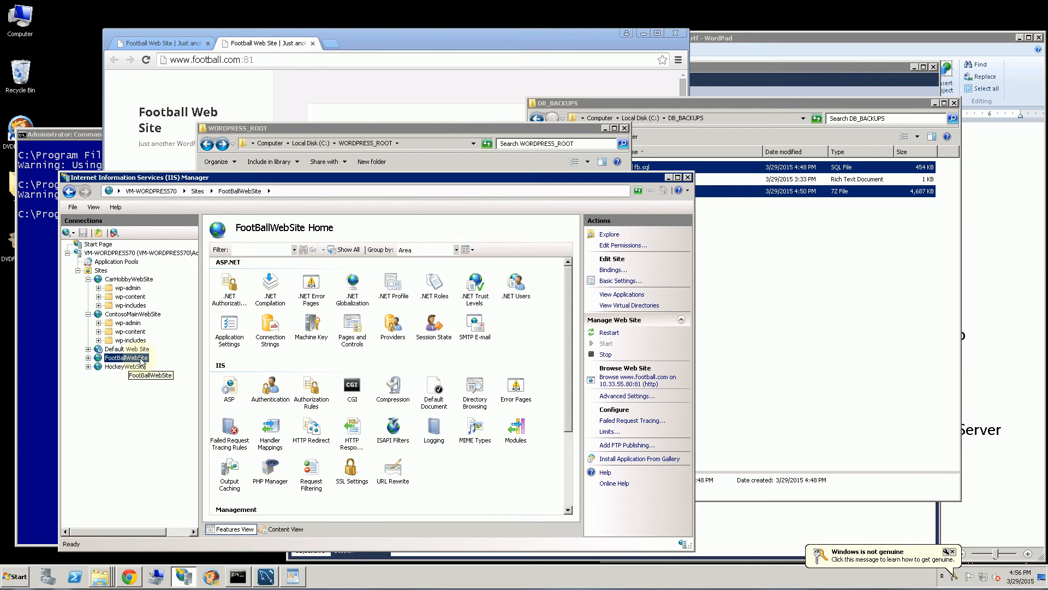
right_click(123, 358)
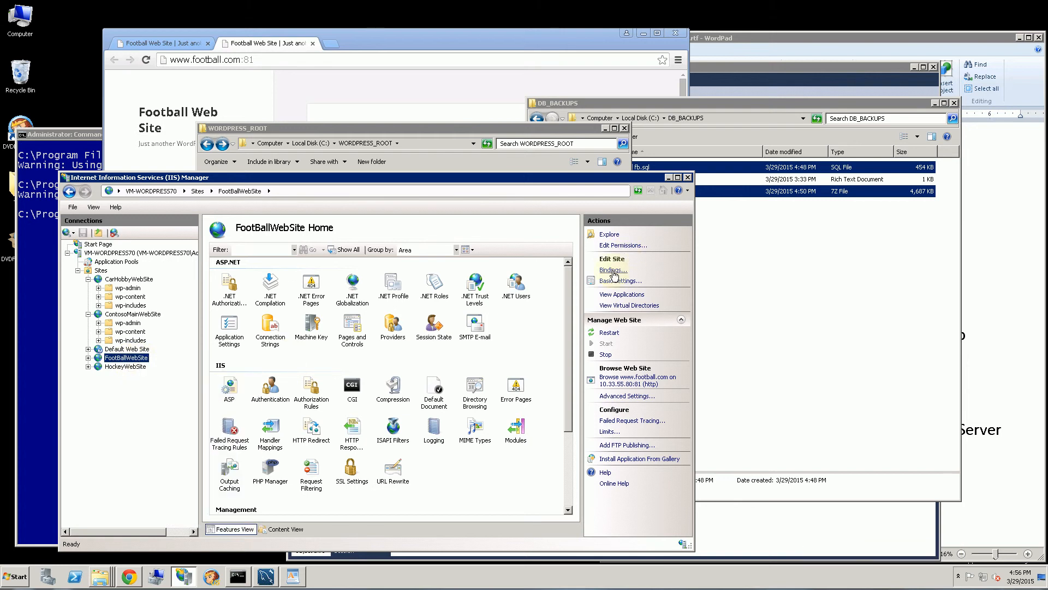
click(613, 270)
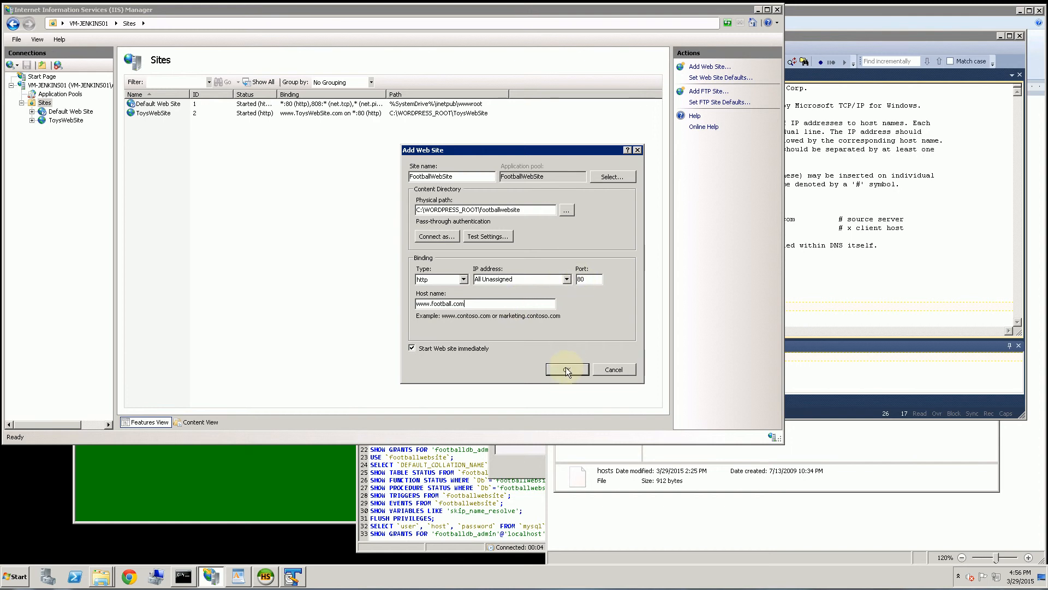
click(567, 369)
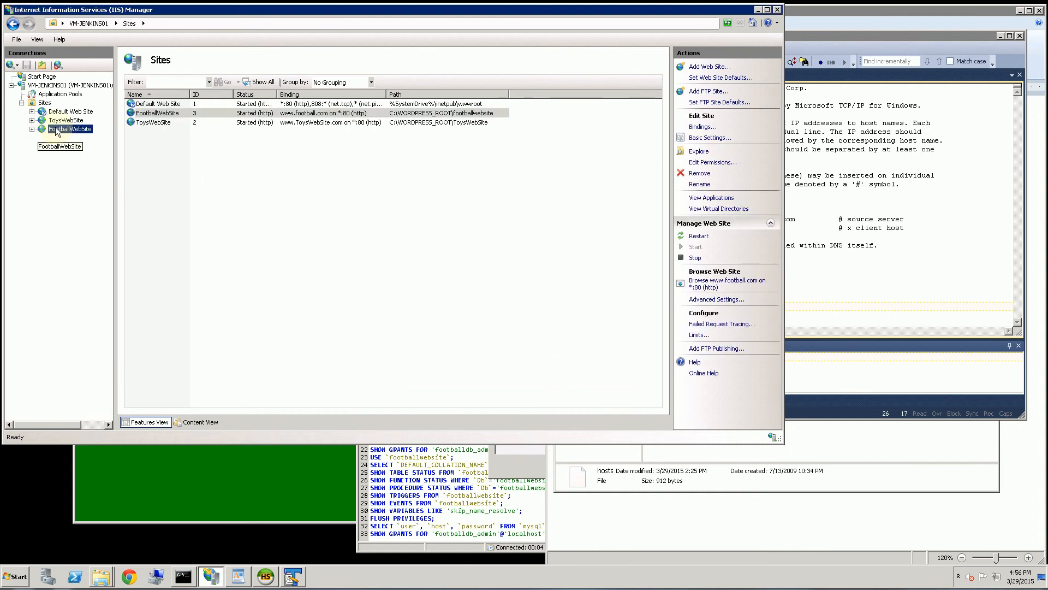
right_click(70, 129)
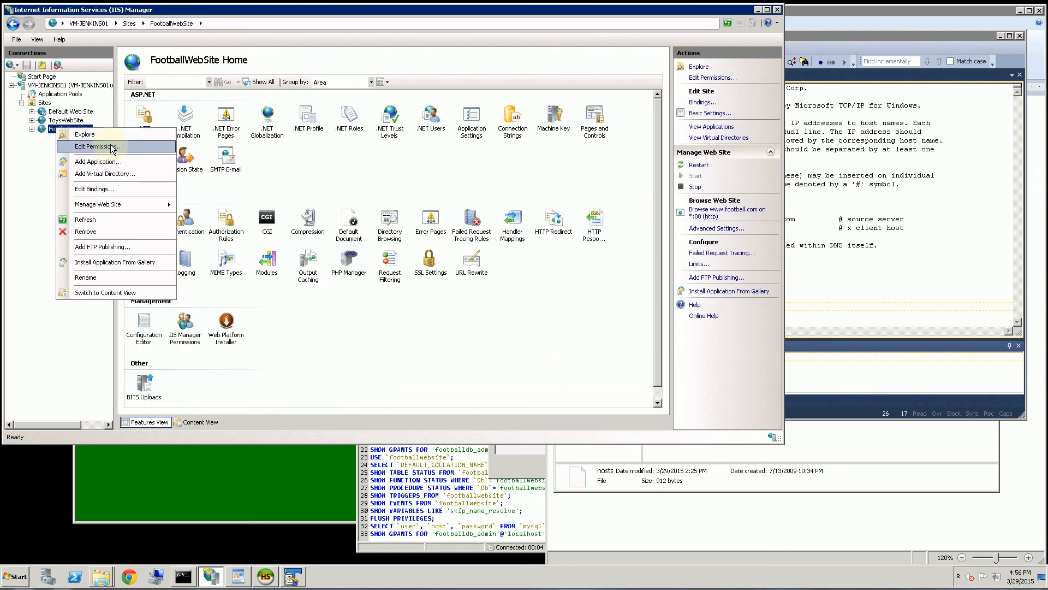
mouse_move(86, 135)
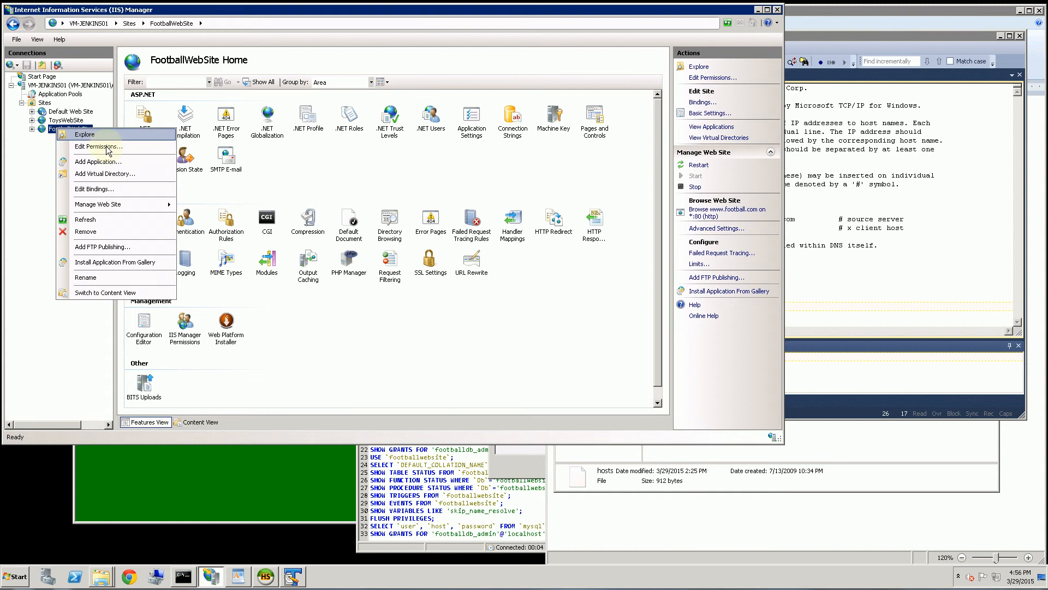
mouse_move(702, 284)
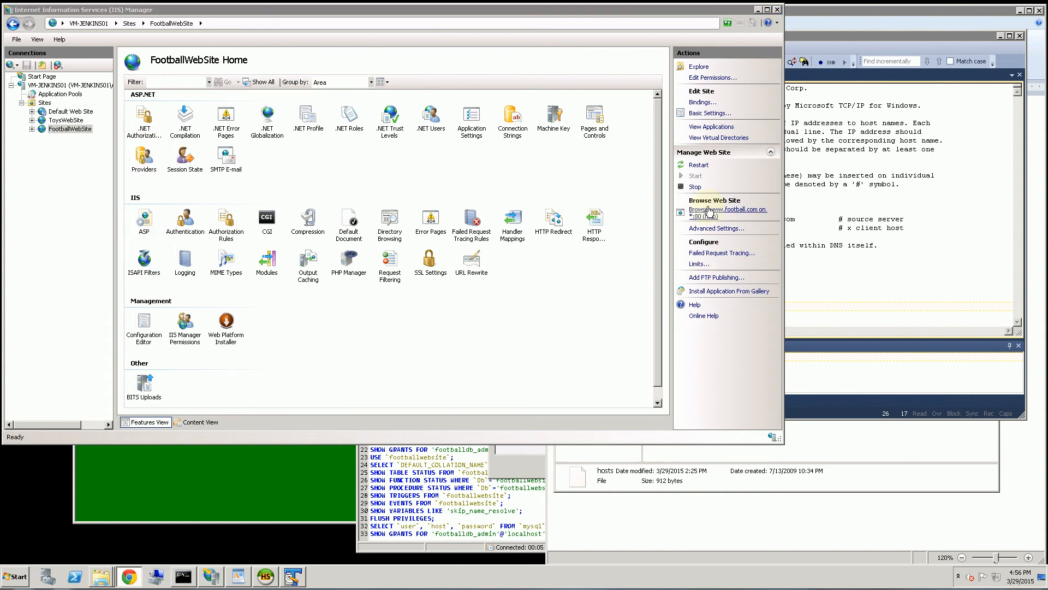
click(701, 210)
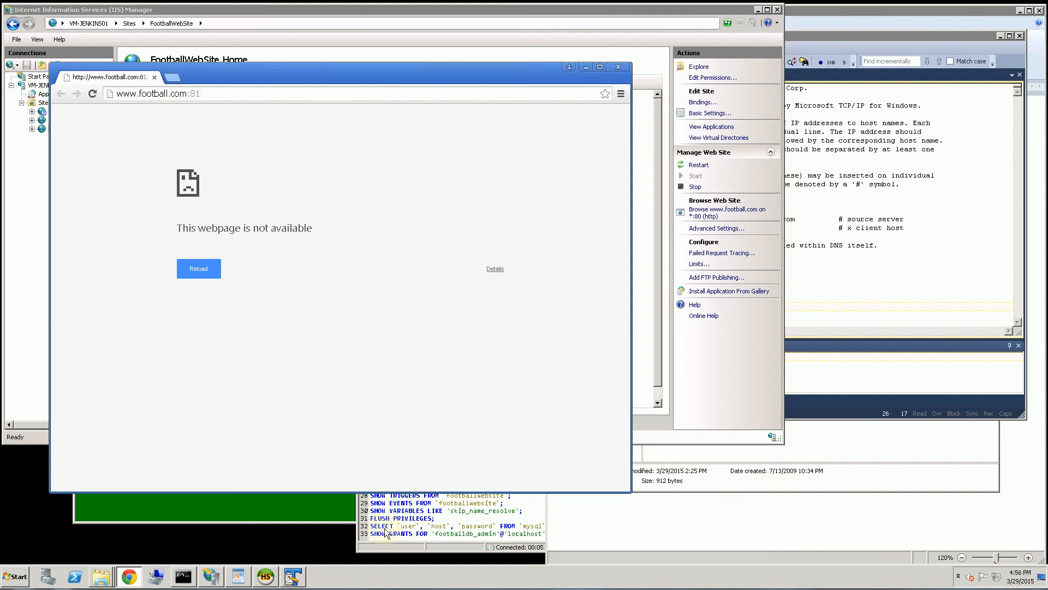
click(265, 575)
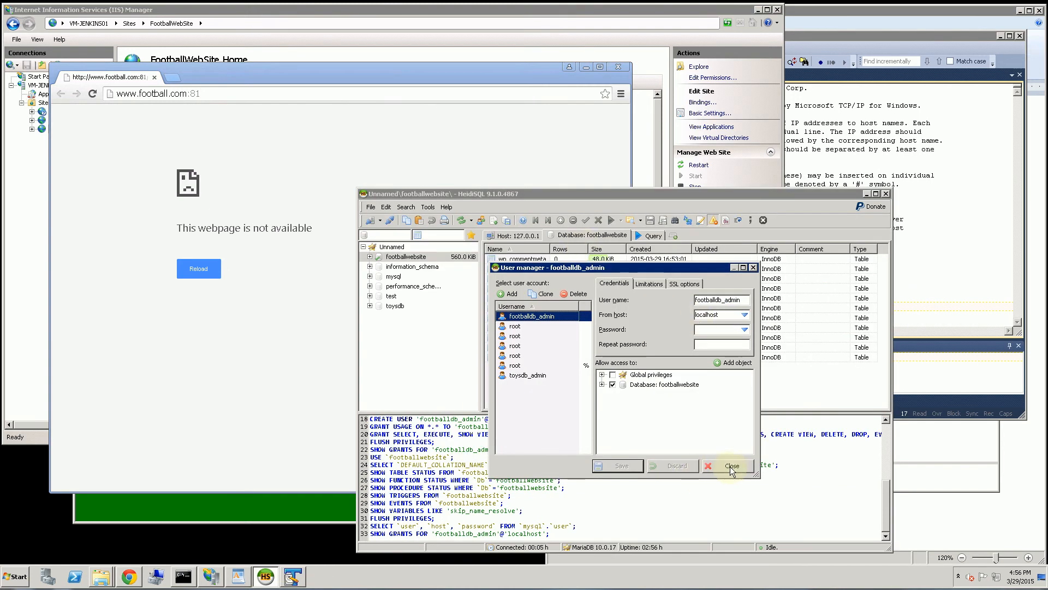
click(727, 465)
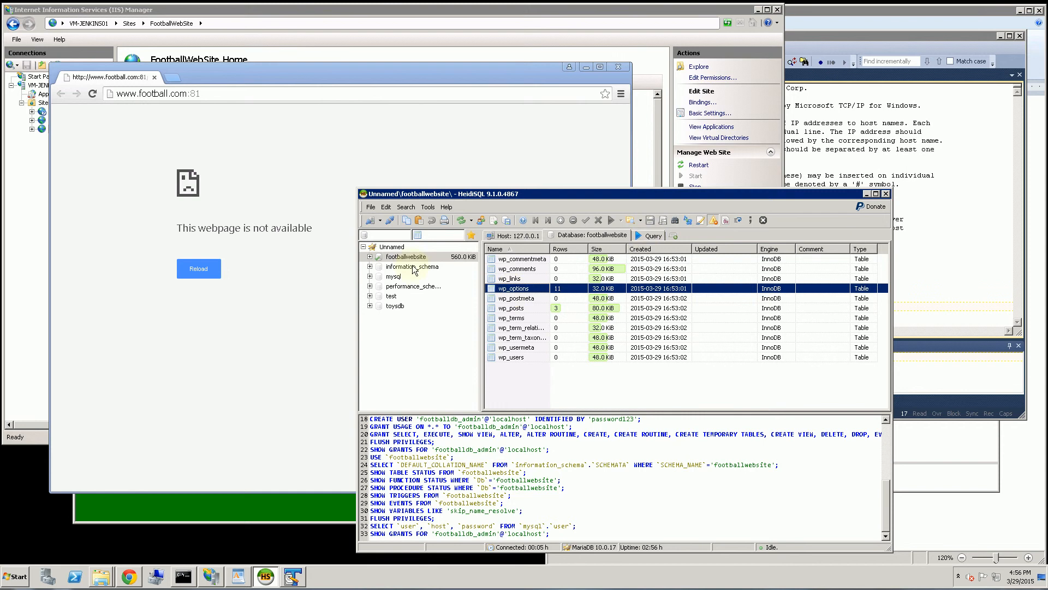
click(369, 256)
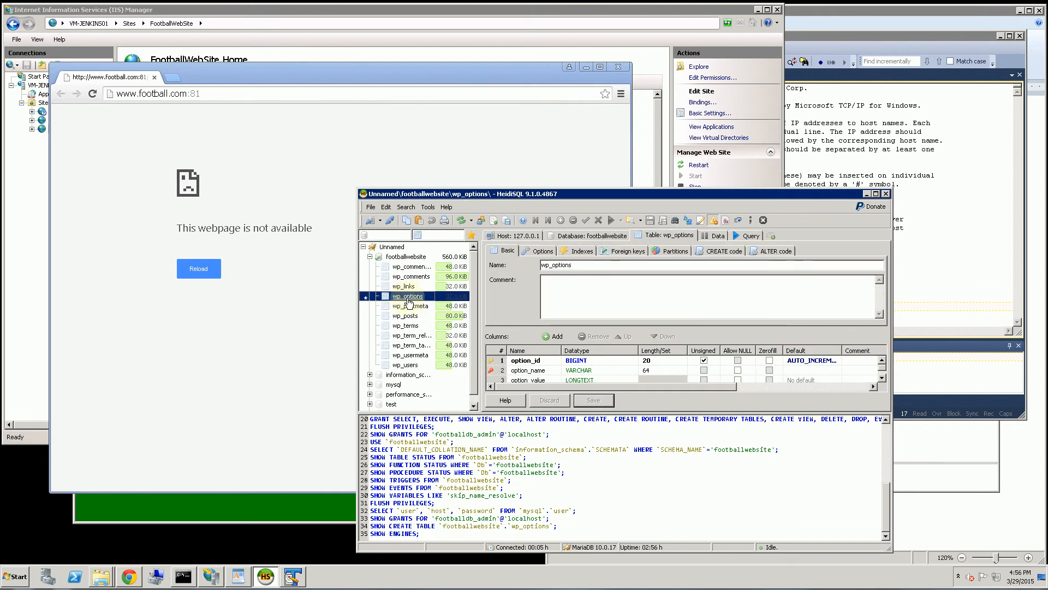
right_click(407, 296)
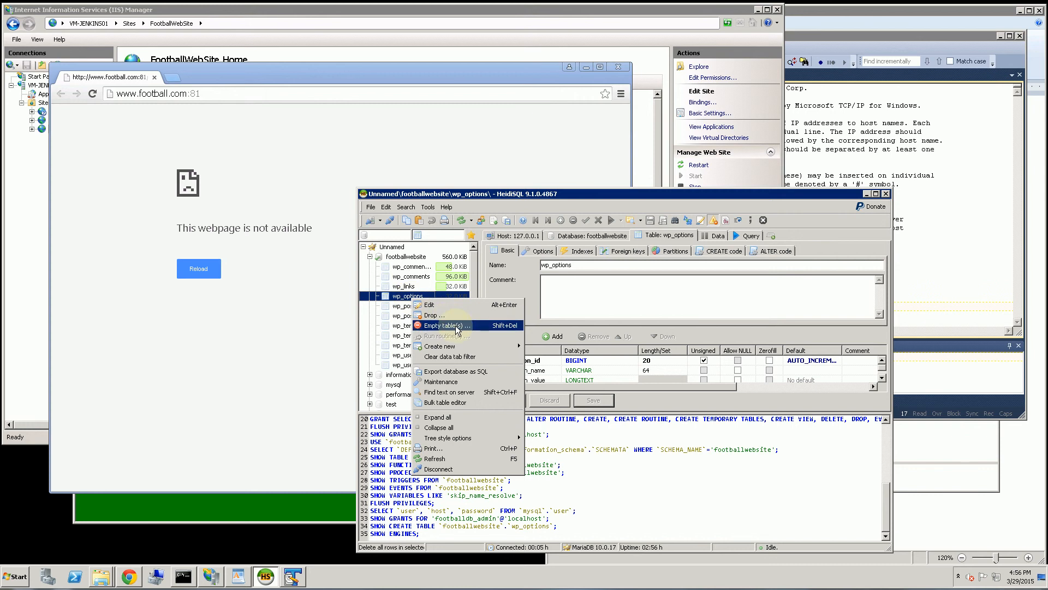
mouse_move(469, 371)
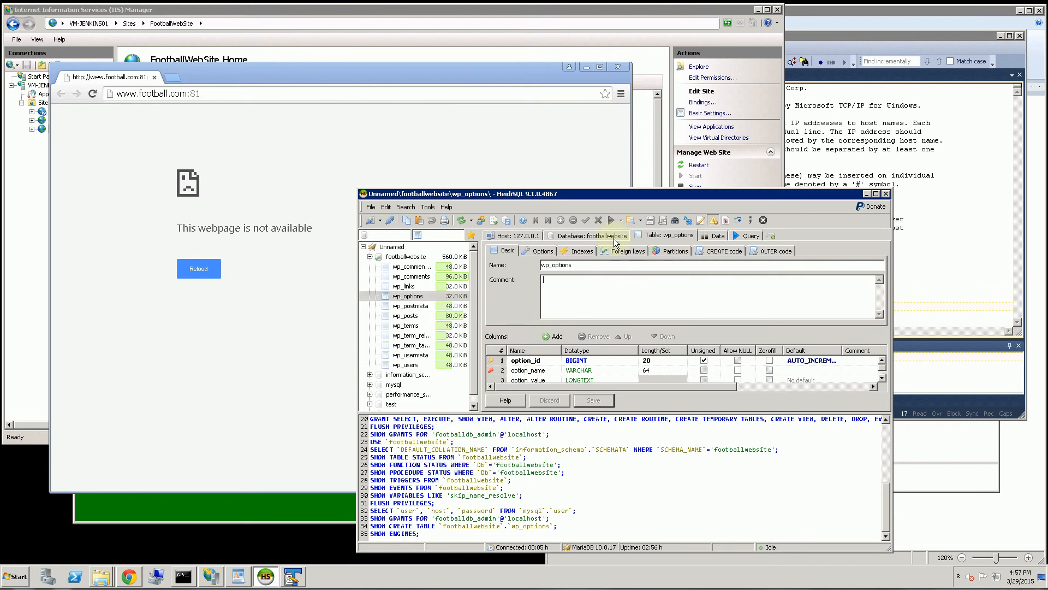
click(718, 236)
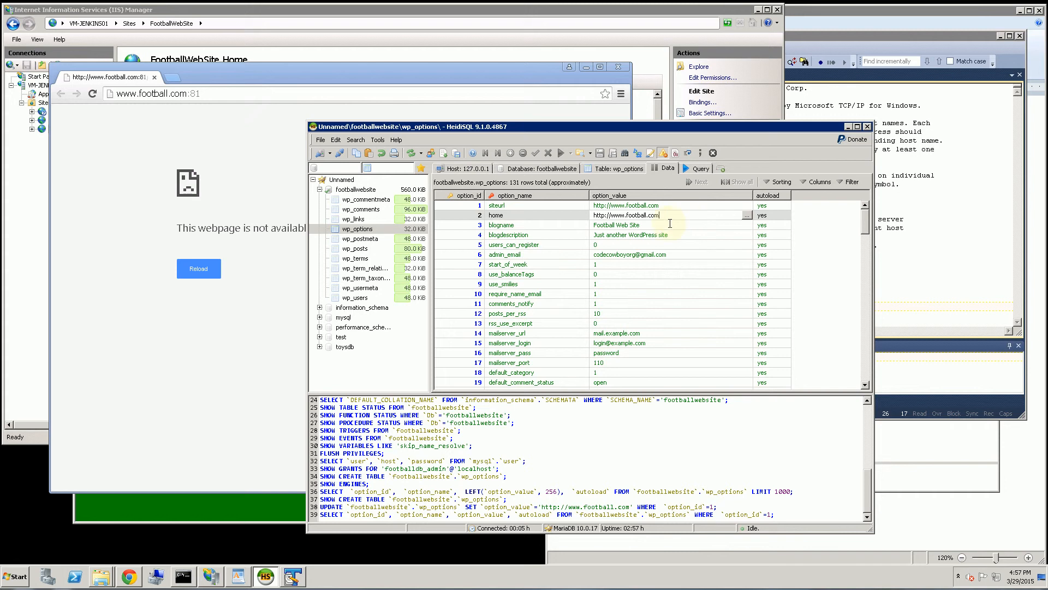
click(635, 225)
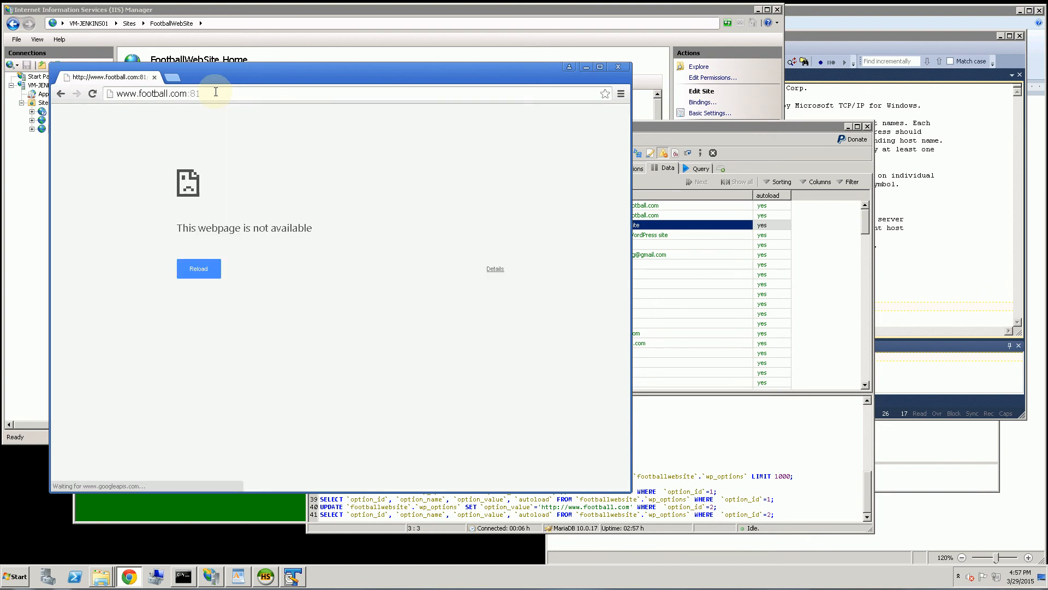
mouse_move(469, 97)
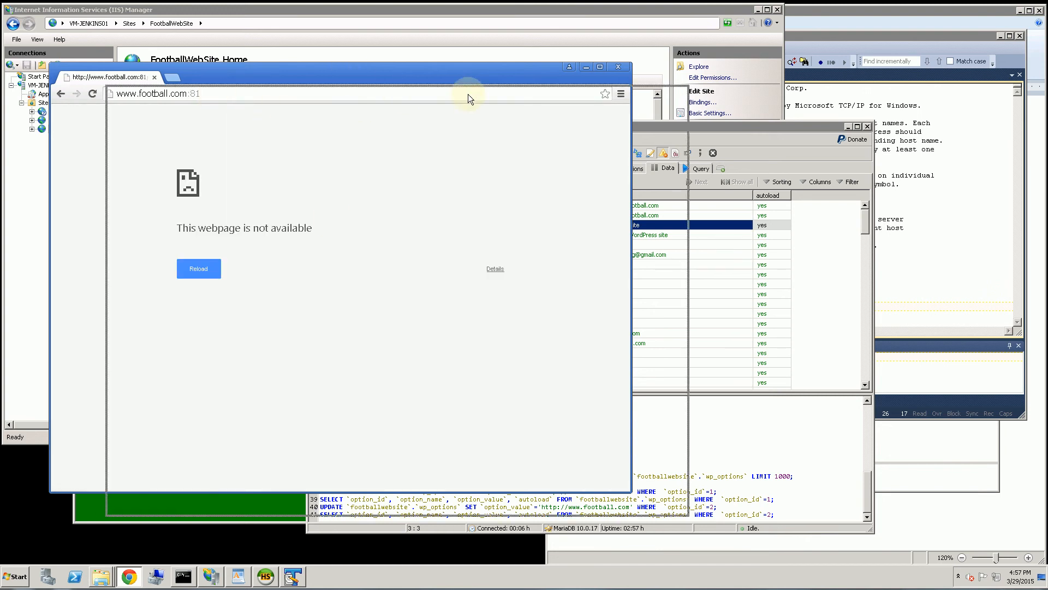
click(615, 67)
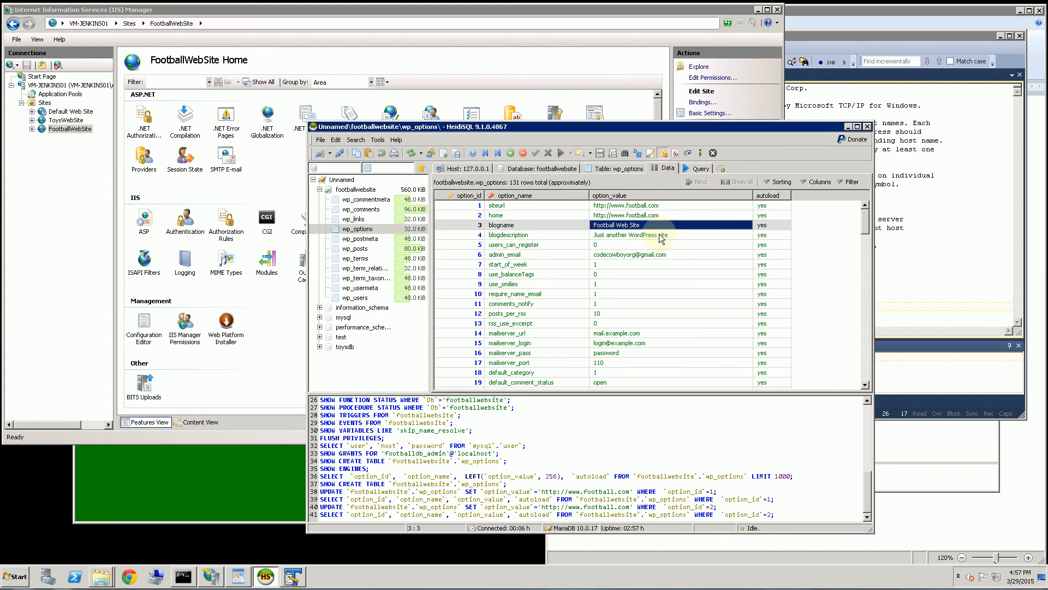
click(363, 239)
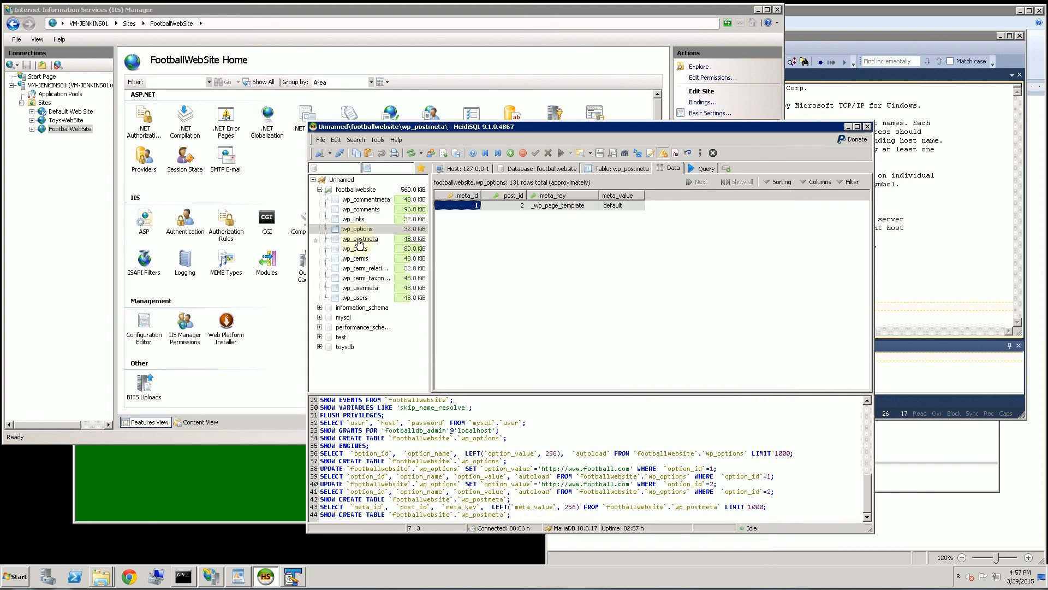
click(357, 228)
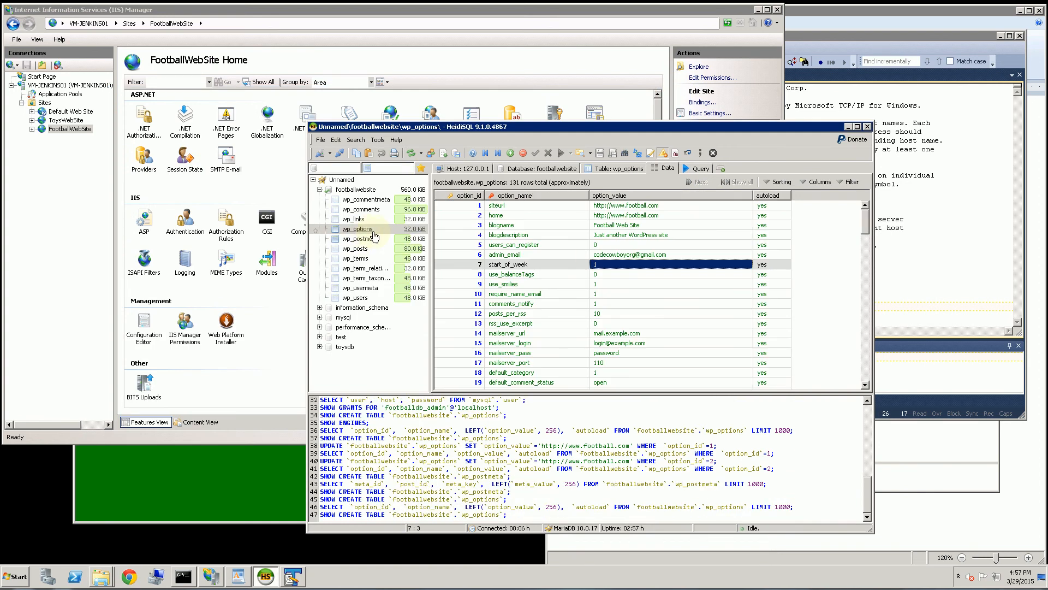
mouse_move(87, 144)
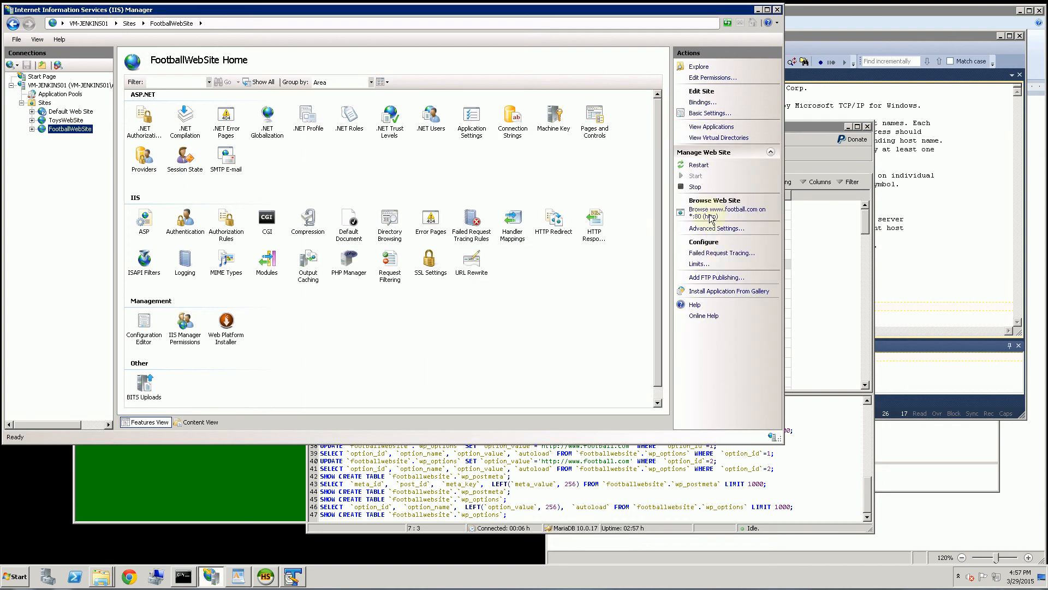
right_click(70, 129)
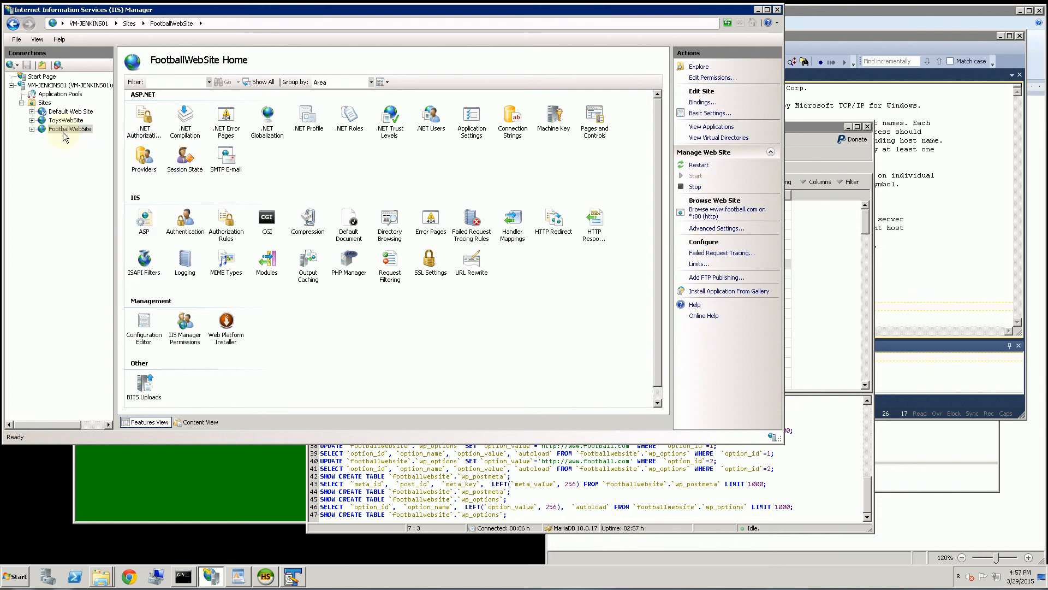
right_click(69, 128)
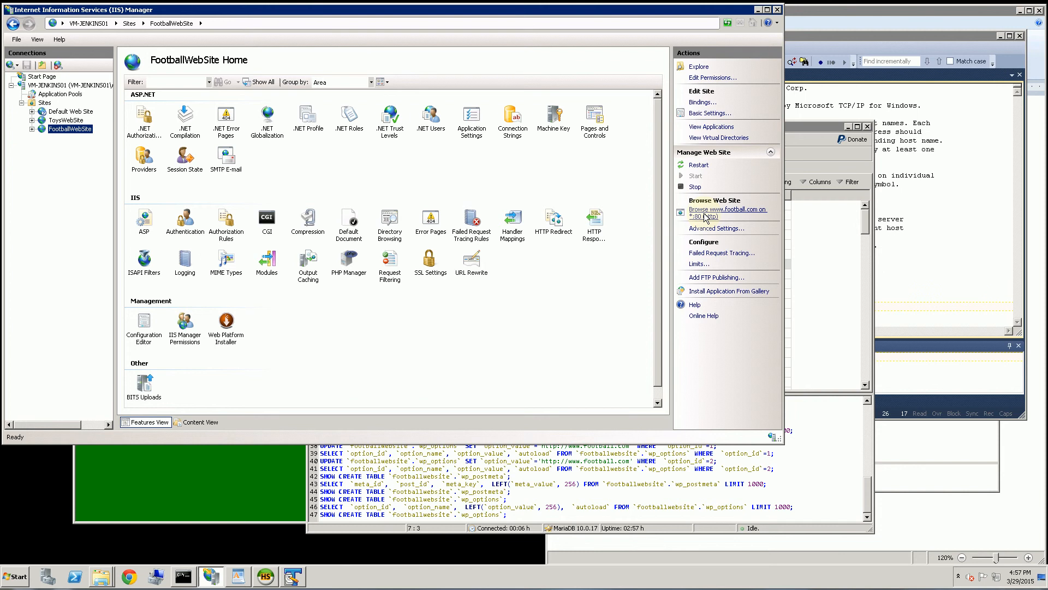
mouse_move(636, 234)
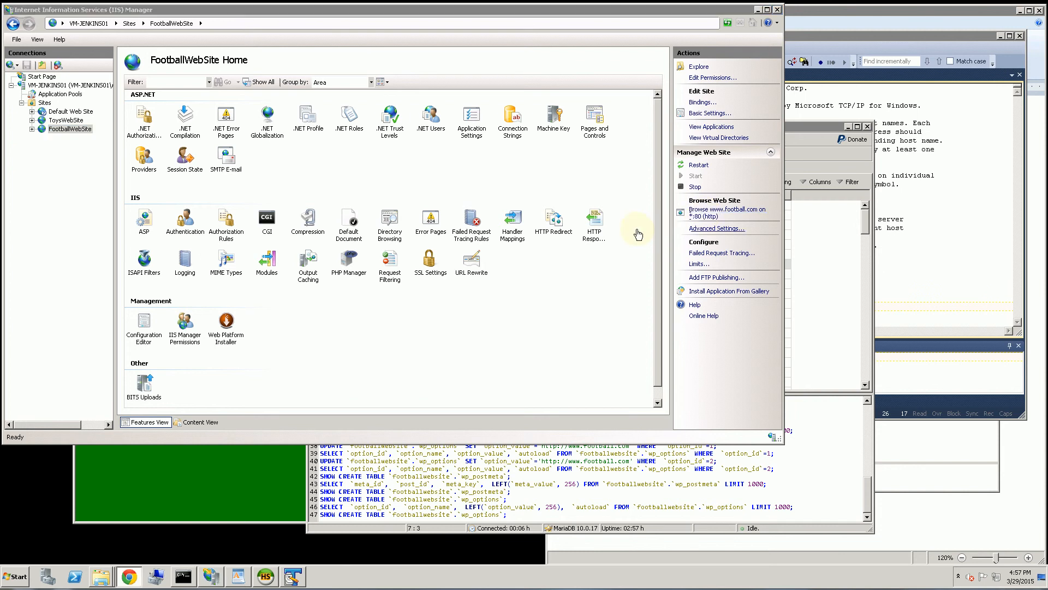
click(728, 212)
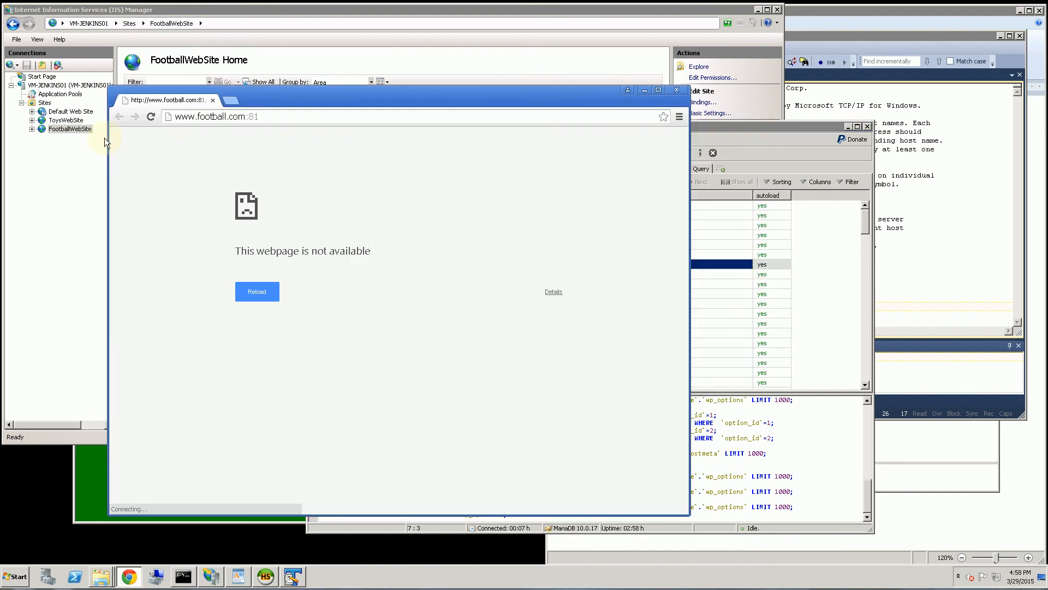
right_click(69, 128)
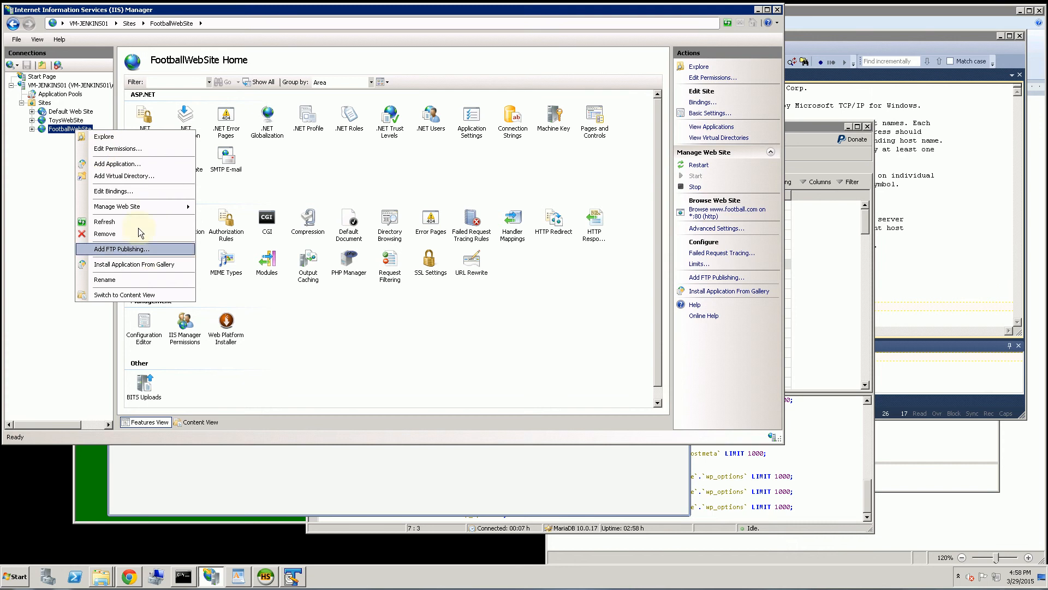
click(621, 273)
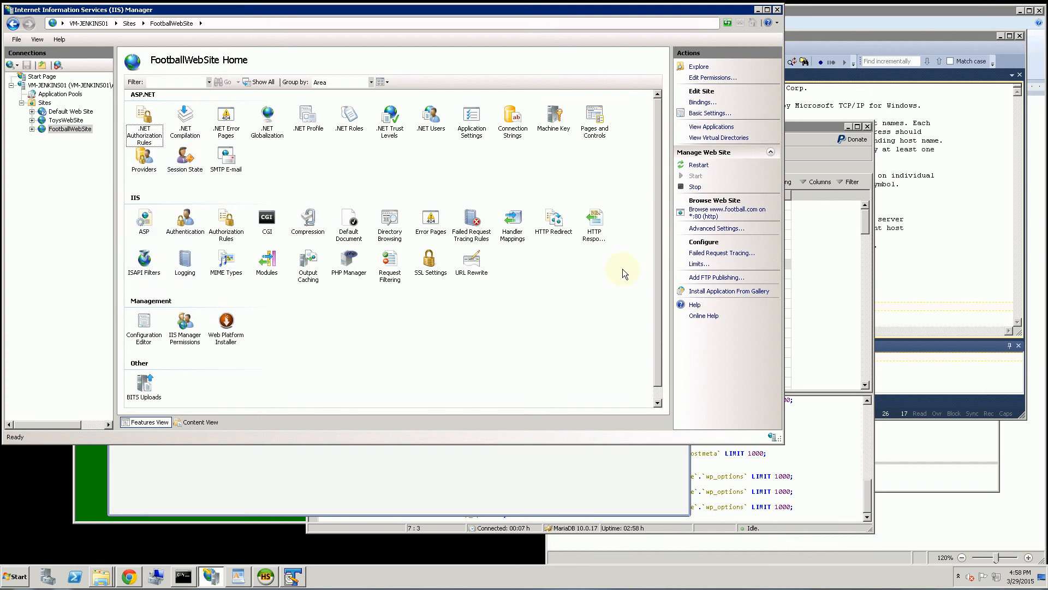
click(702, 103)
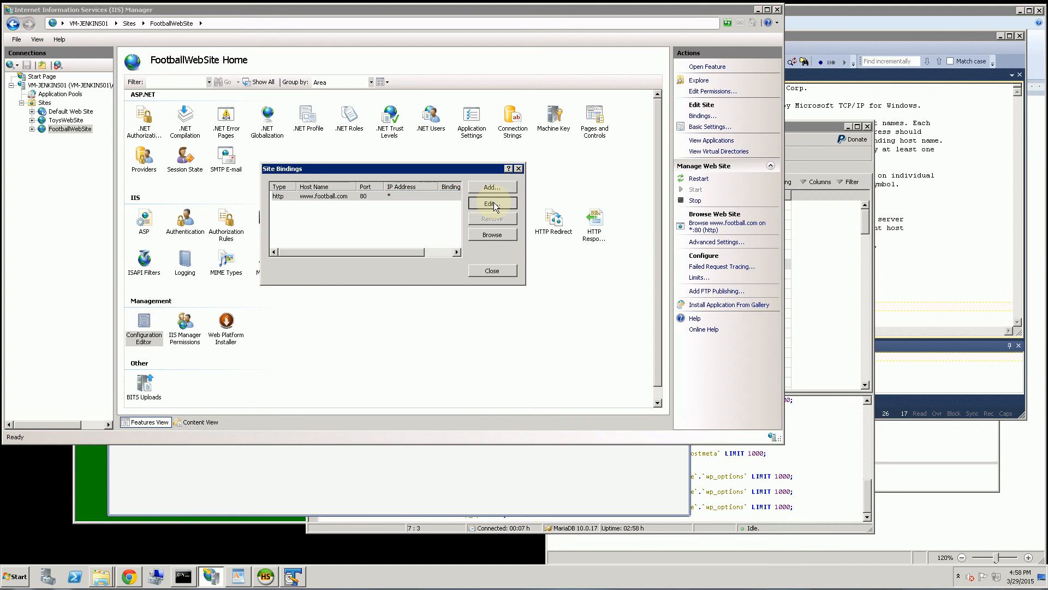
click(491, 203)
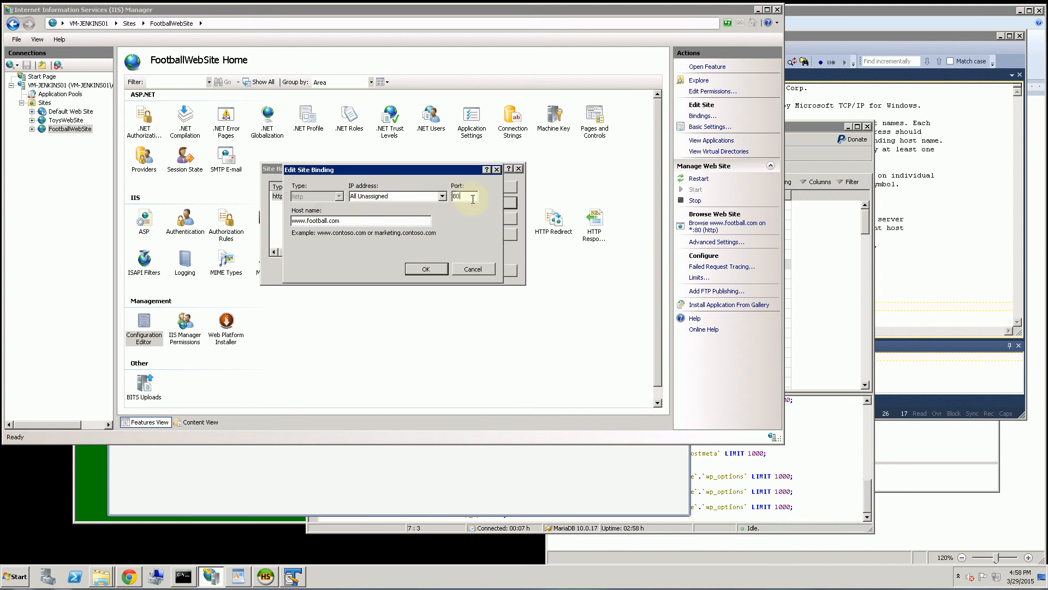
text(81)
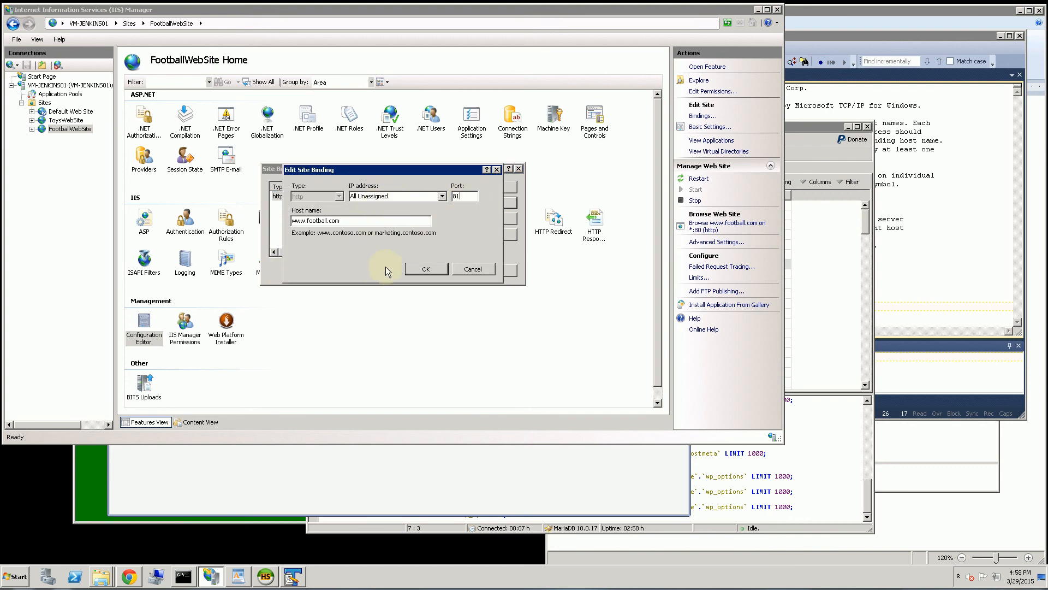
click(424, 269)
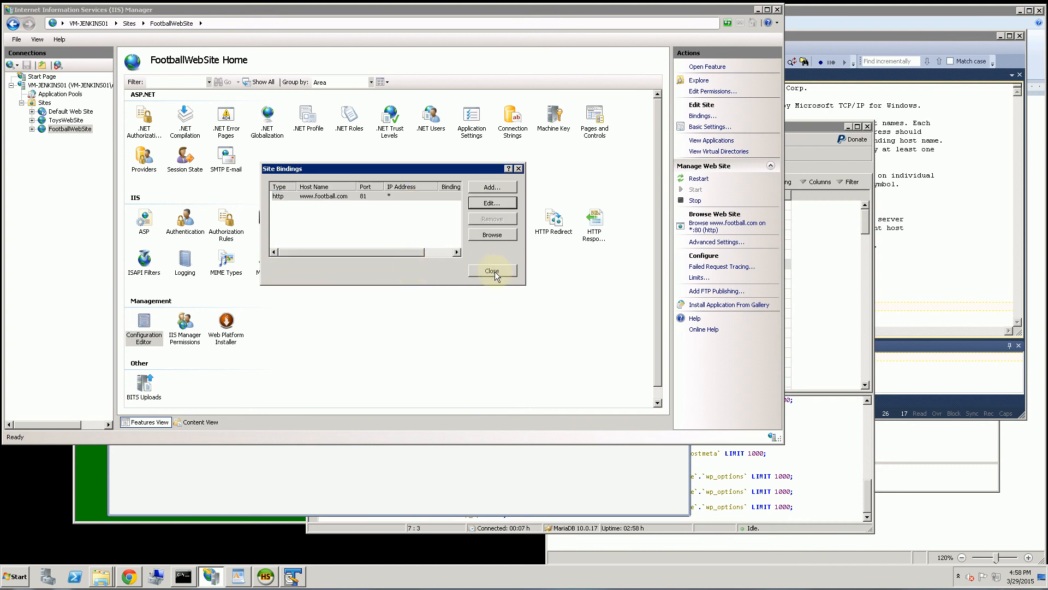
click(493, 271)
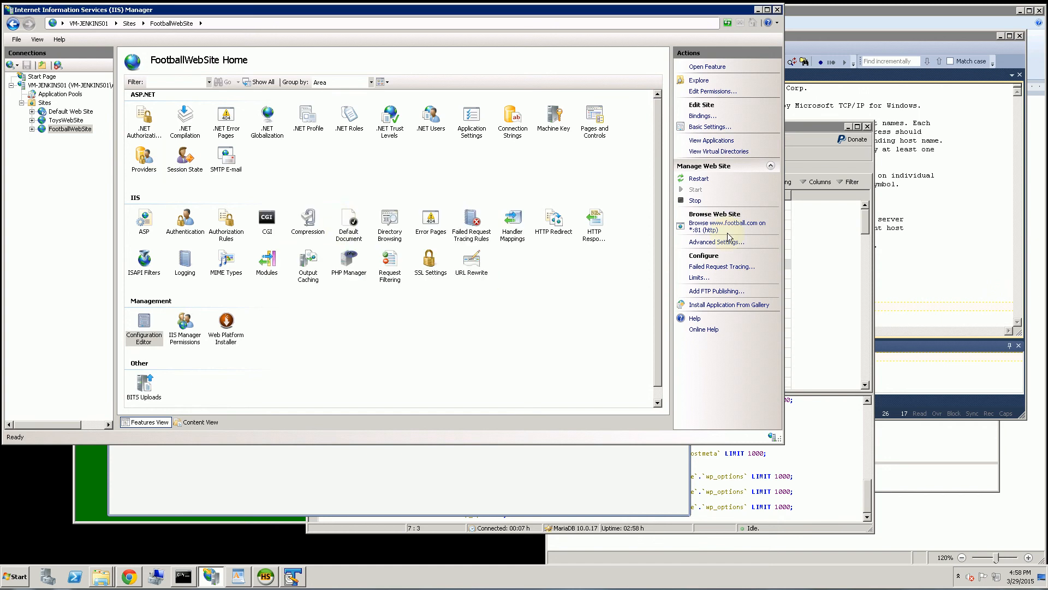
Append :81 to siteurl and home in wp_options, then reload the site in Chrome.
click(727, 223)
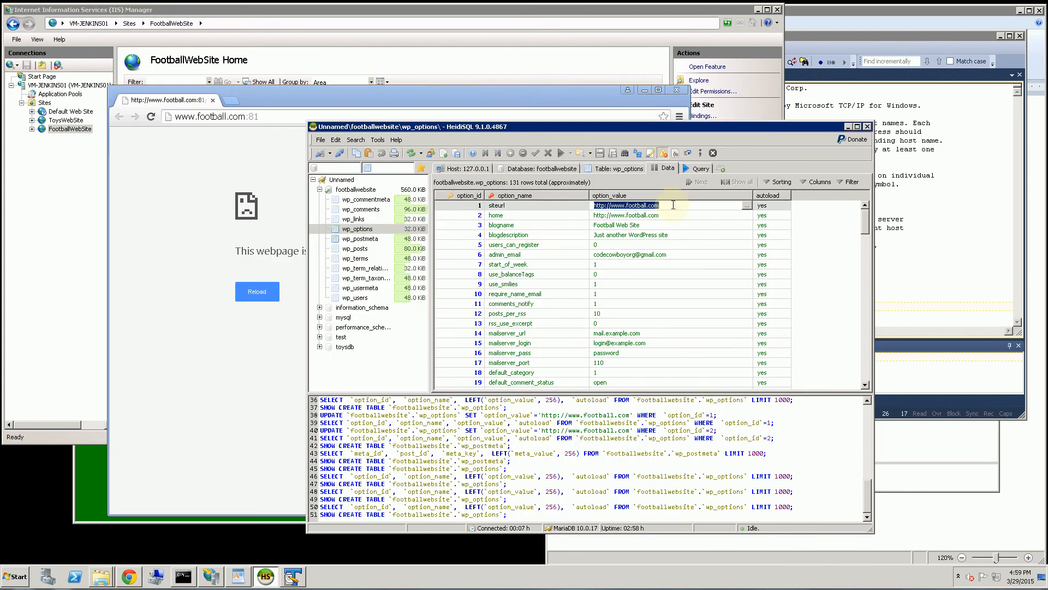
text(:81)
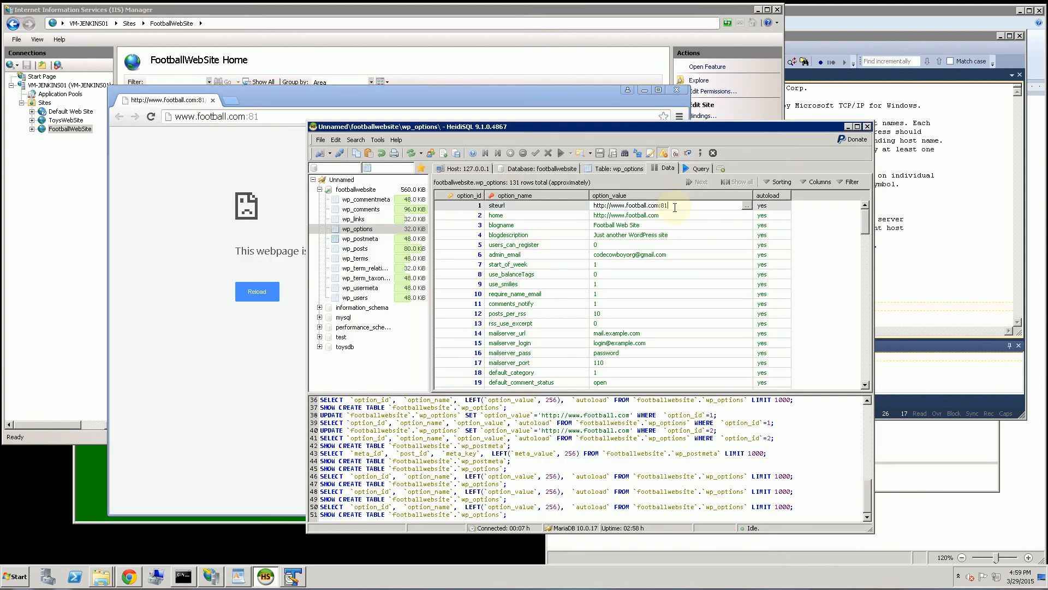
click(629, 216)
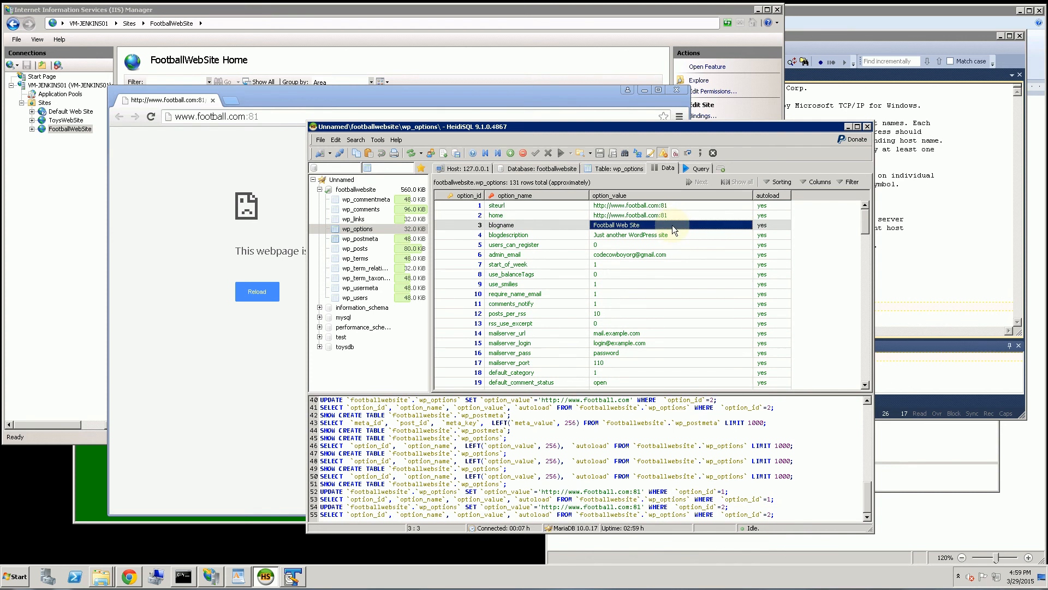
click(167, 100)
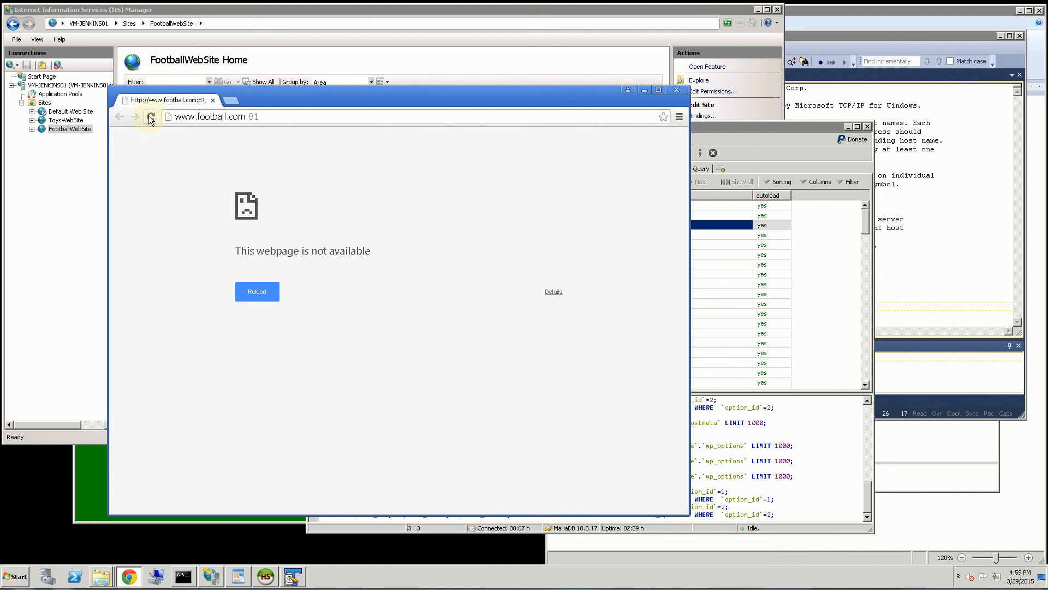
click(150, 117)
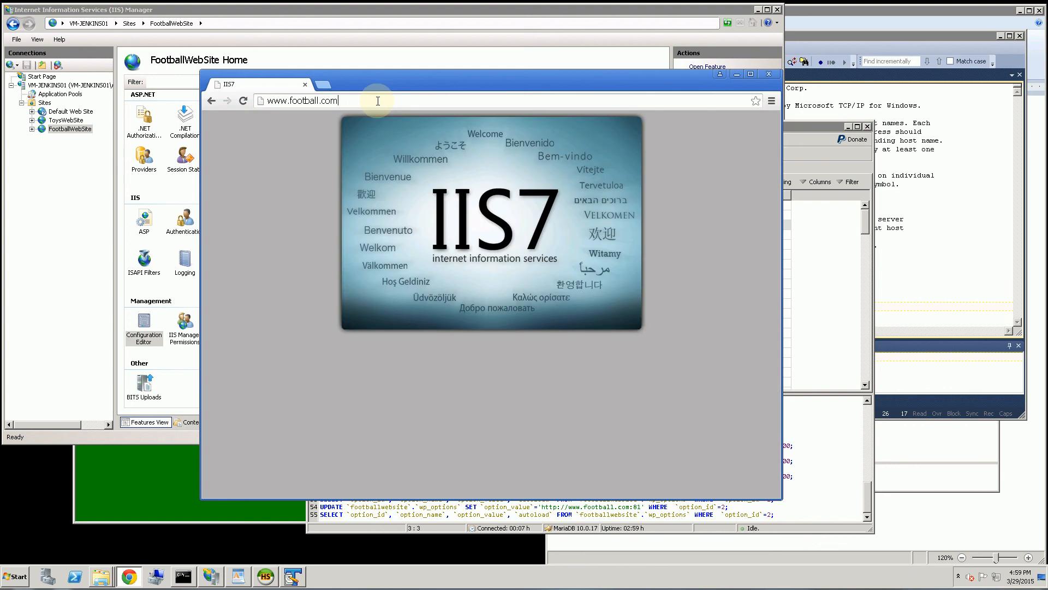
text(:81)
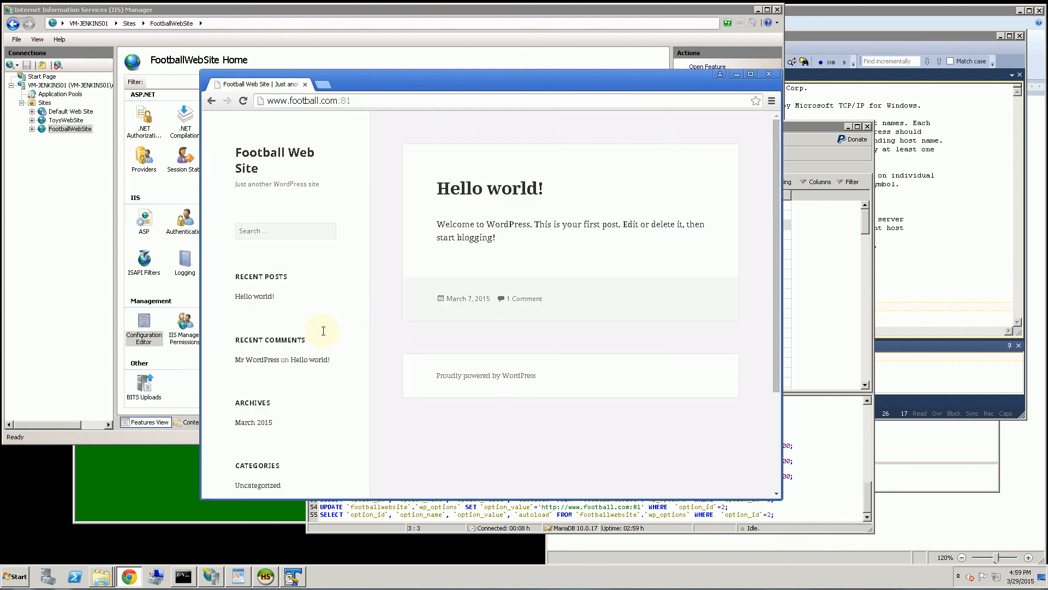
scroll(down, 3)
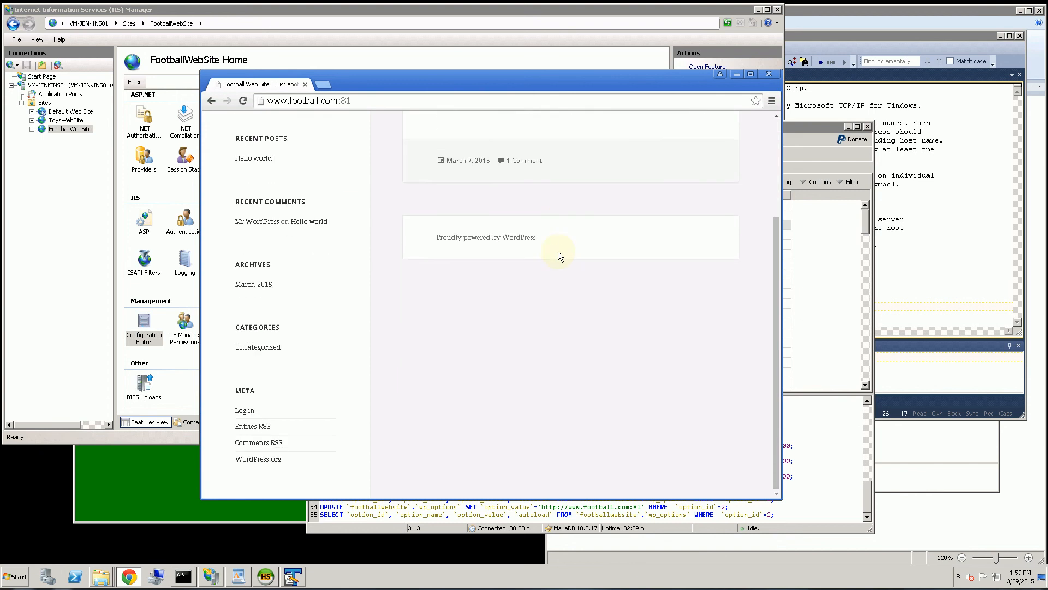
scroll(up, 3)
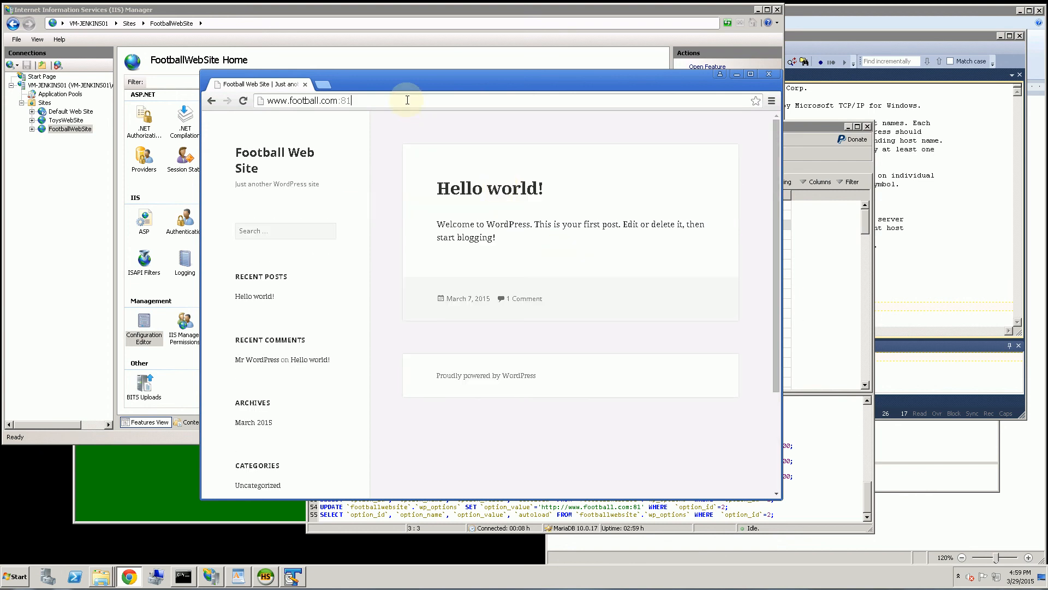
text(\wp)
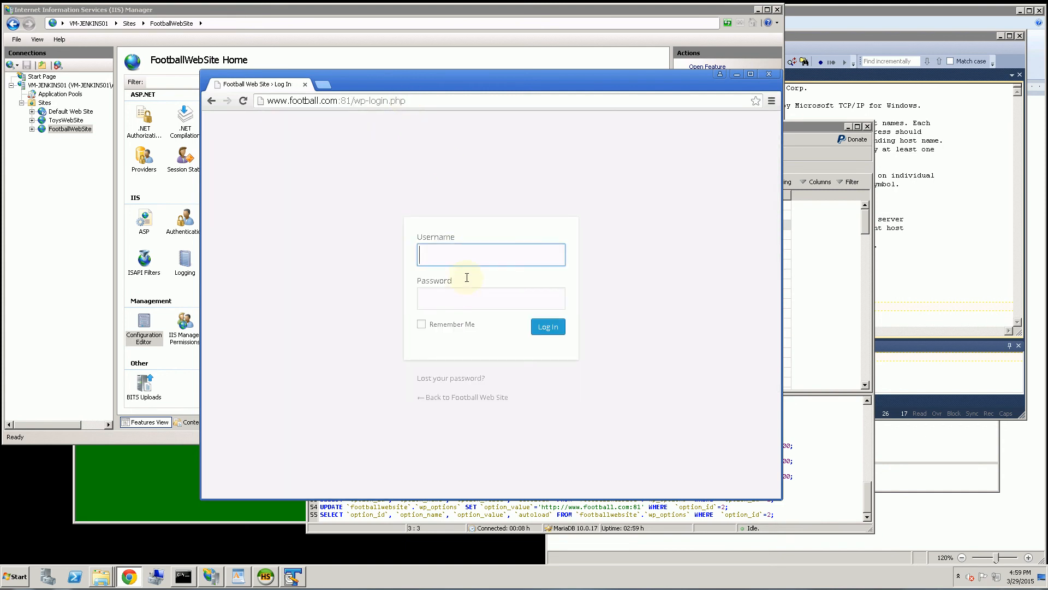
text(foo)
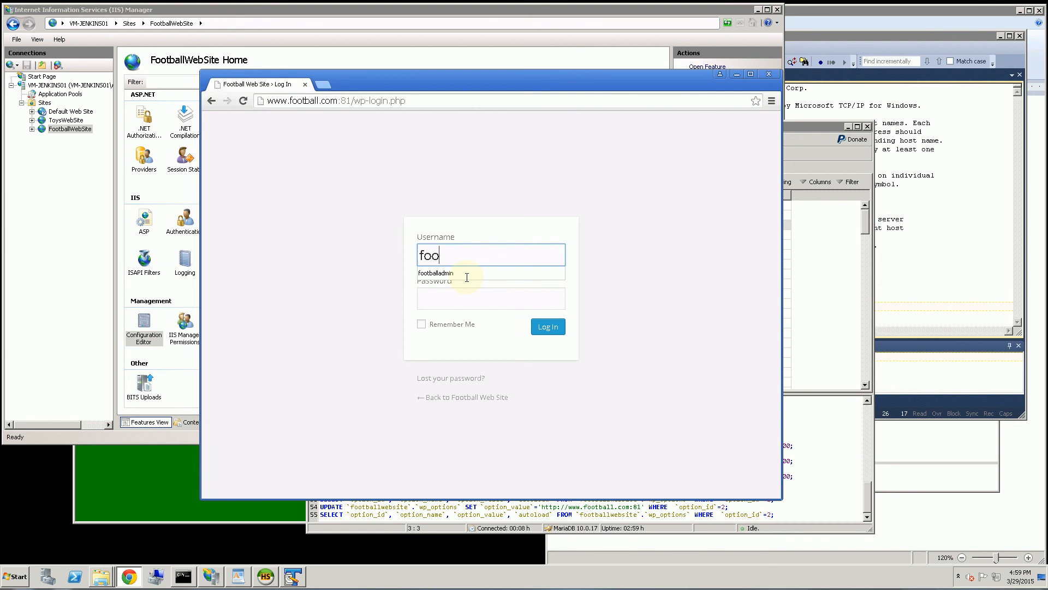
Log in to the WordPress dashboard as footballadmin.
click(436, 273)
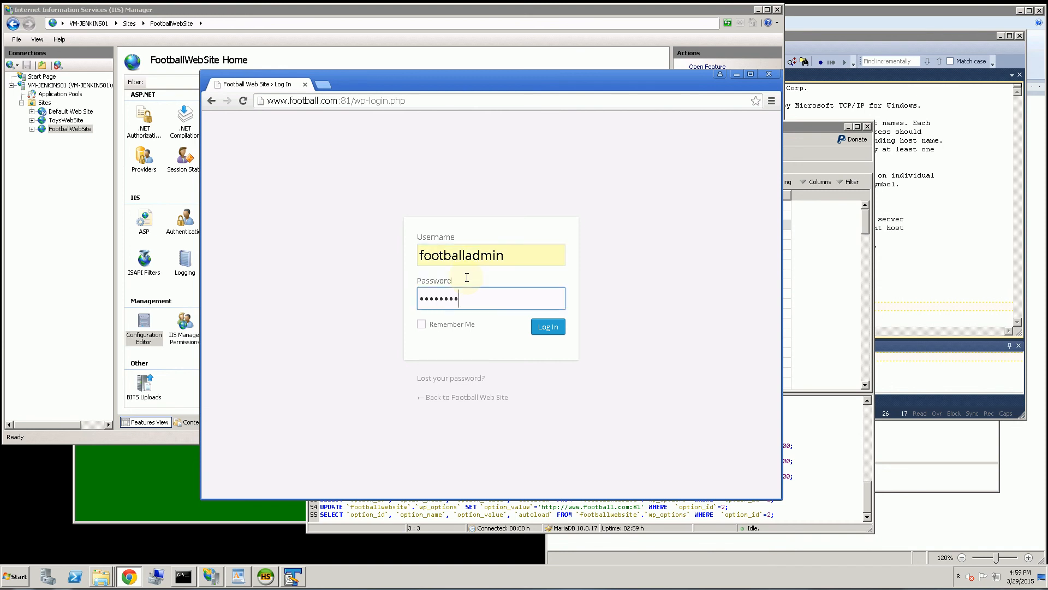
click(547, 326)
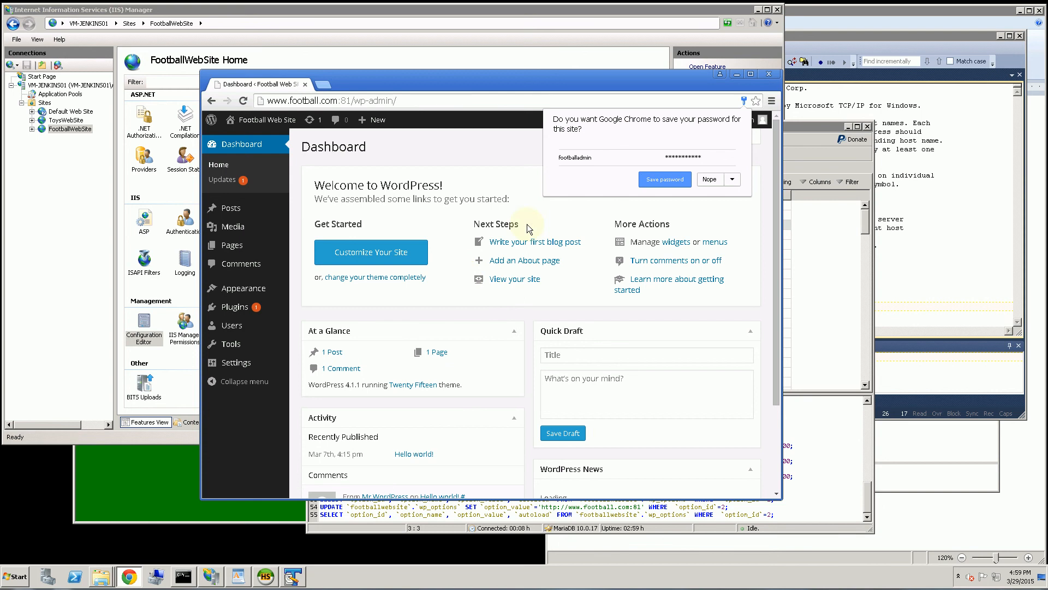
click(710, 179)
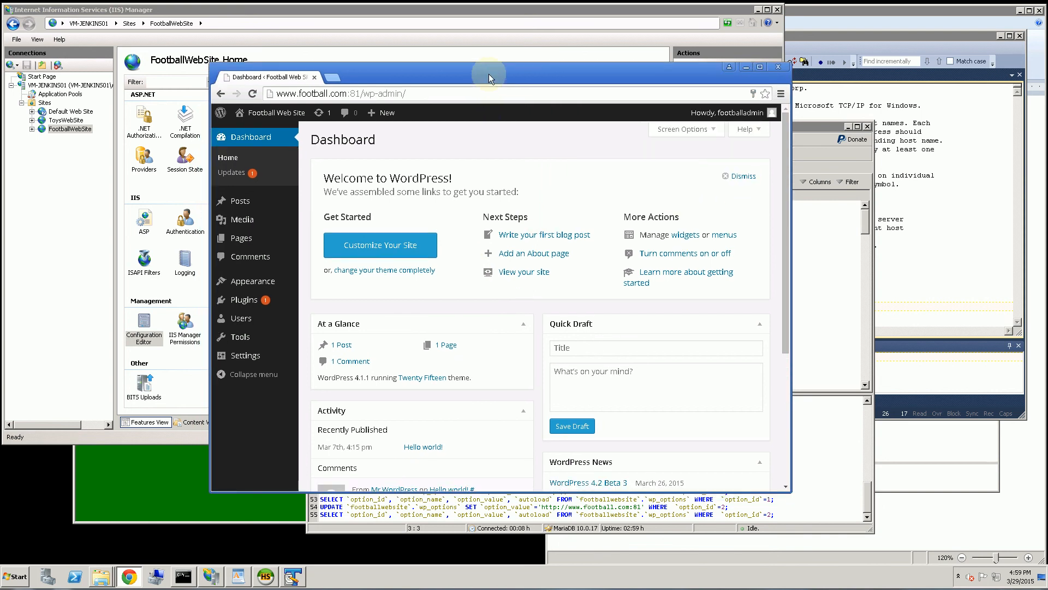
mouse_move(788, 498)
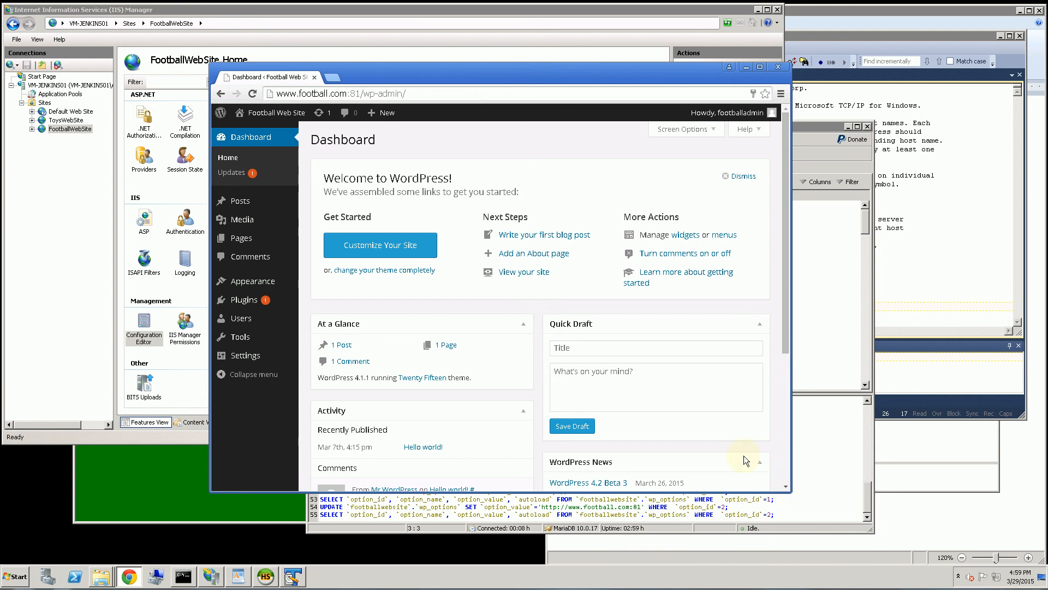
click(240, 355)
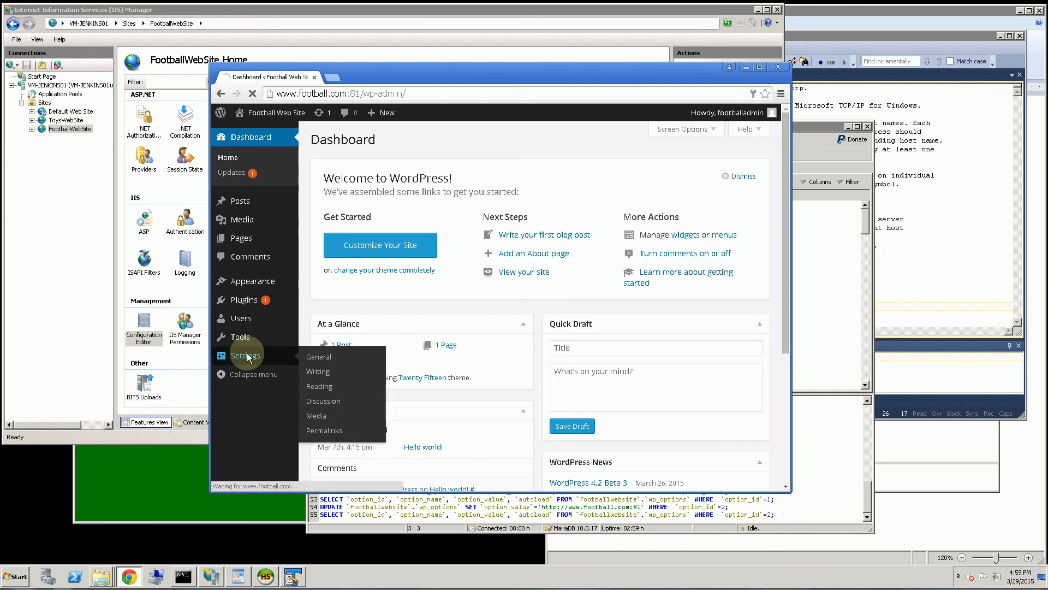
click(318, 356)
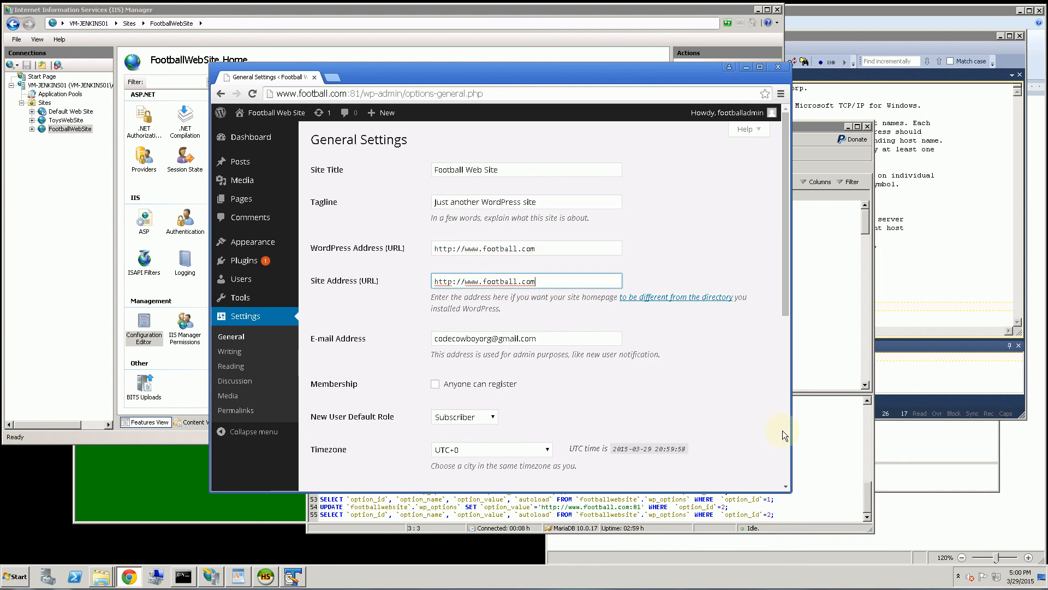
scroll(down, 3)
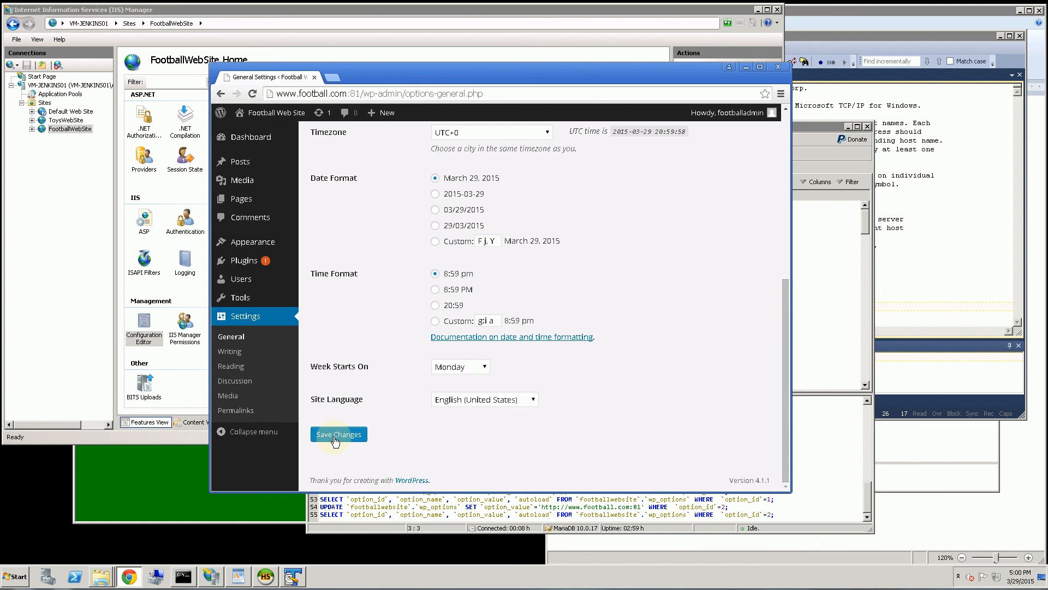
click(338, 434)
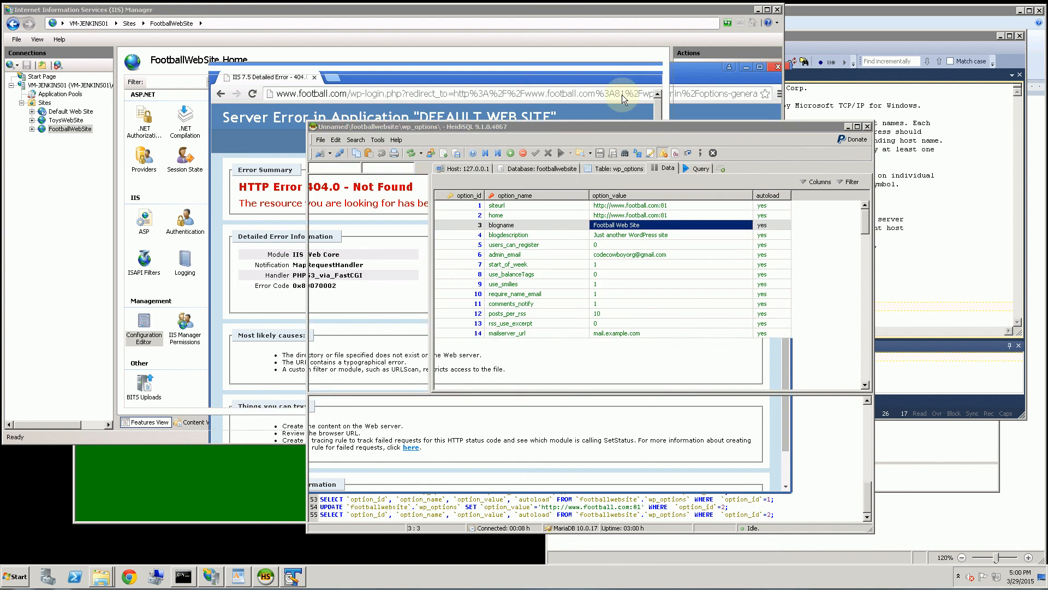
right_click(68, 129)
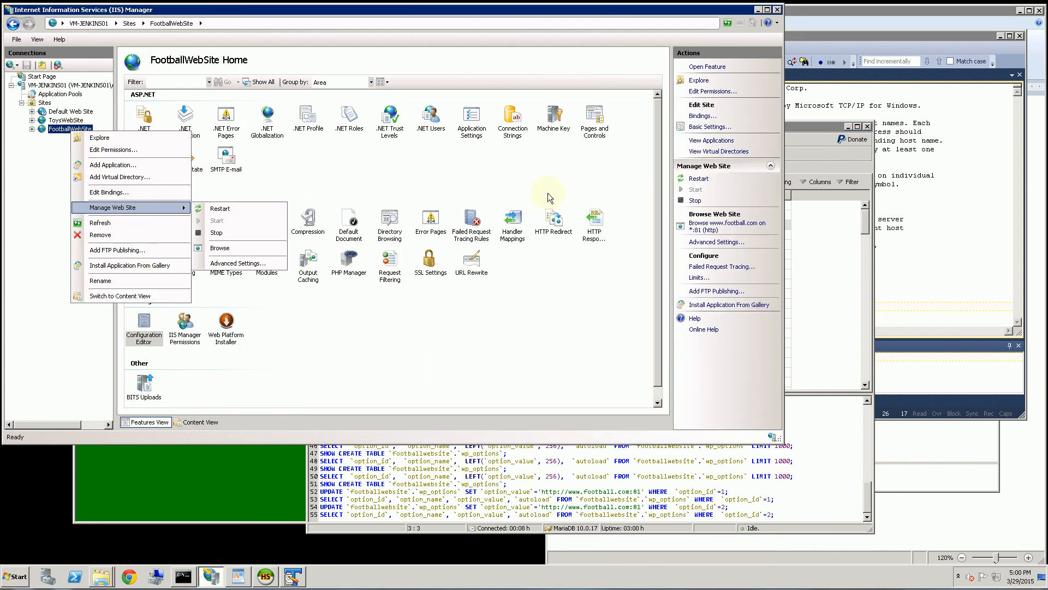
click(112, 192)
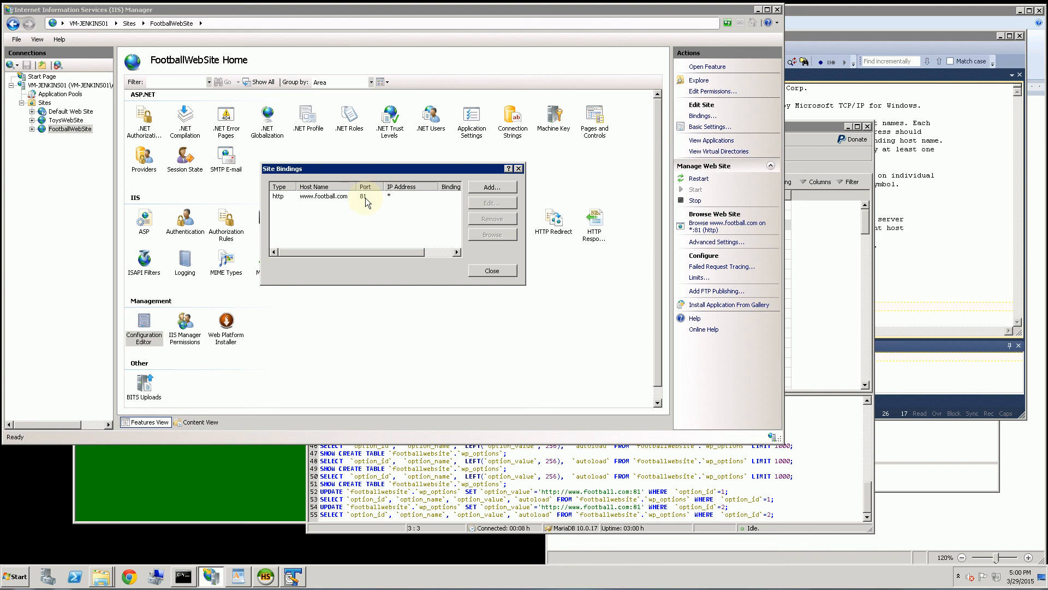
click(491, 203)
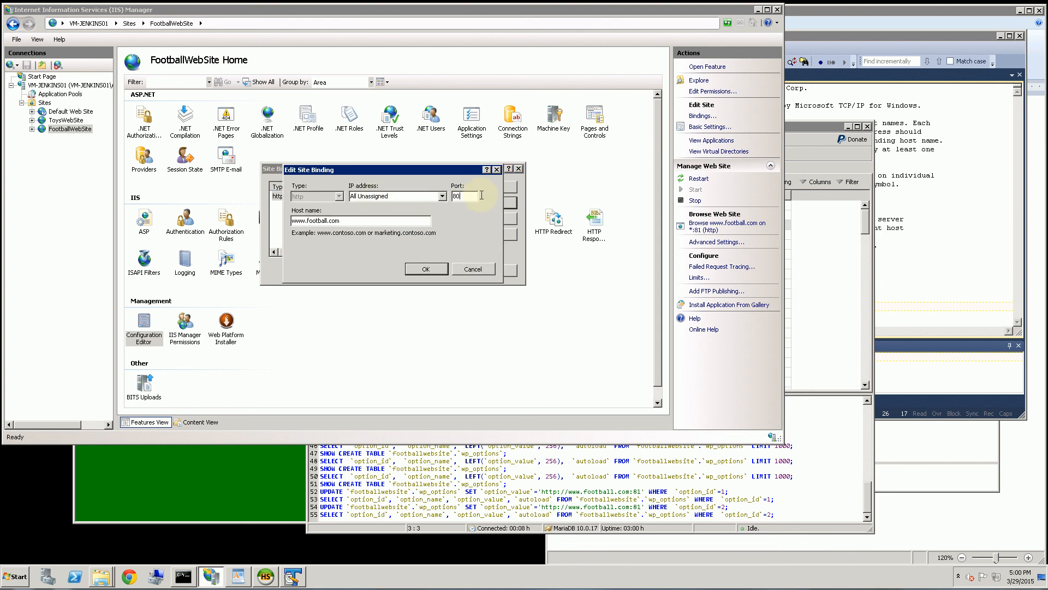
click(426, 268)
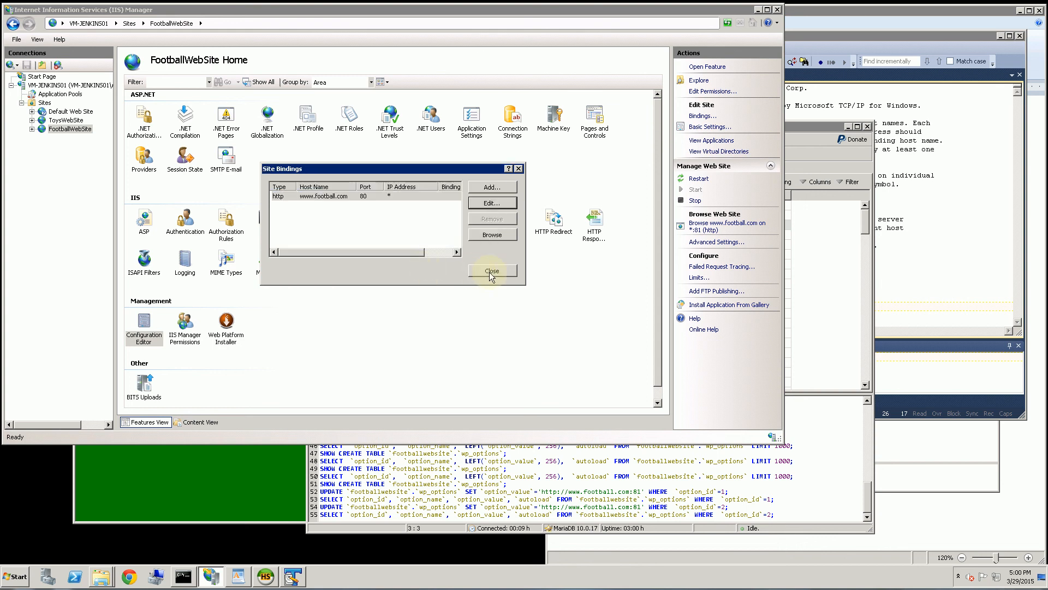
click(491, 270)
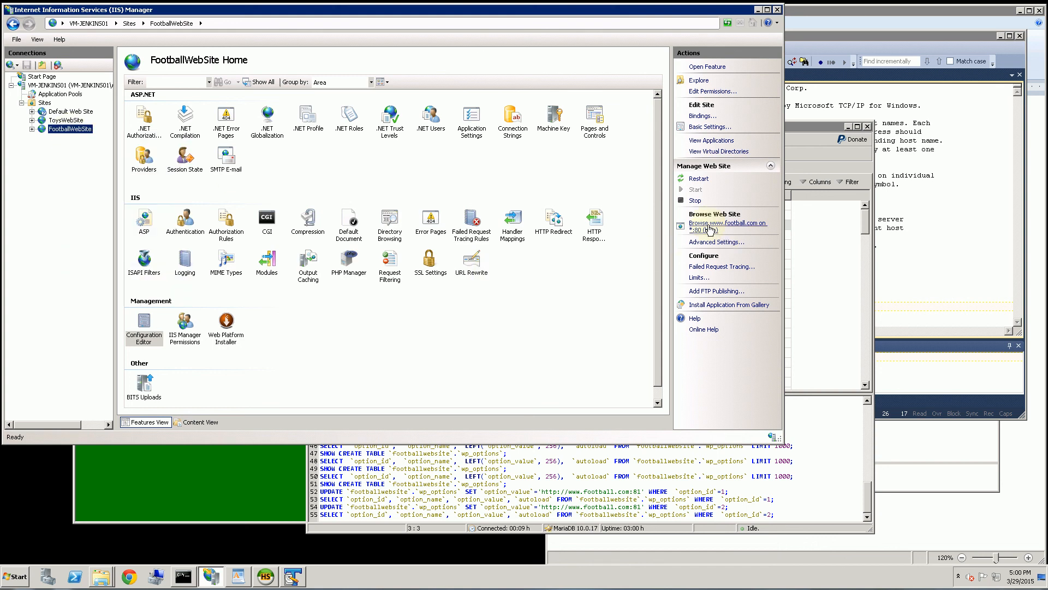
click(709, 226)
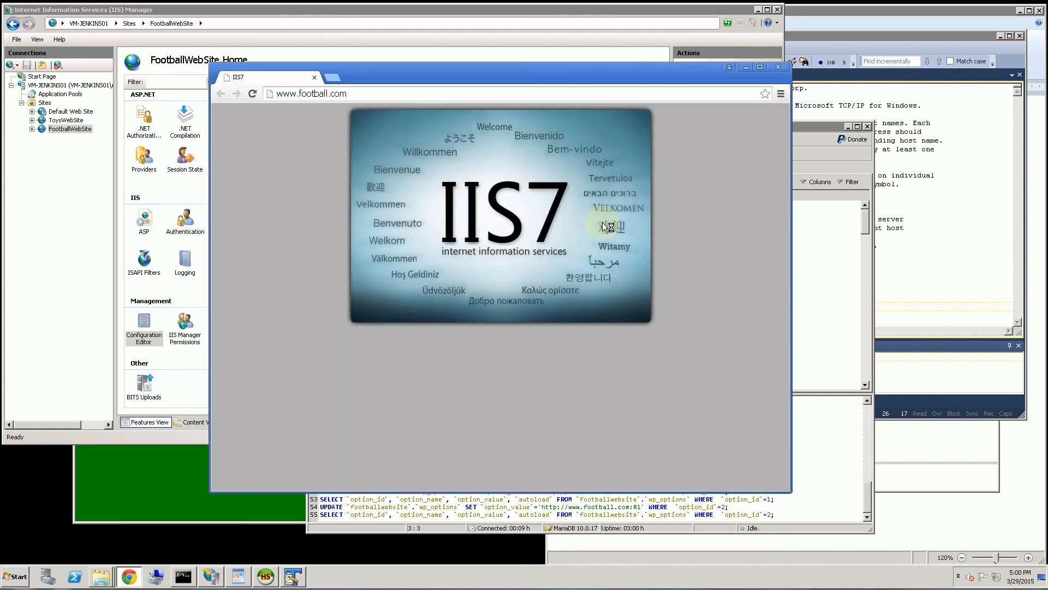
mouse_move(290, 114)
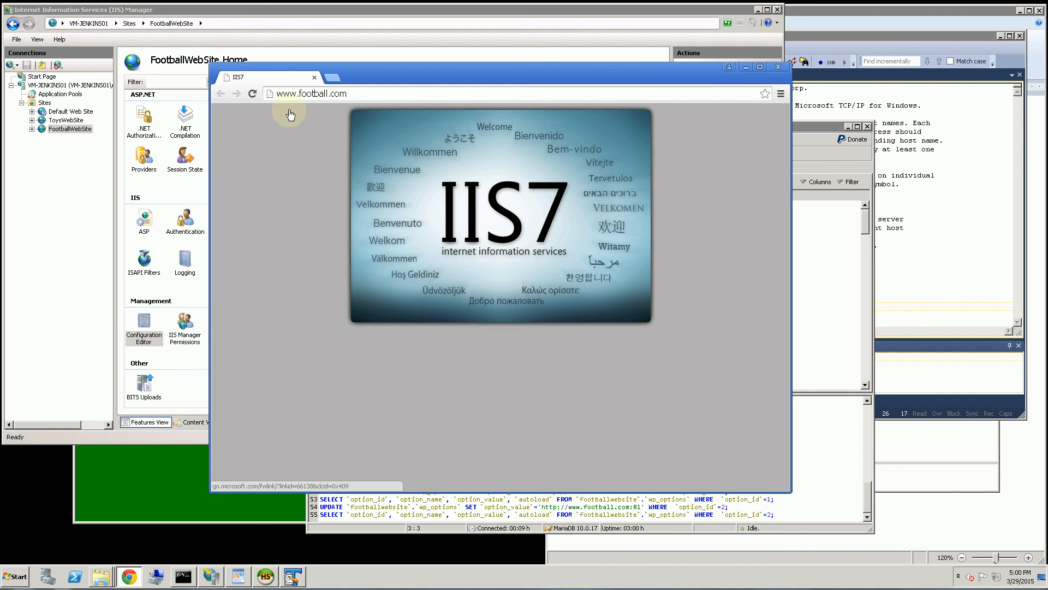
click(252, 94)
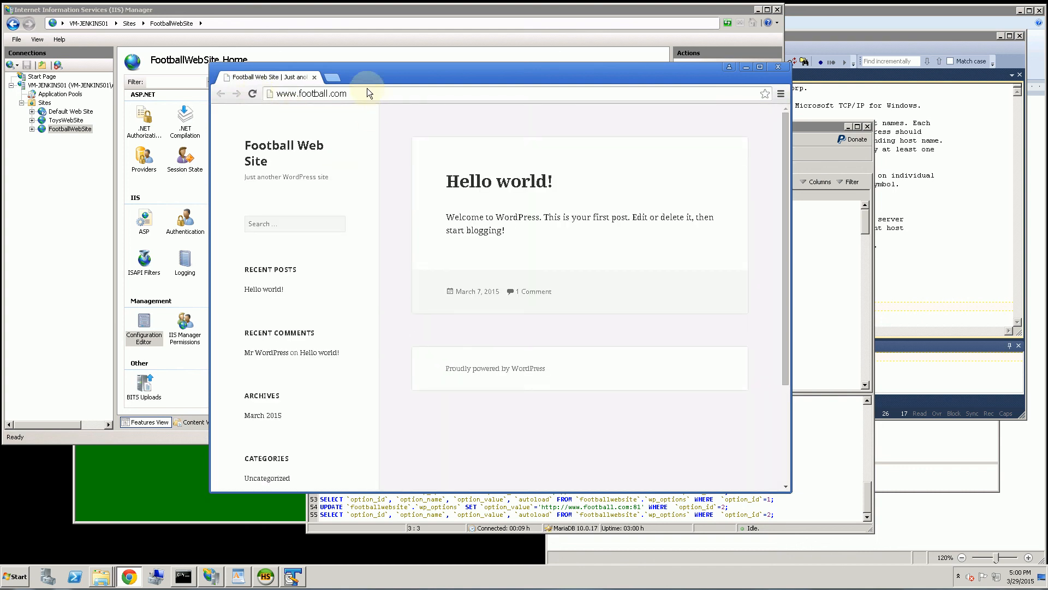
click(311, 93)
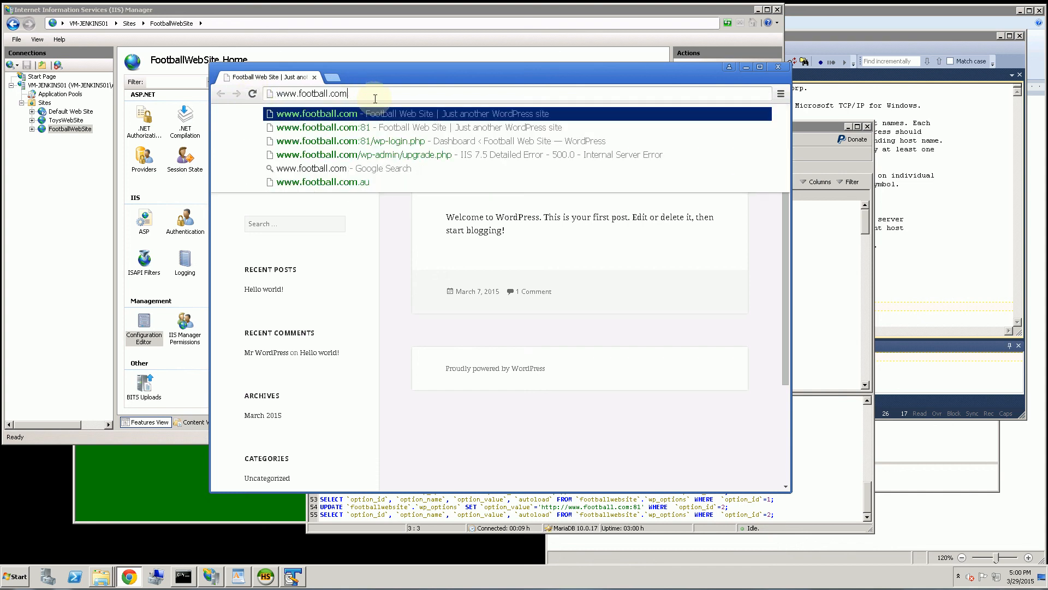
mouse_move(921, 439)
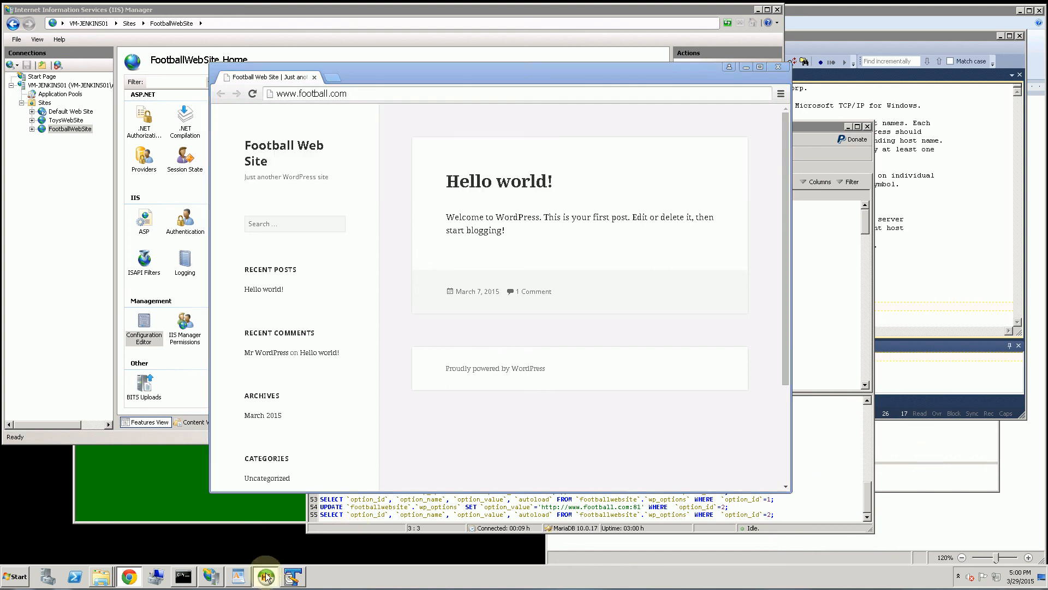
click(264, 575)
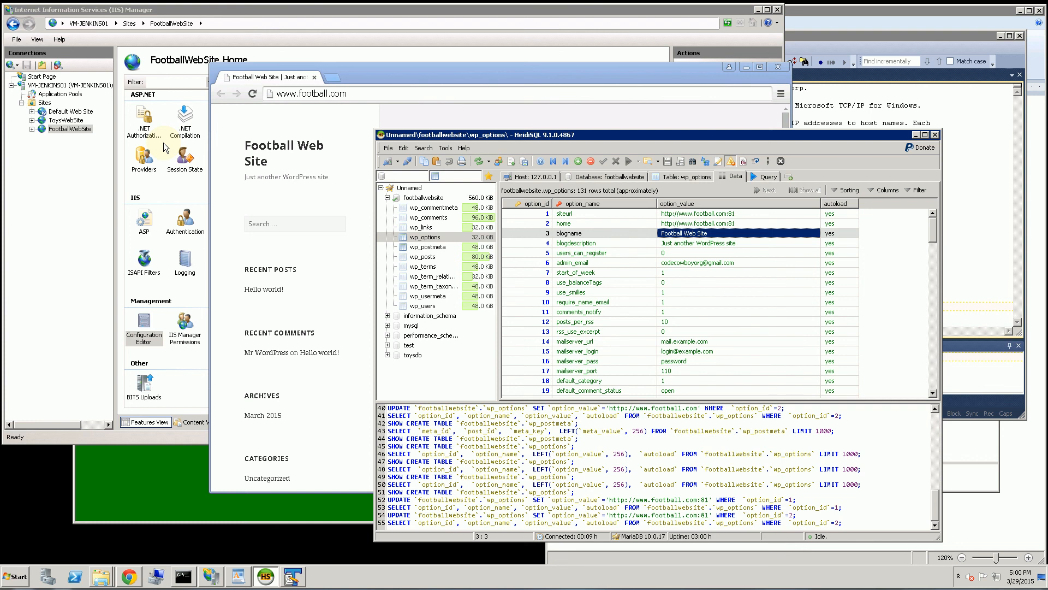
mouse_move(242, 220)
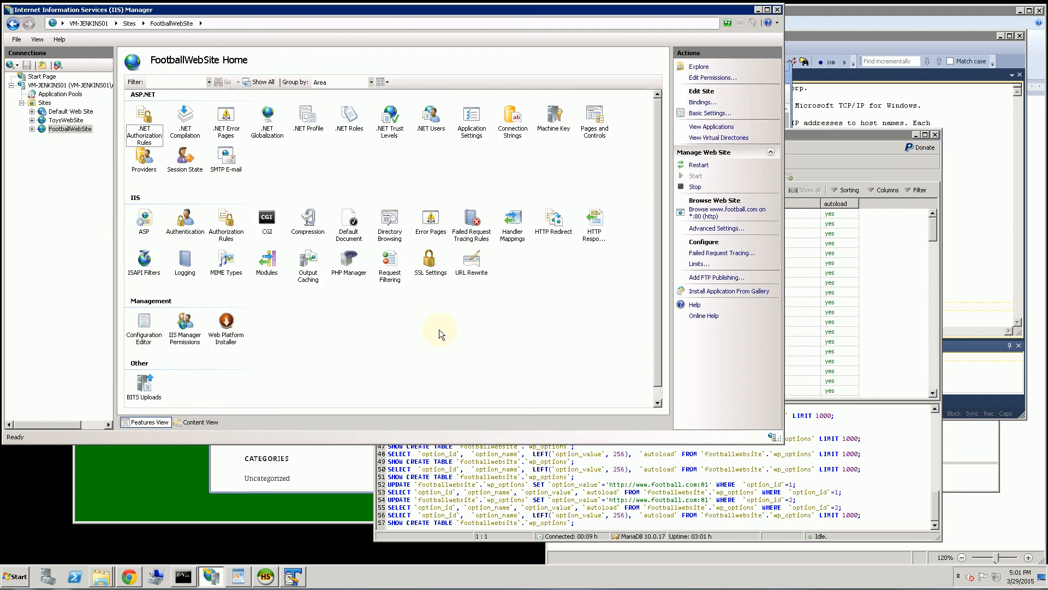
Bring the Chrome window with the Football Web Site homepage back to the front.
click(726, 208)
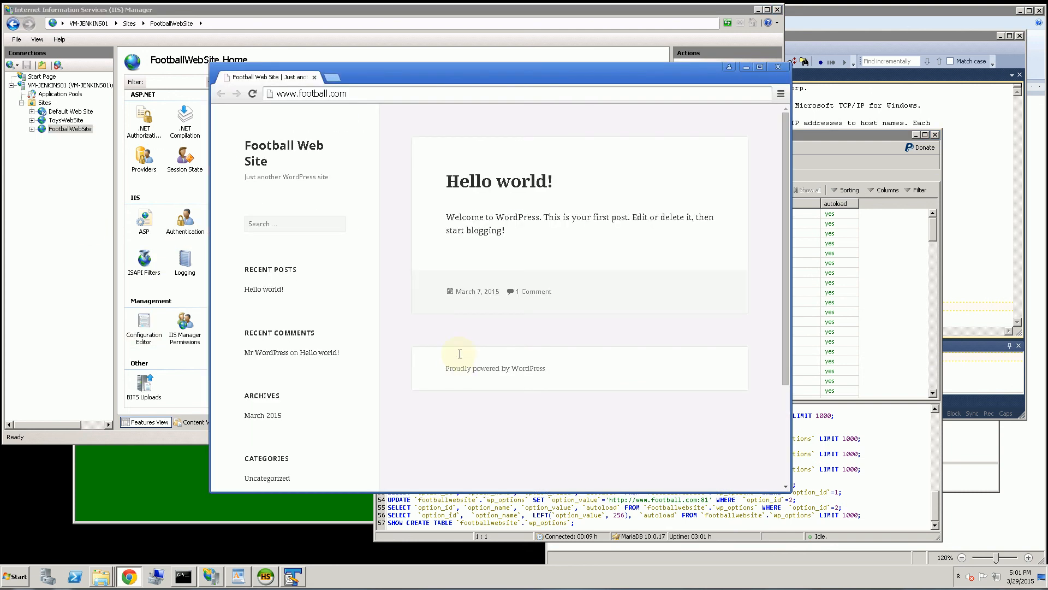
mouse_move(433, 337)
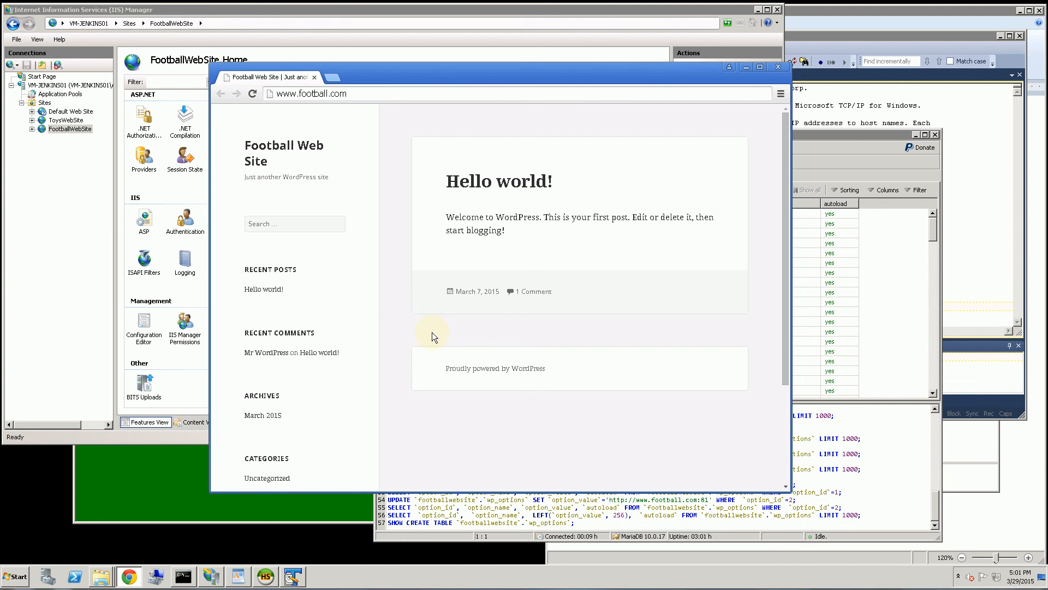